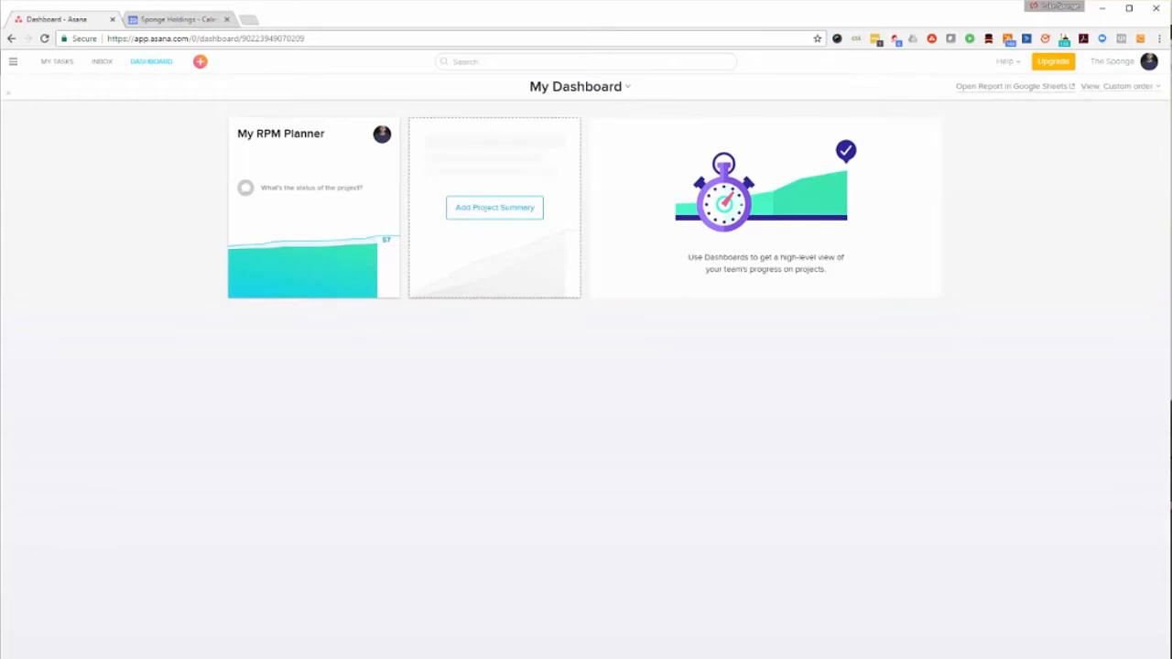
mouse_move(911, 624)
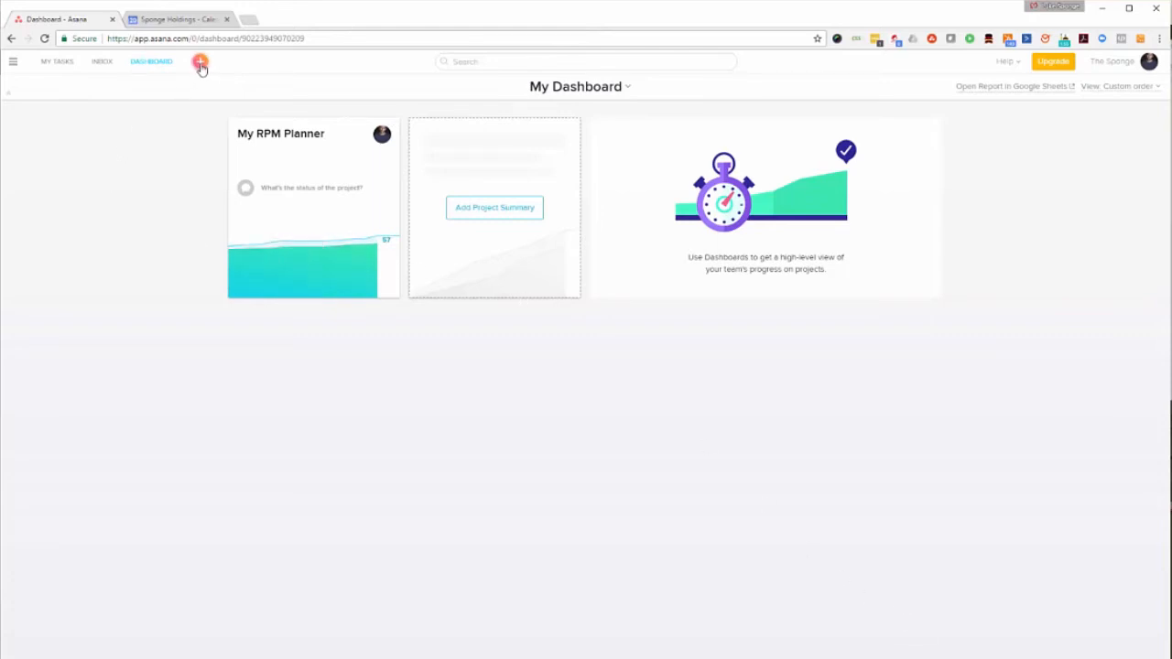
mouse_move(271, 135)
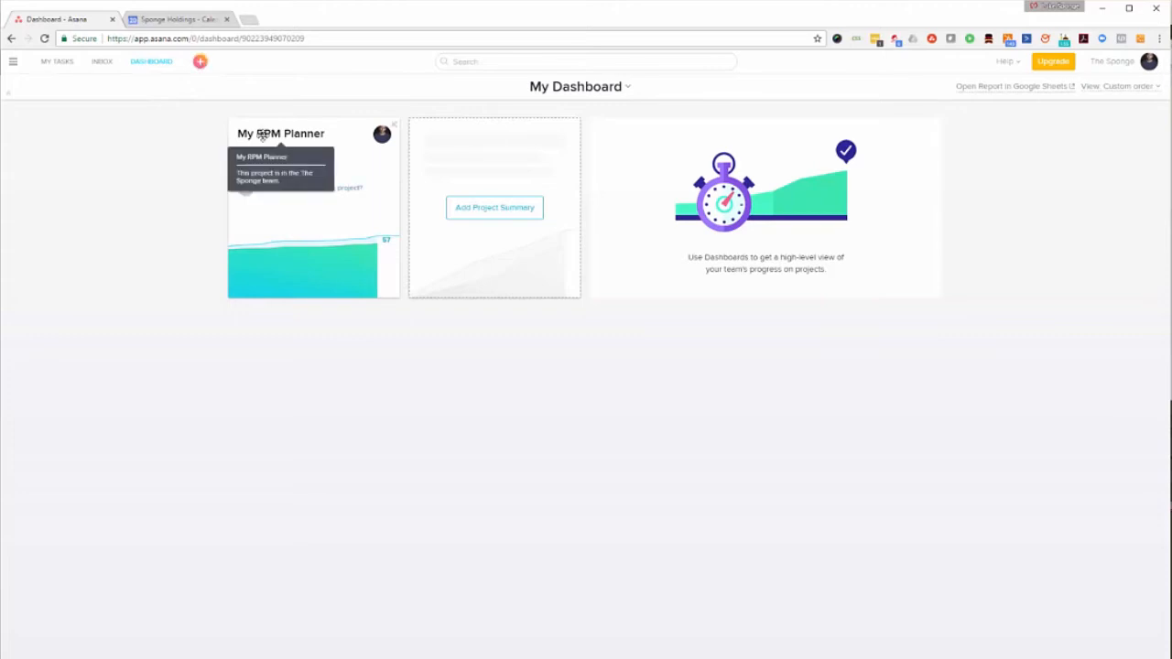
mouse_move(303, 137)
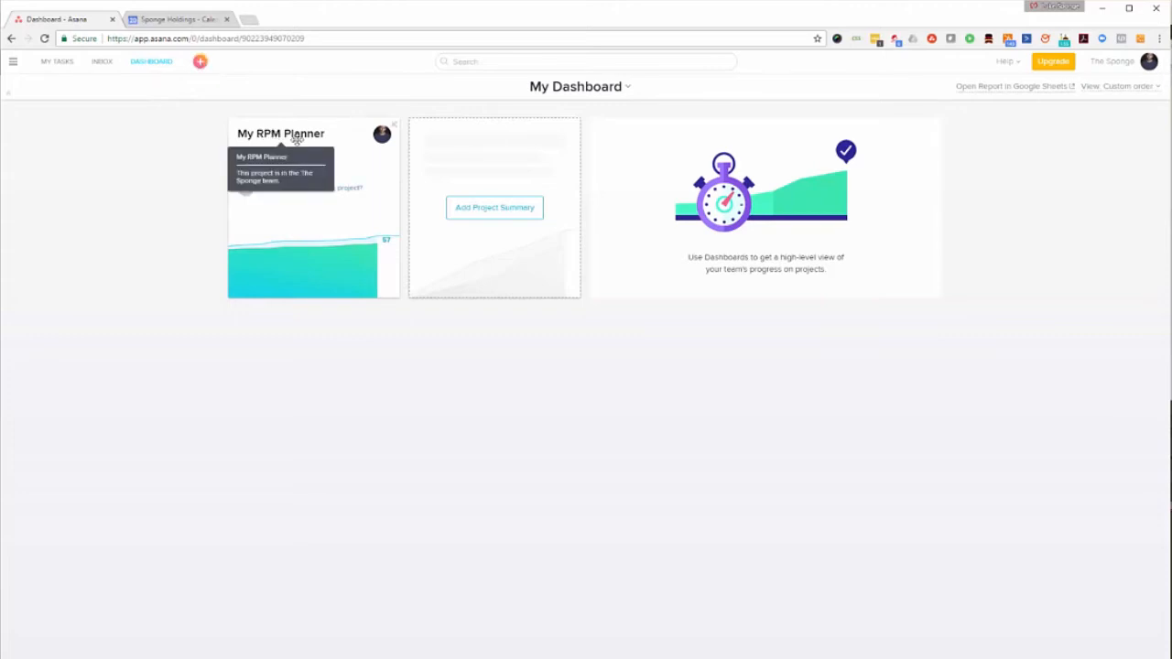
mouse_move(211, 71)
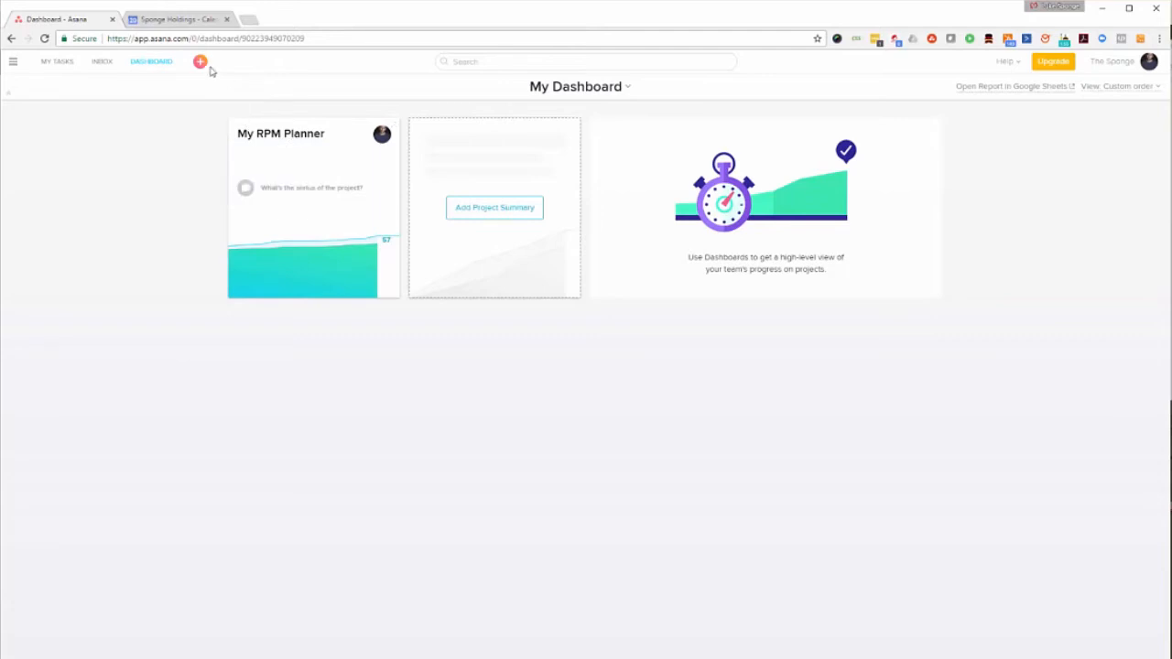
Create a new public list project named rPM in Asana.
left_click(201, 62)
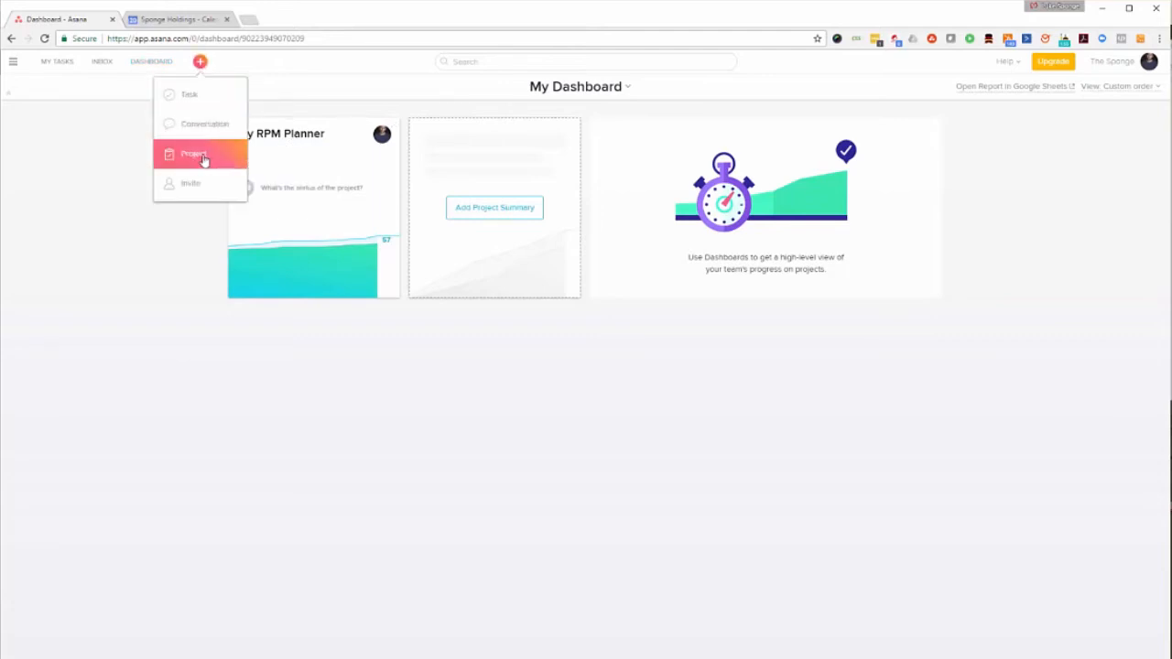
left_click(192, 154)
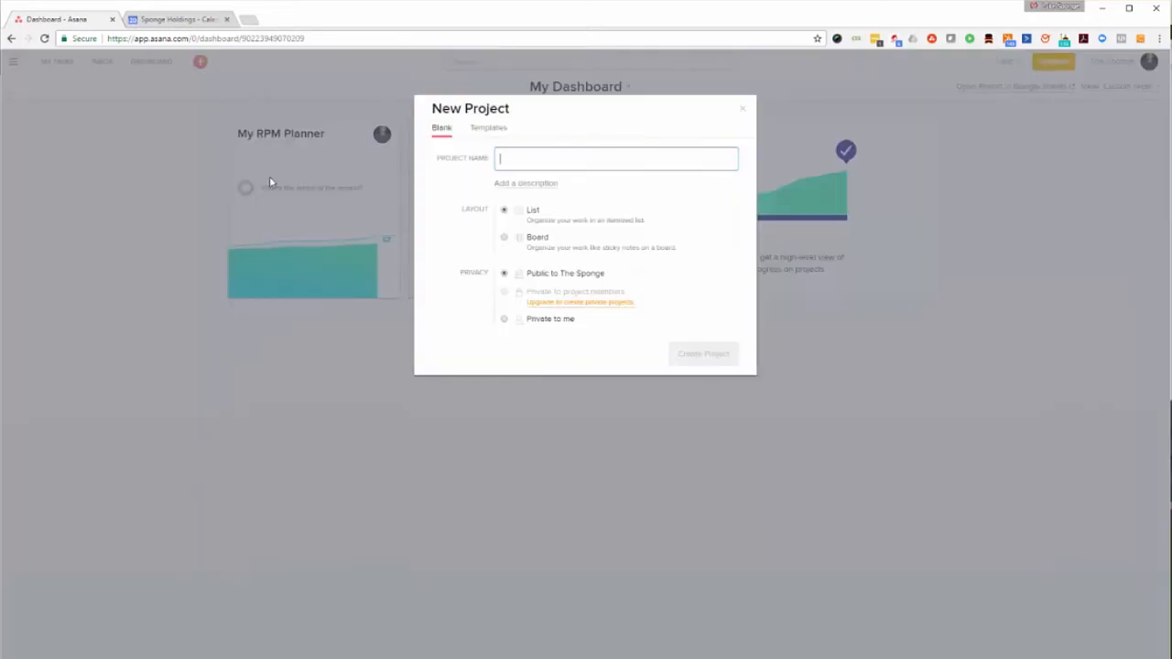
type("r")
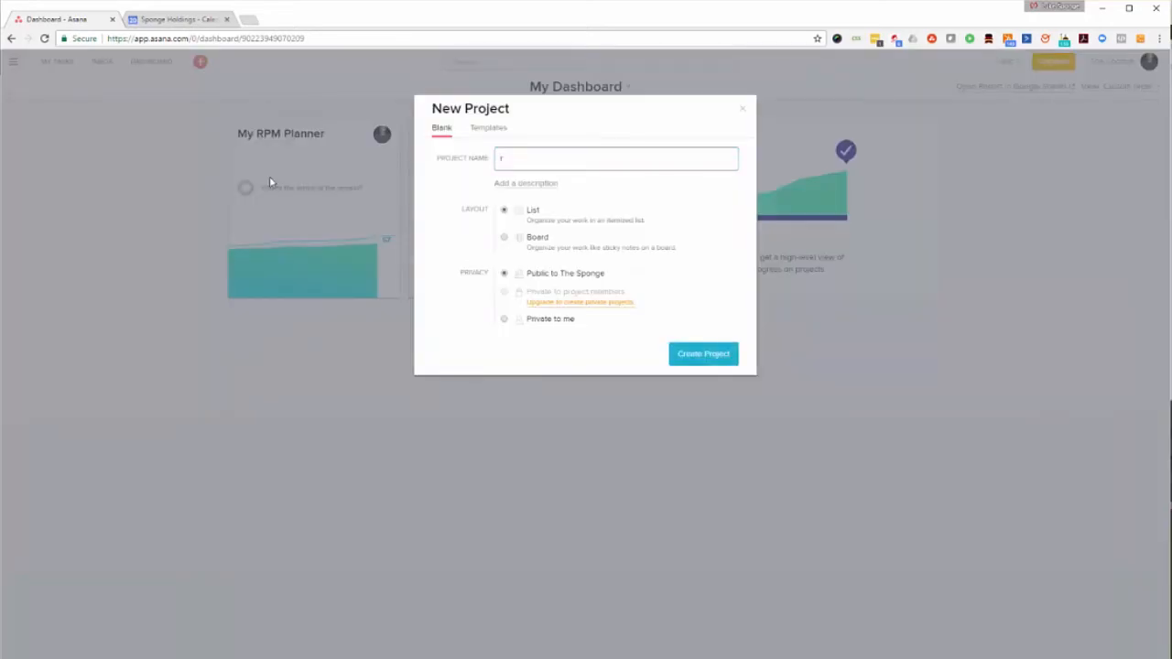
type("PM")
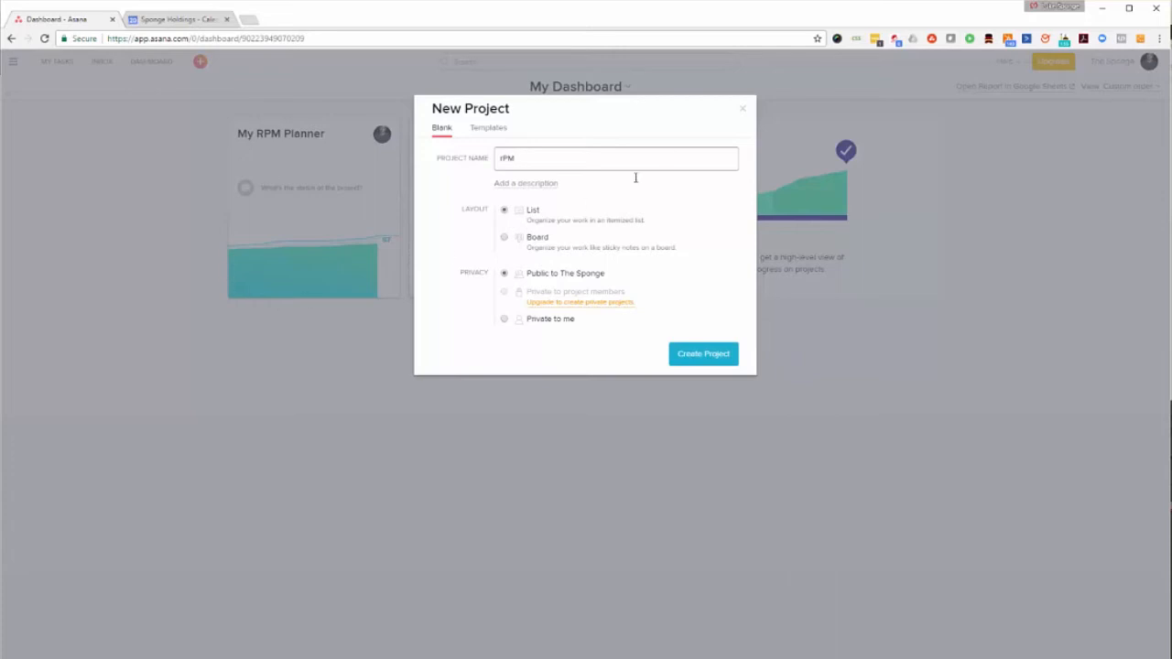
mouse_move(705, 354)
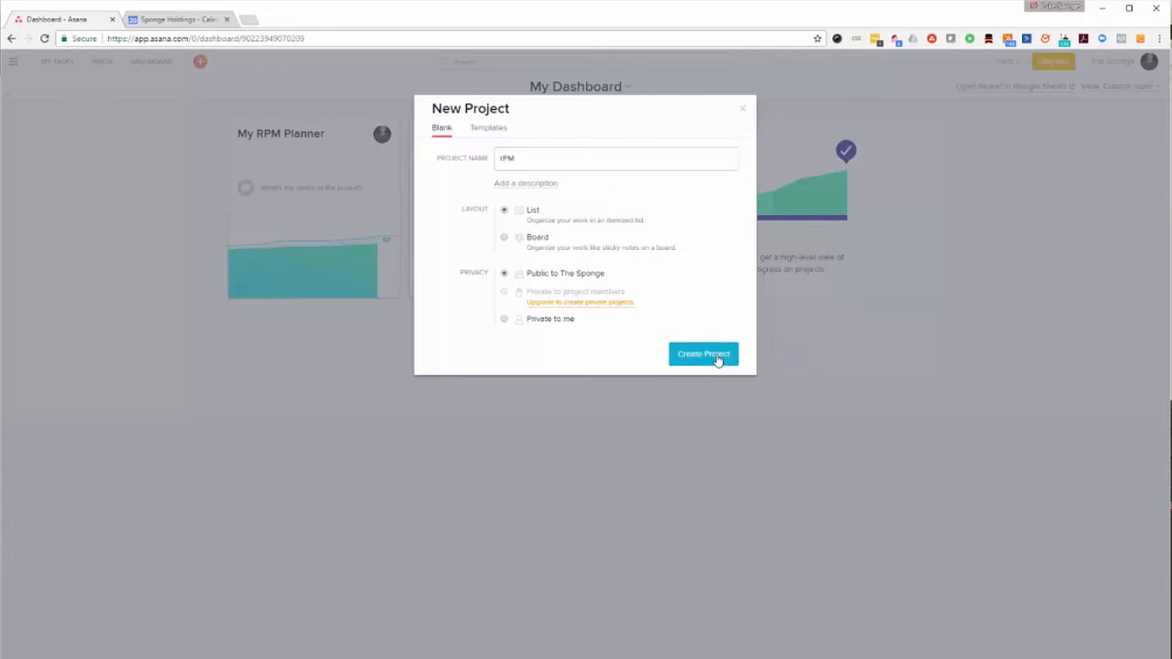
left_click(703, 354)
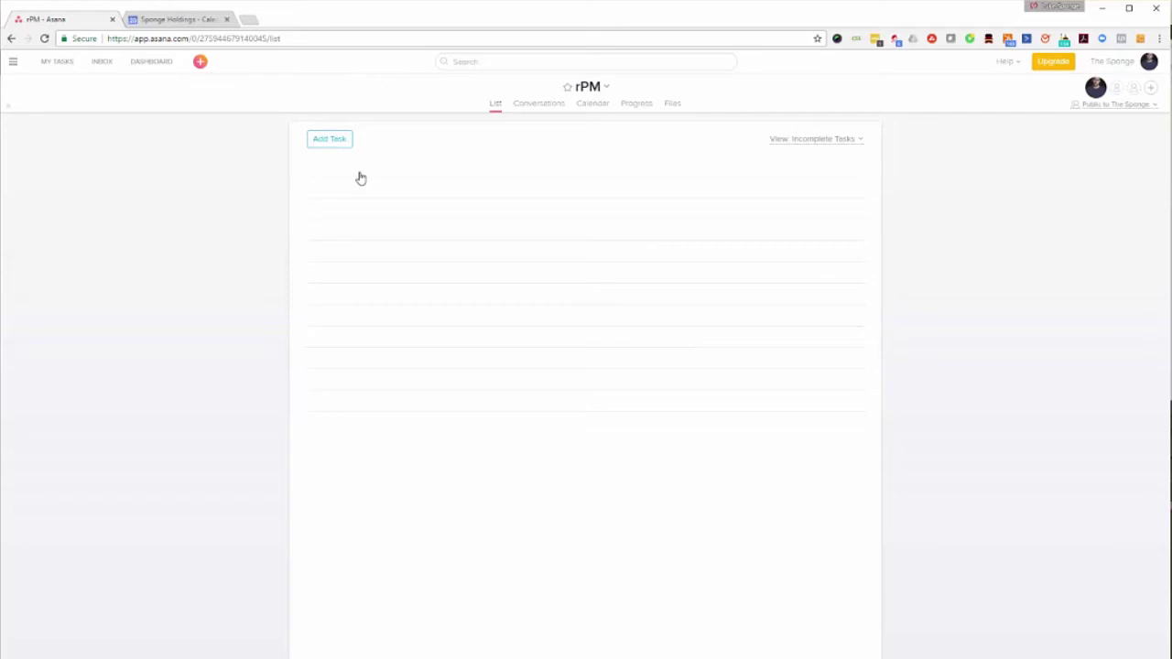
mouse_move(358, 174)
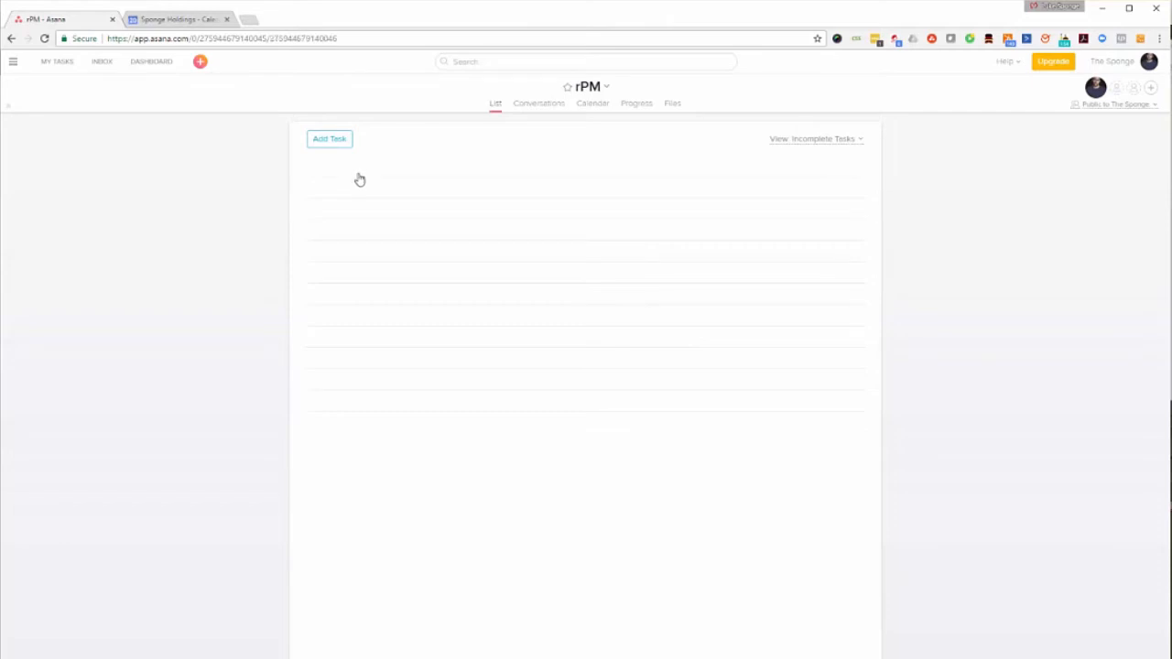
Add a 'Capture:' section to rPM and begin a new task beneath it.
left_click(328, 138)
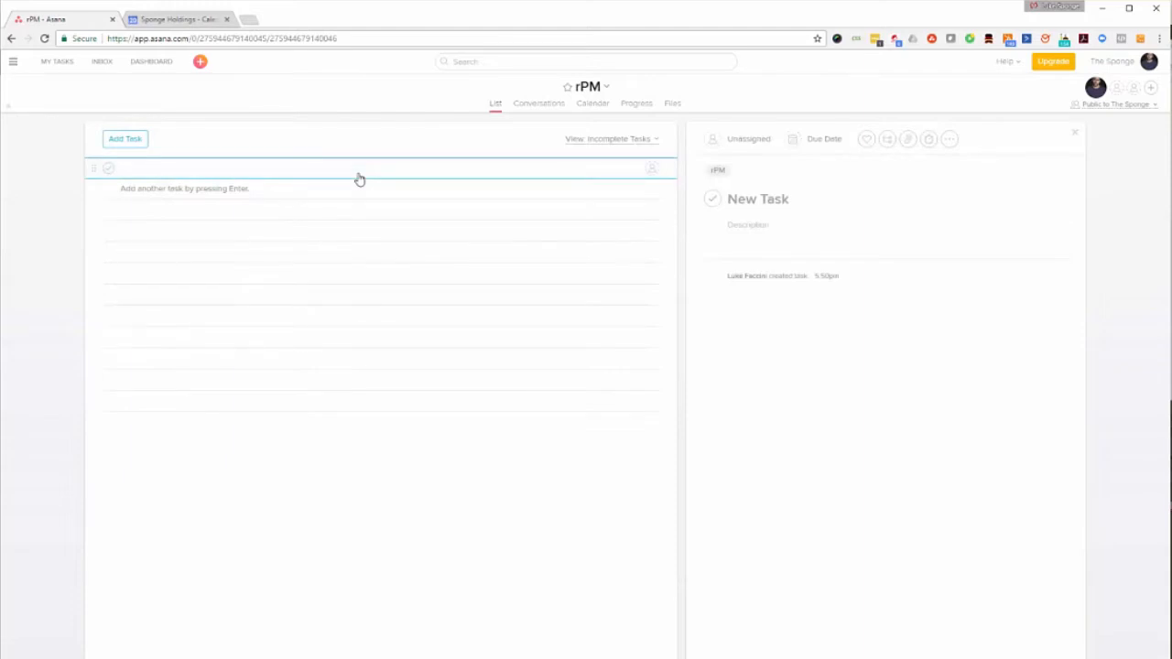
type("cAPT")
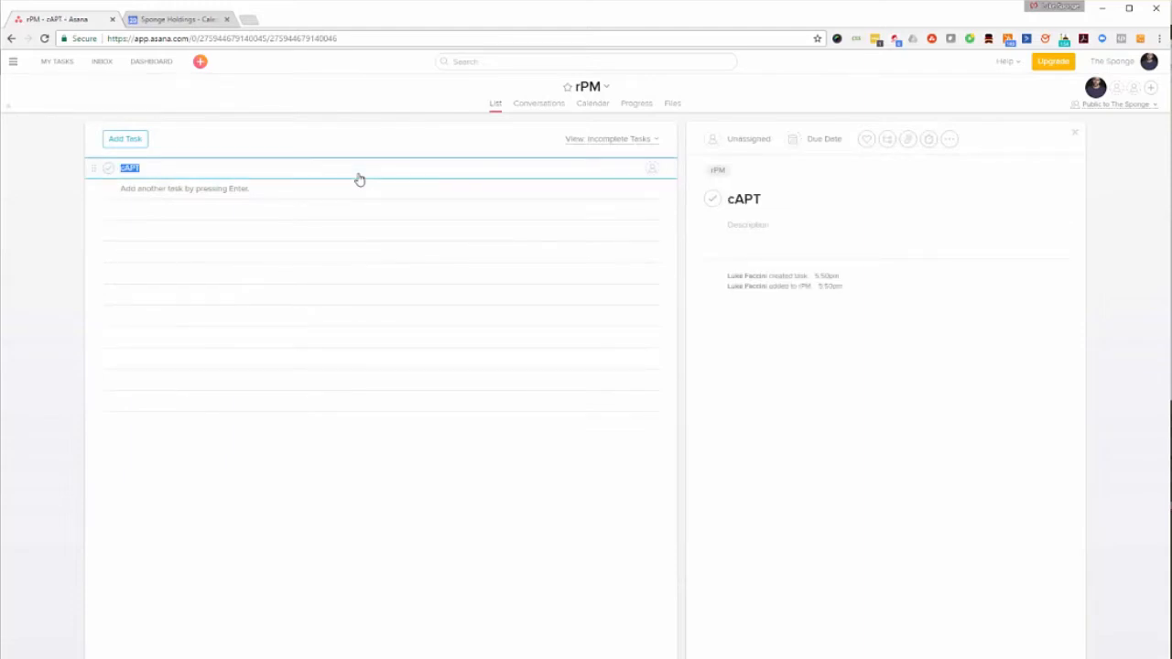
type("Capture:")
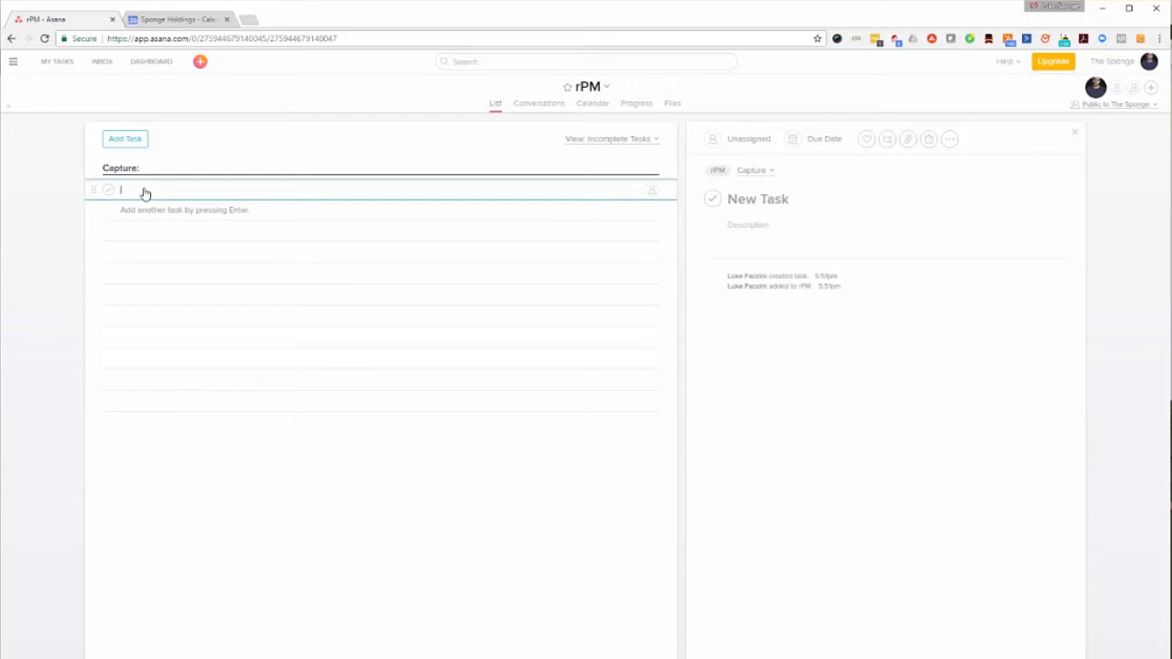
Name the Capture task 'P: Task description (1 hr)' and focus its description field.
type("P: Task d")
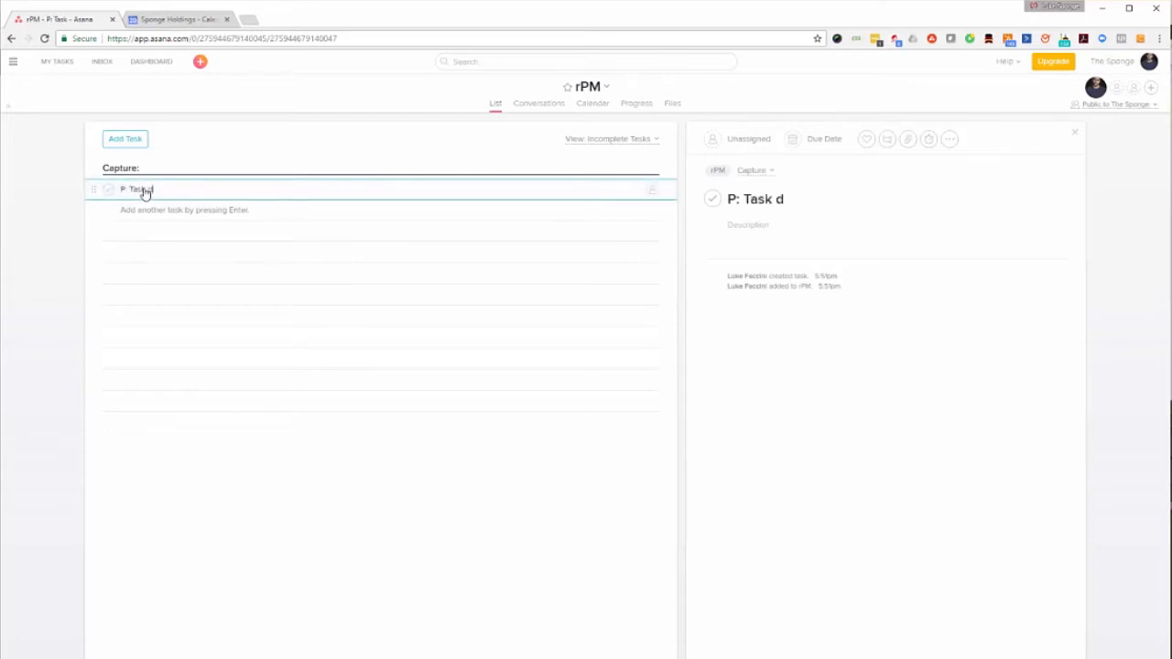
type("escruo")
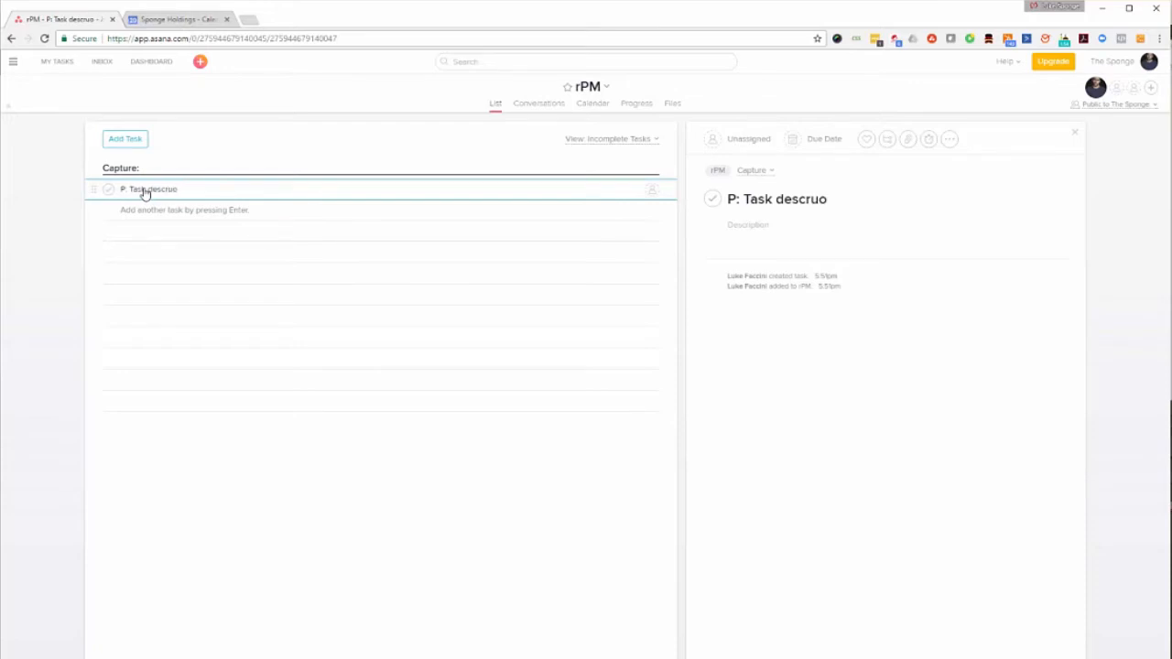
type("descripti")
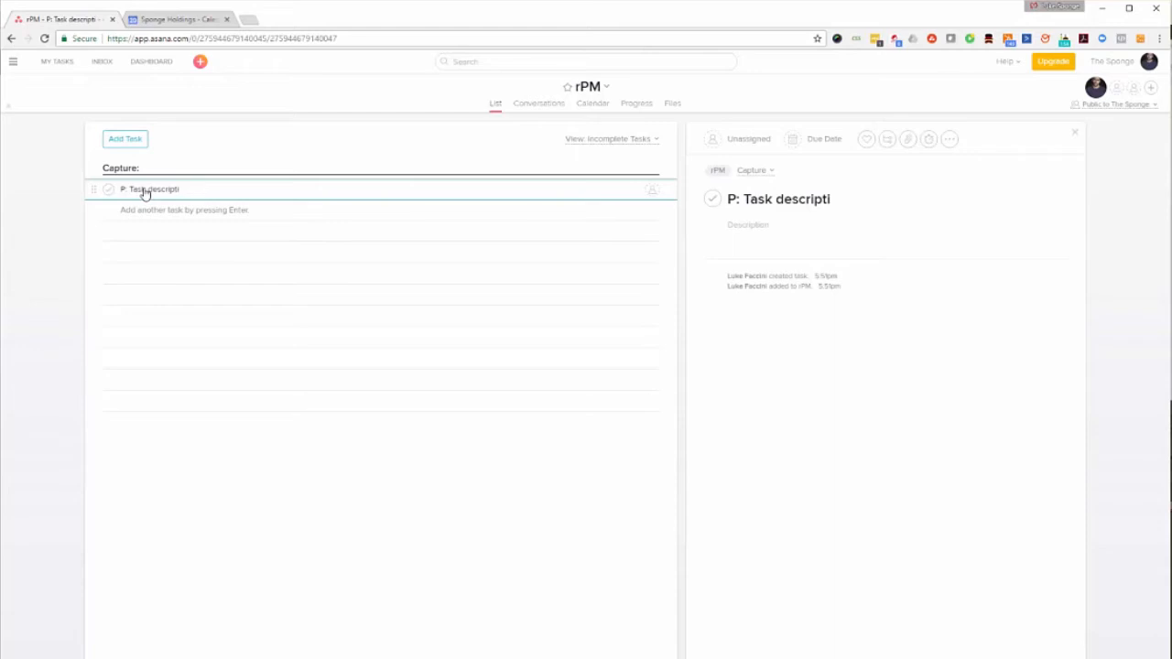
type("on")
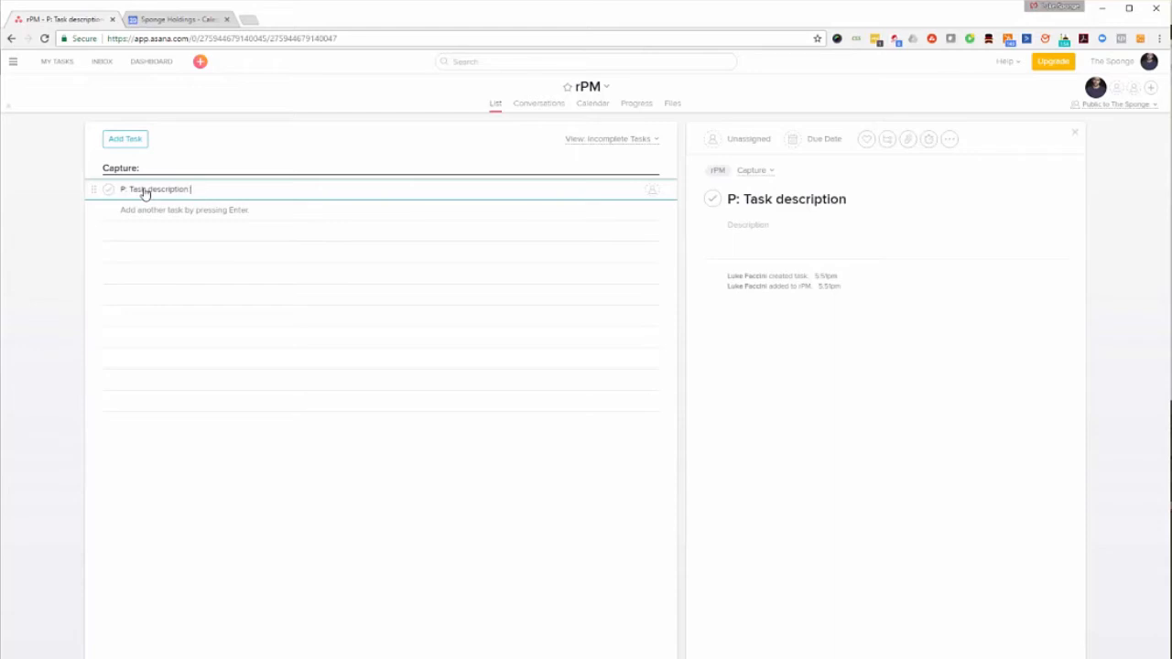
type("(")
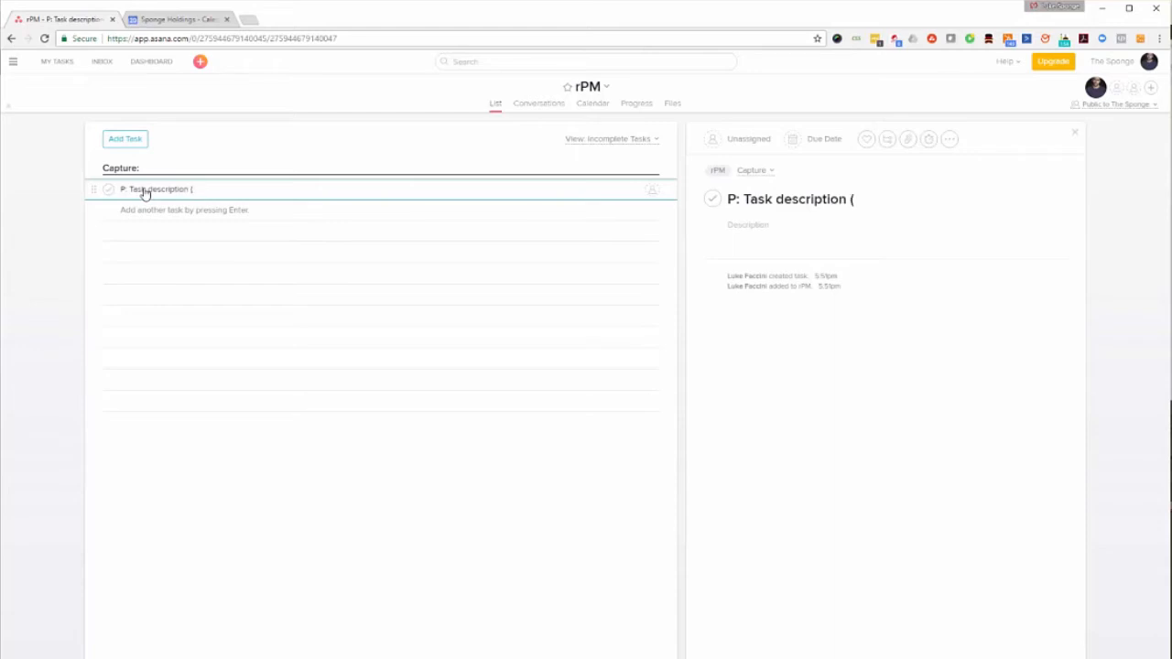
type("1")
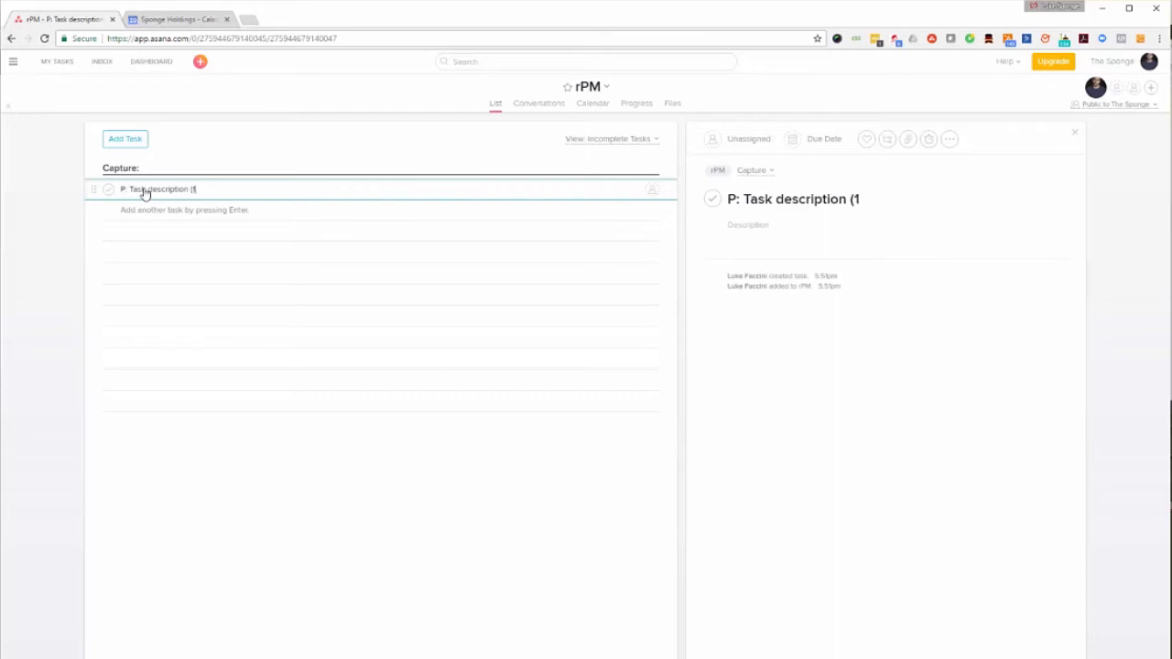
type("hr")
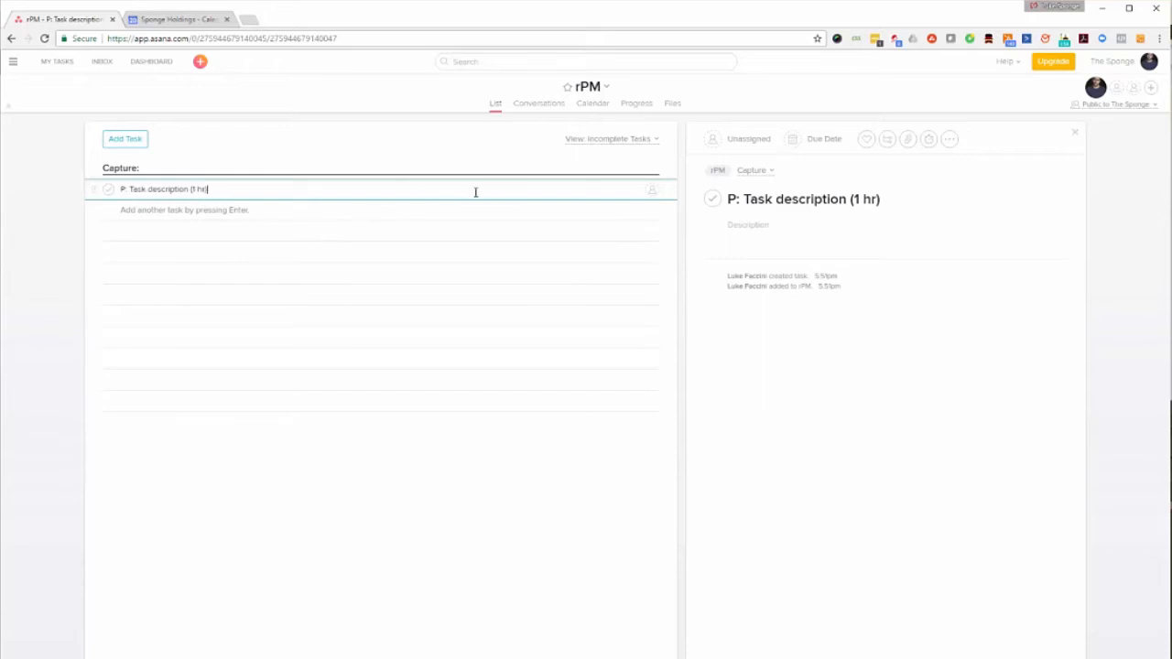
left_click(800, 229)
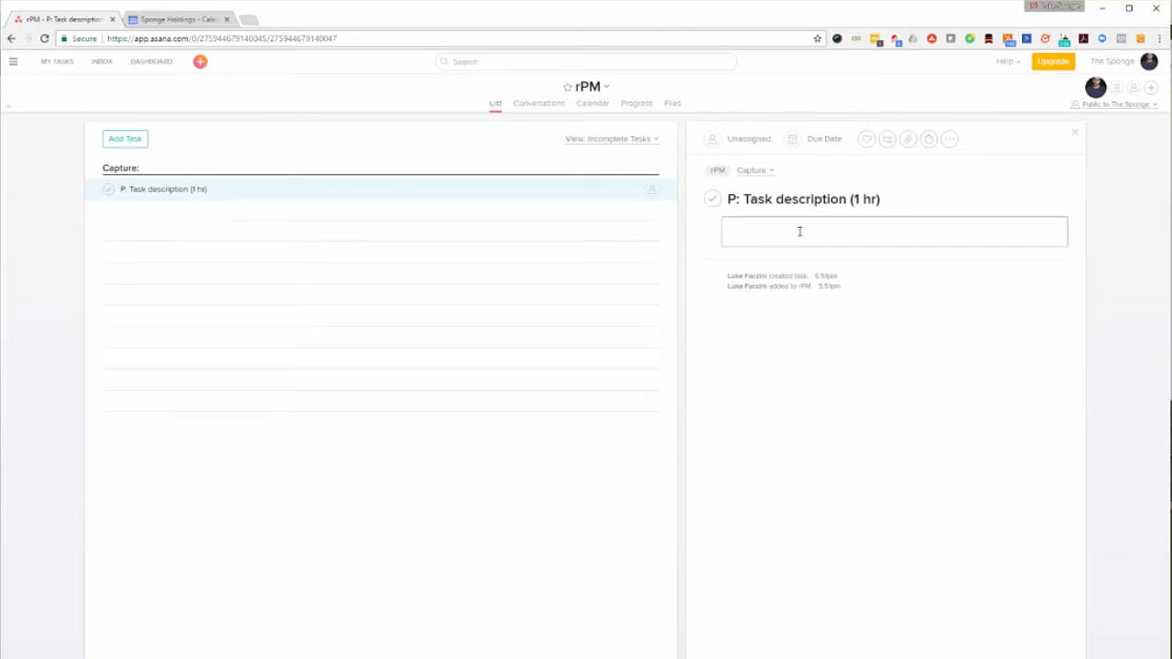
Write R, P and MAP on separate lines in the task description.
type("R")
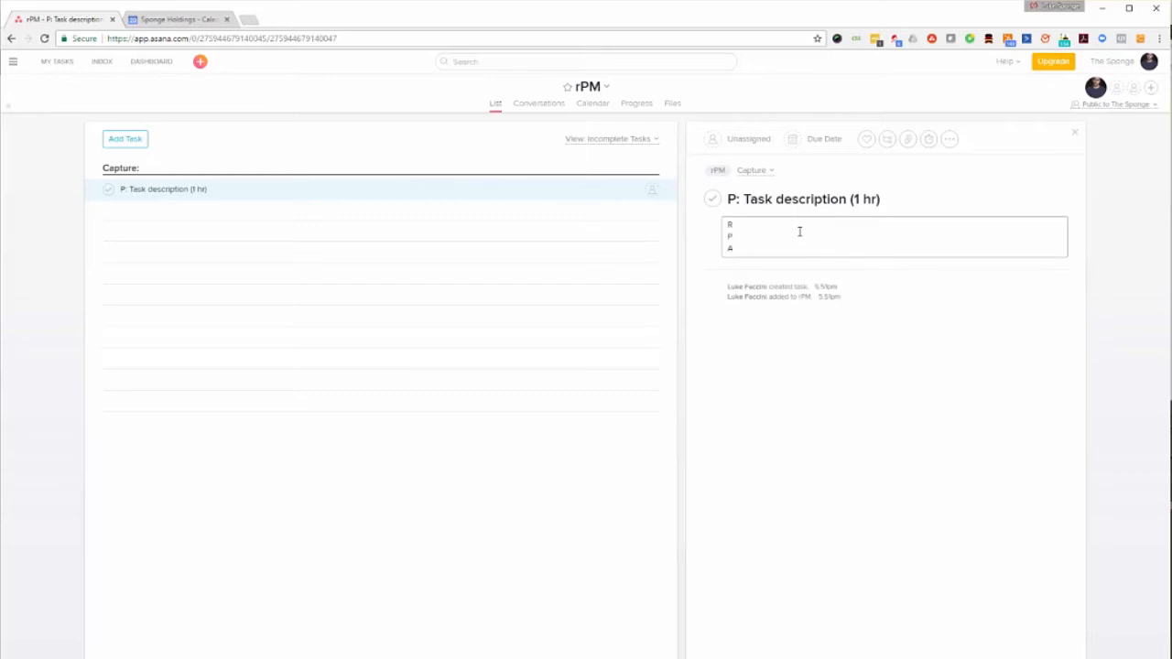
type("MA")
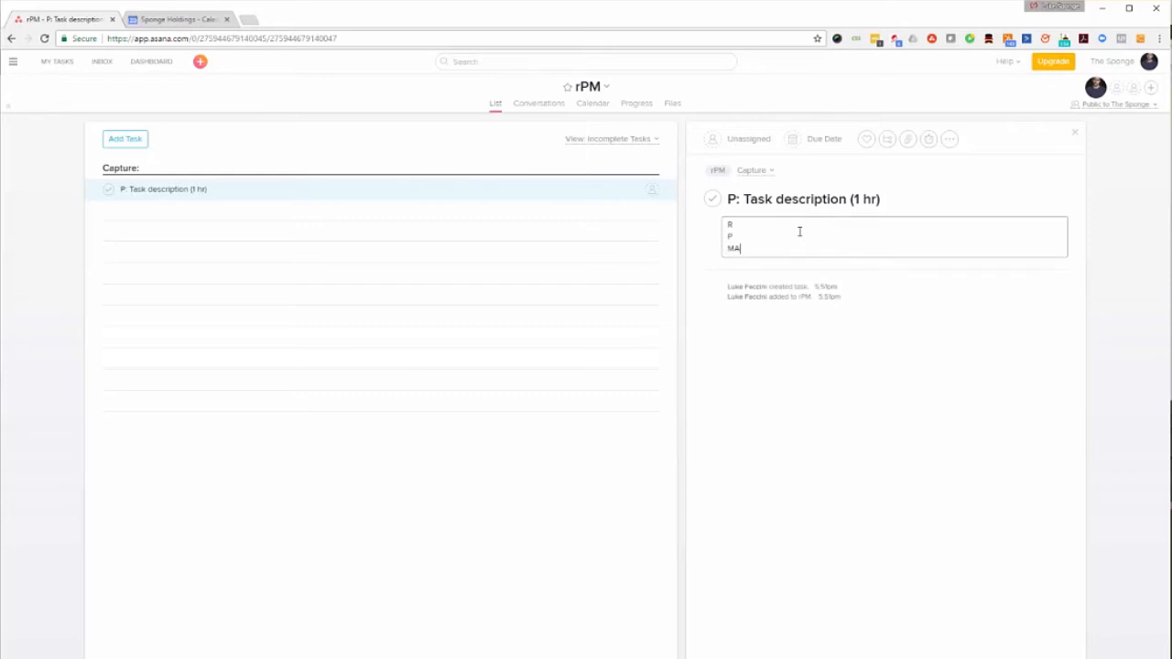
type("P")
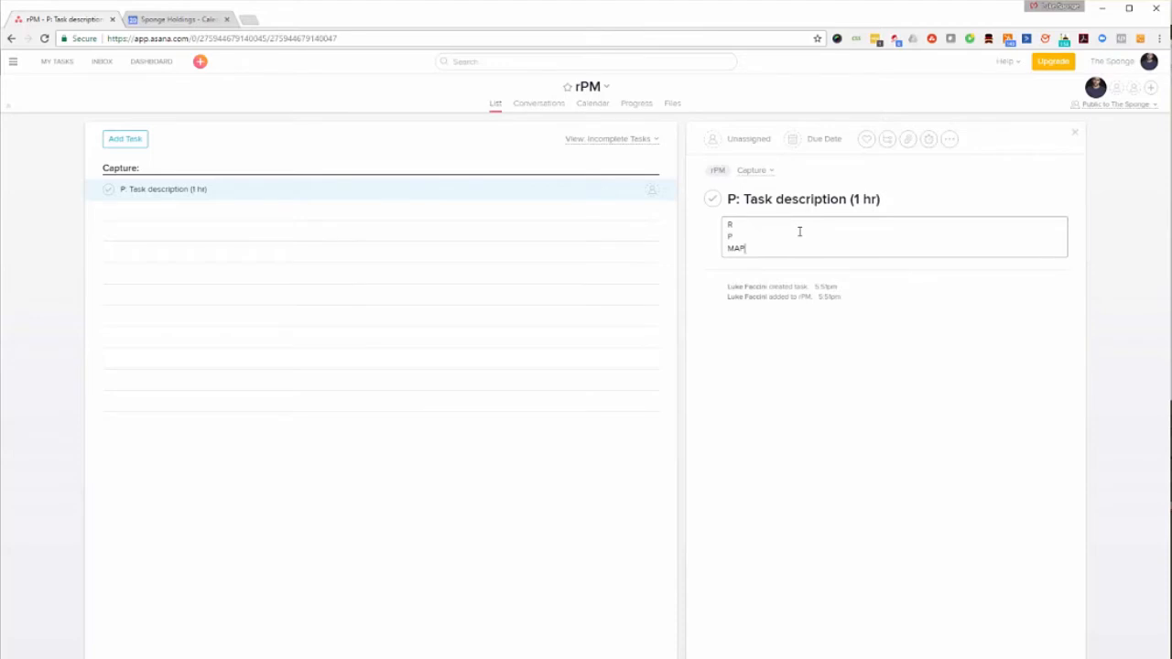
mouse_move(472, 209)
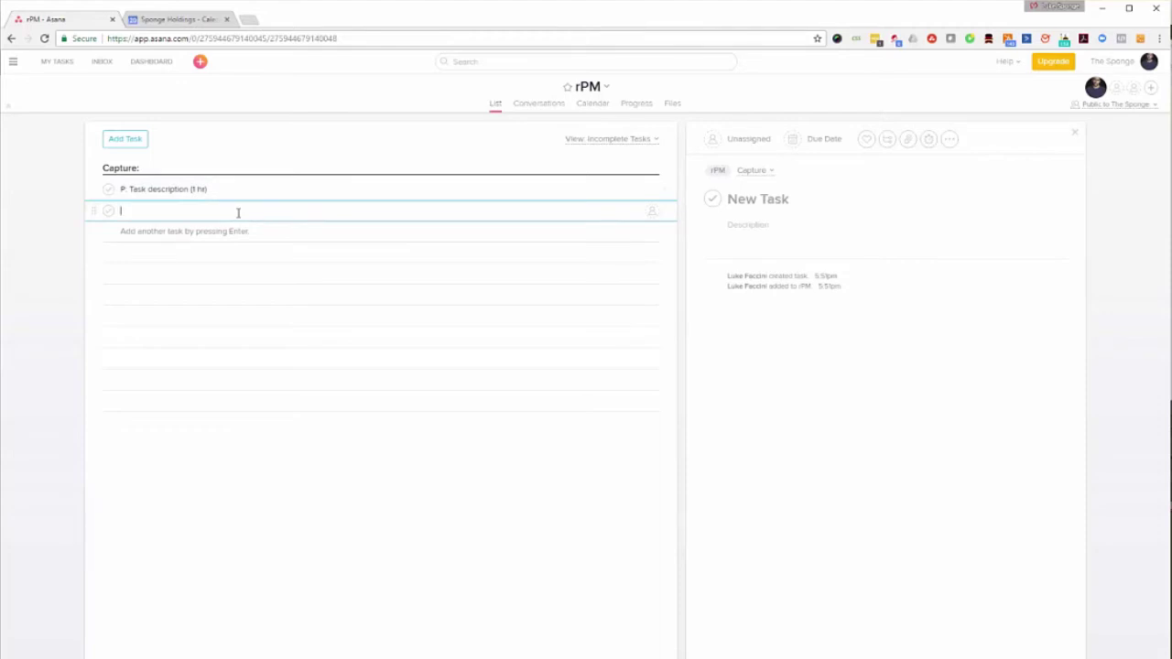
Add the task 'CL: Do the thing (2hrs)' and start another blank task.
type("CL")
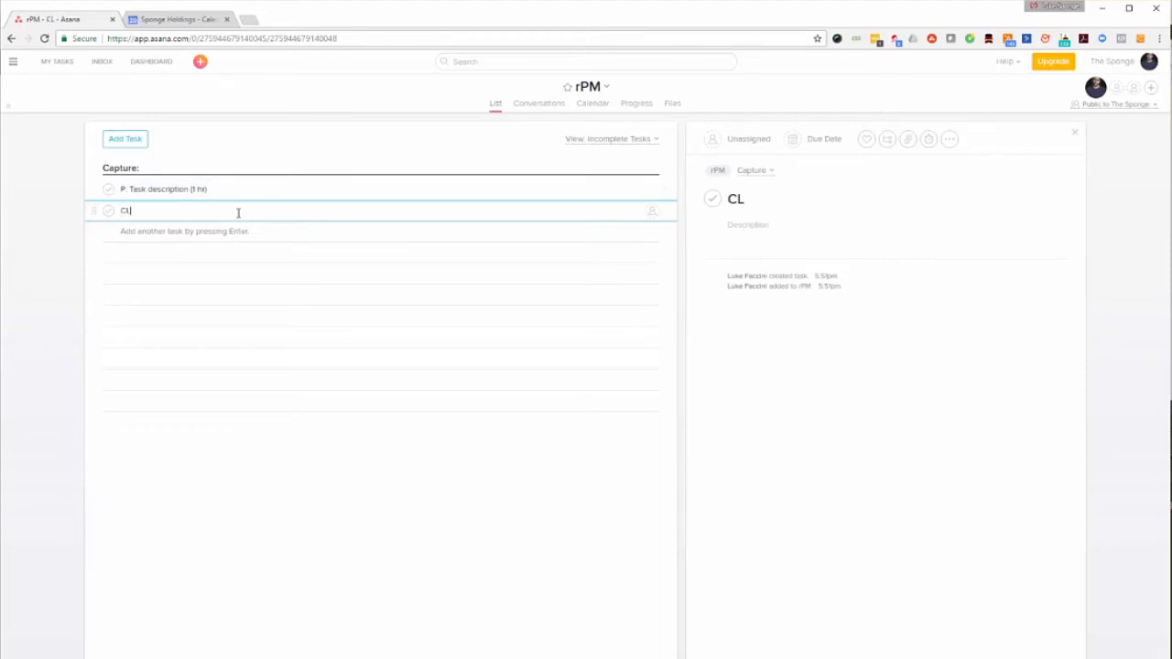
type(":")
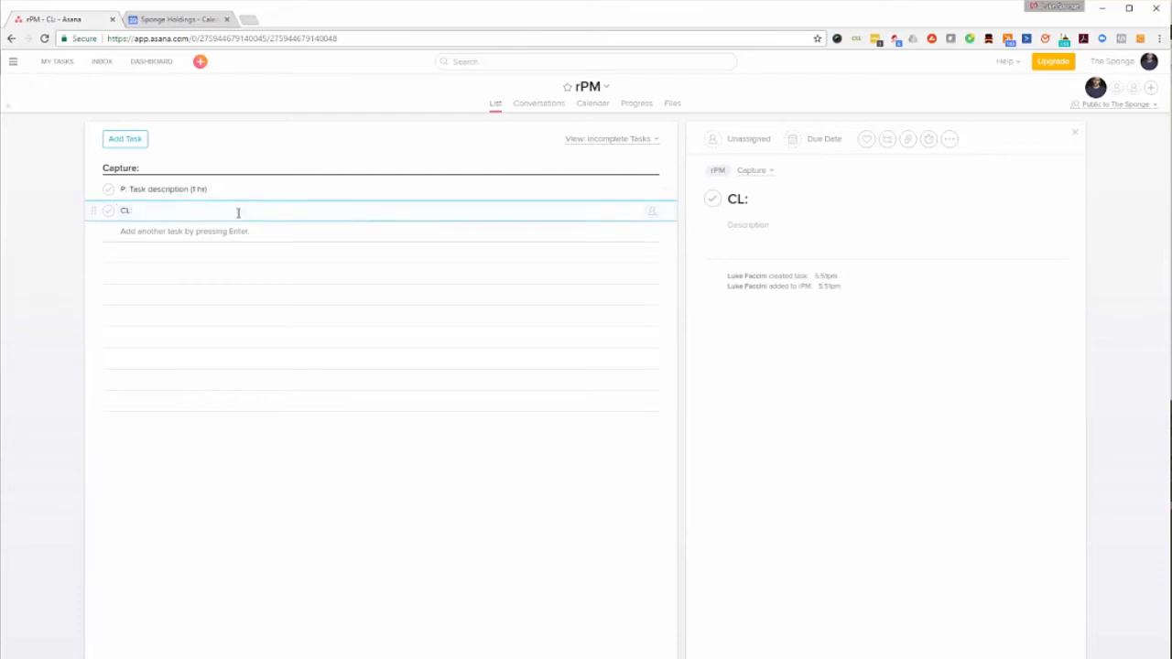
type("Do the t")
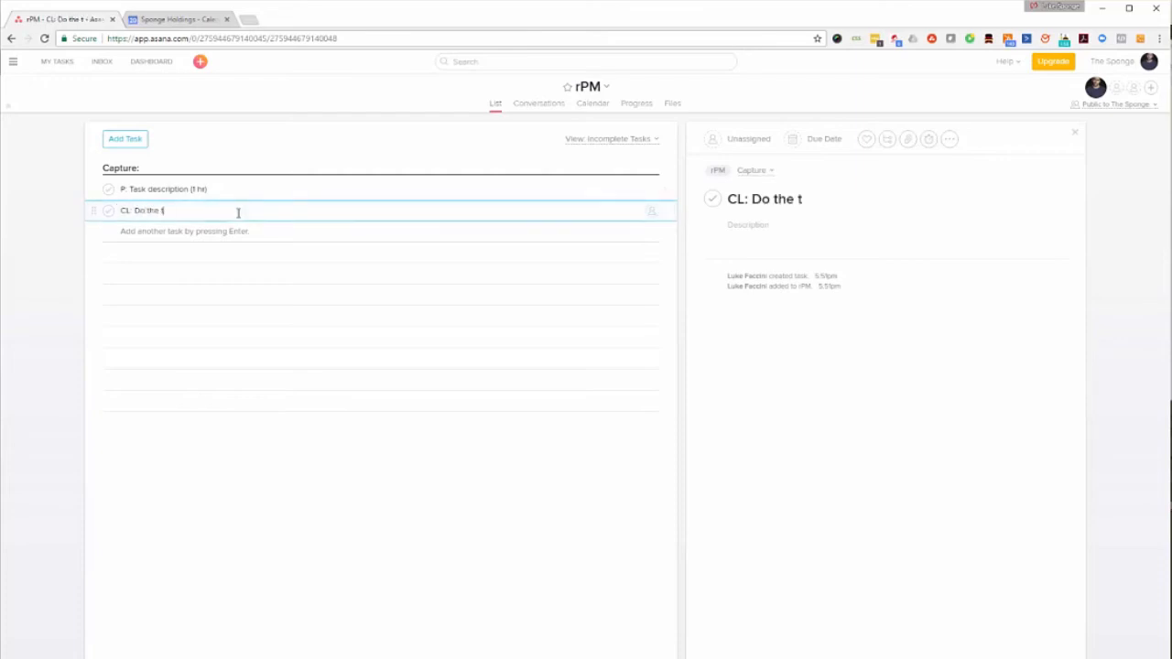
type("hing (2")
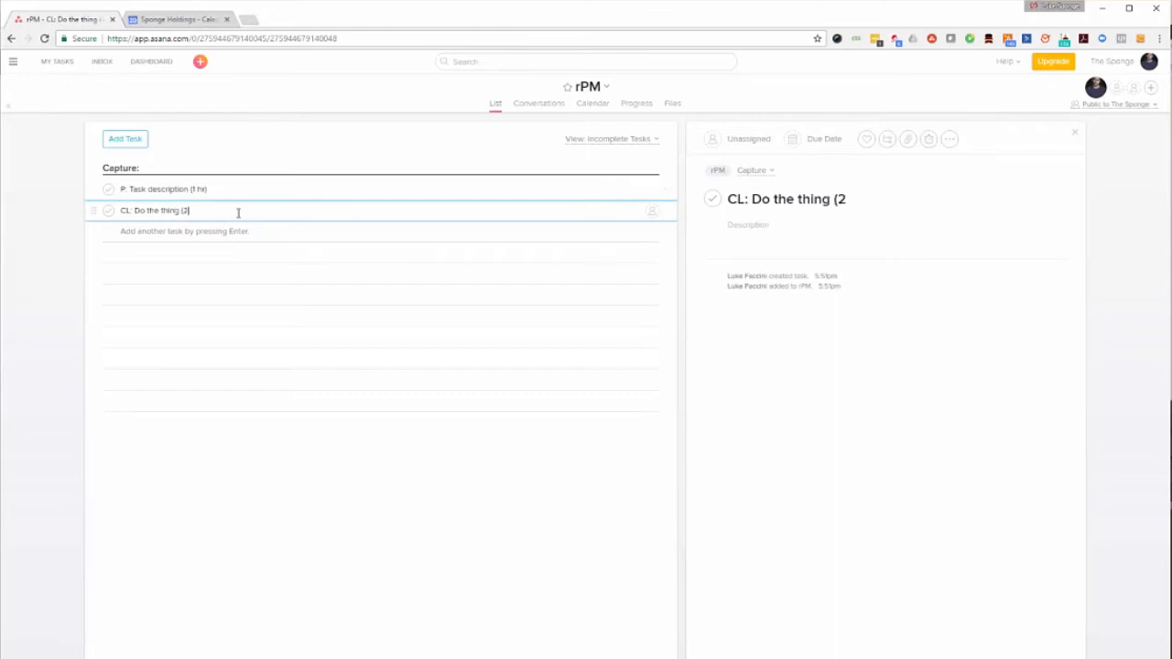
type("hrs)")
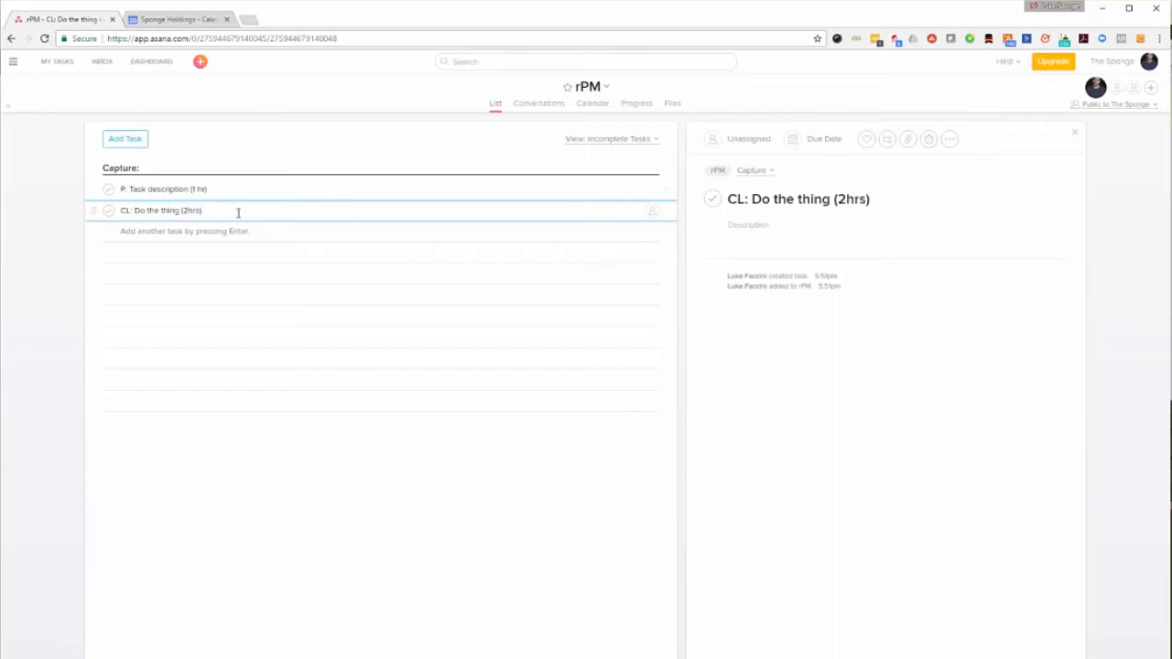
key("Enter")
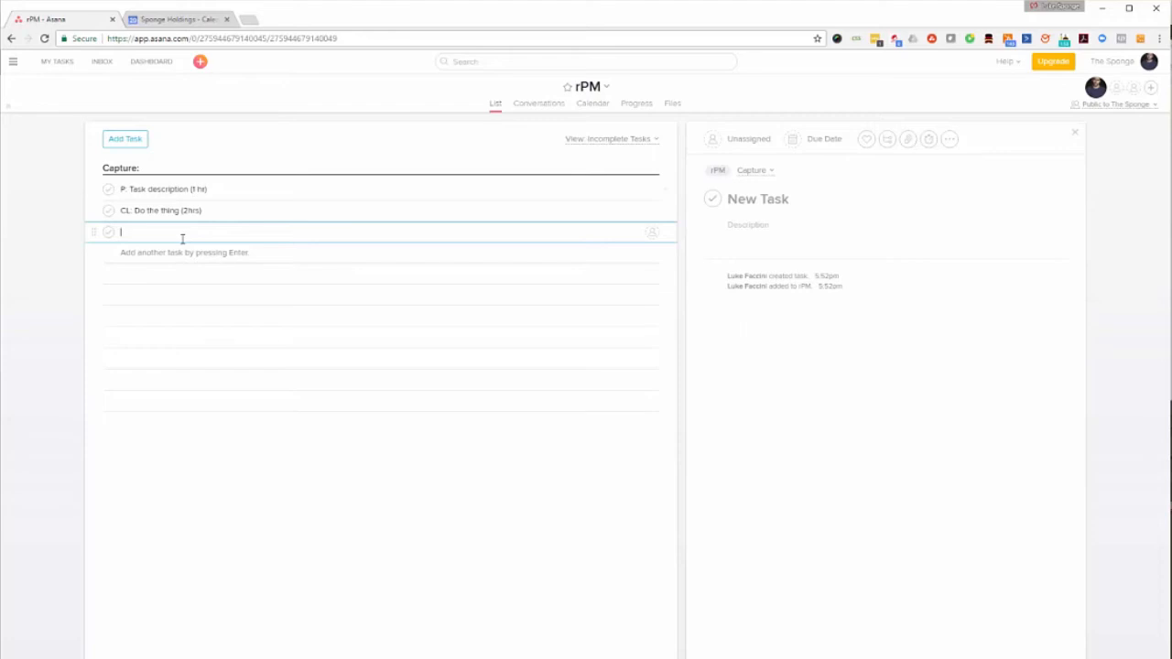
Turn the new row into a 'Project Title:' section containing 'CL: Do the thing (2hrs)'.
type("Project")
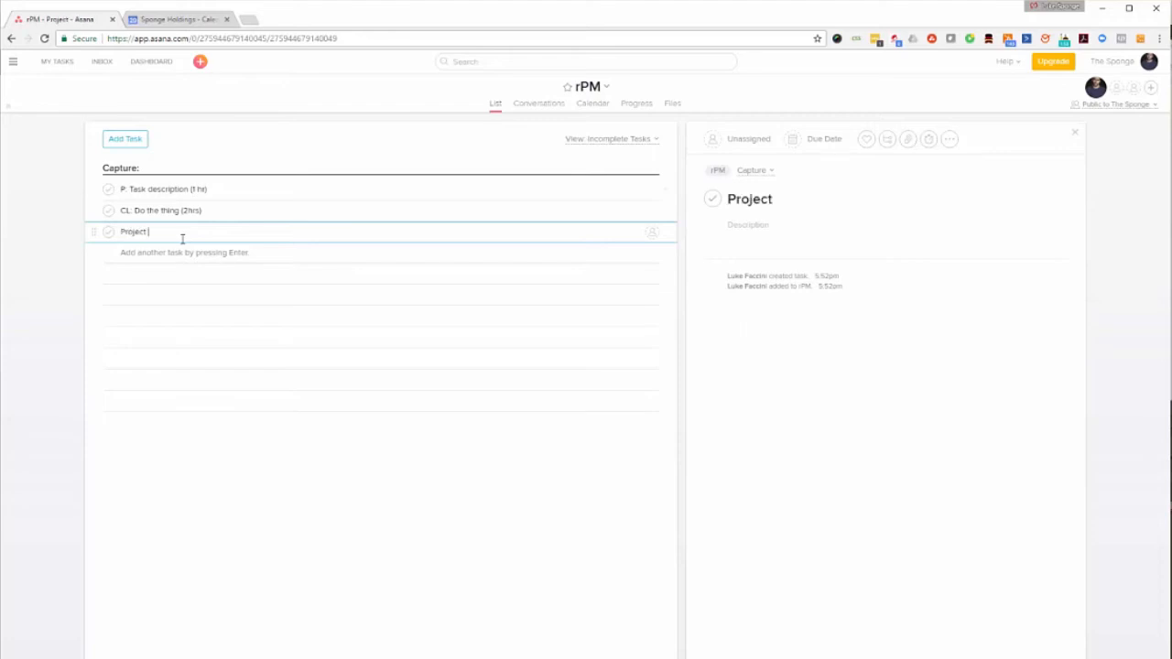
type("Title")
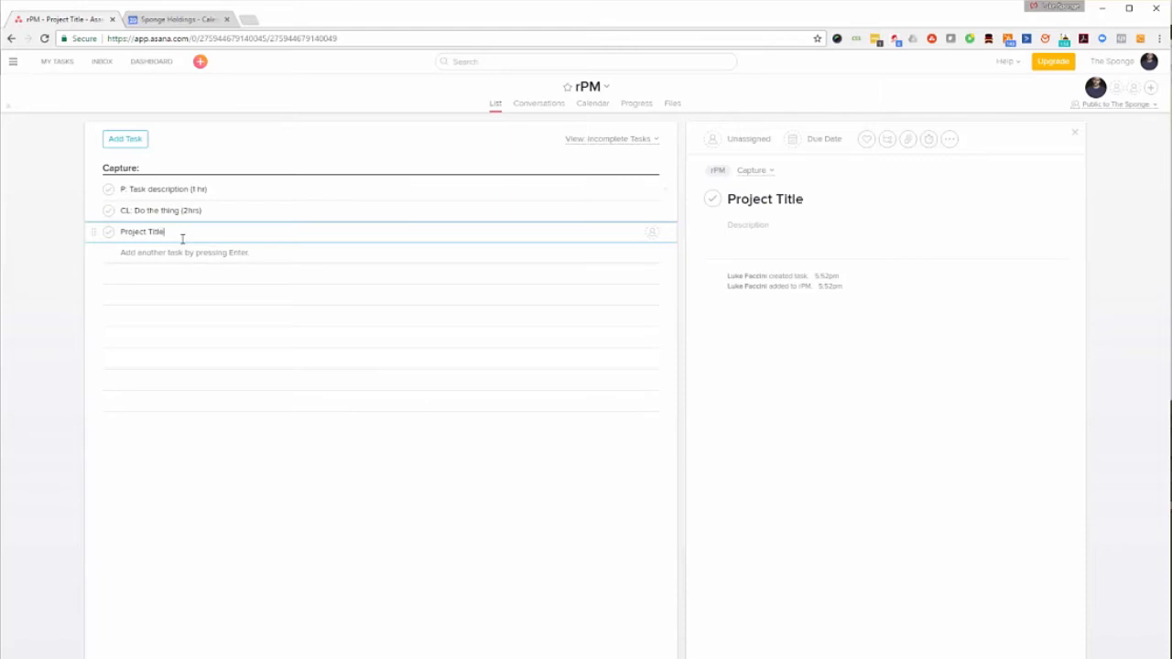
type(":")
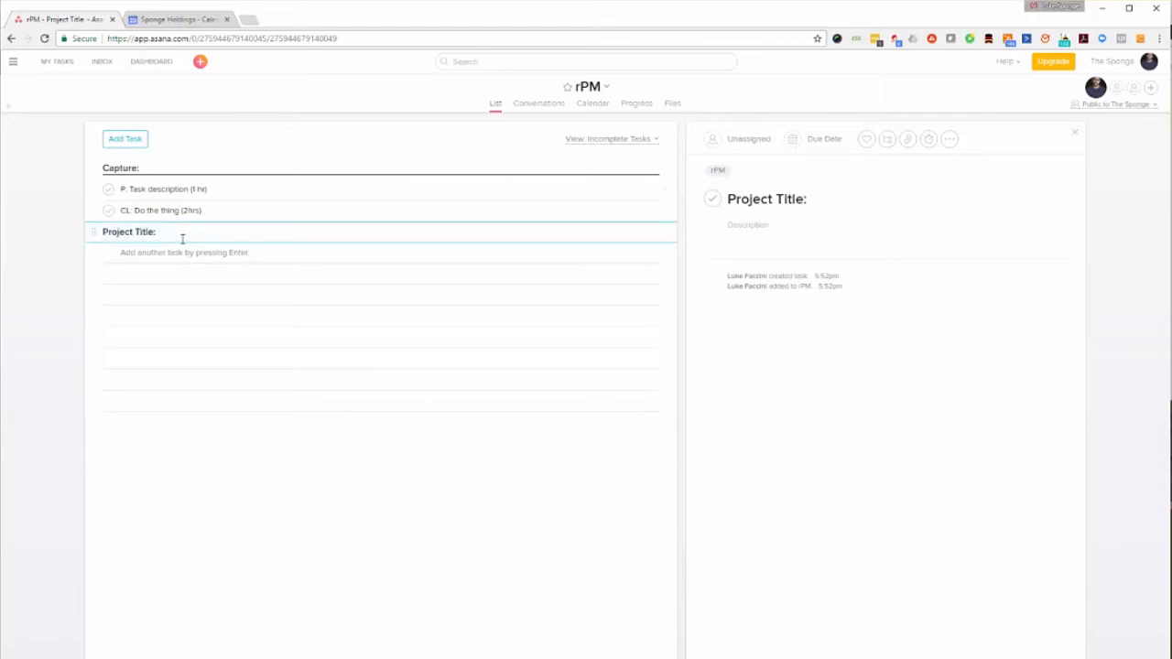
key("Enter")
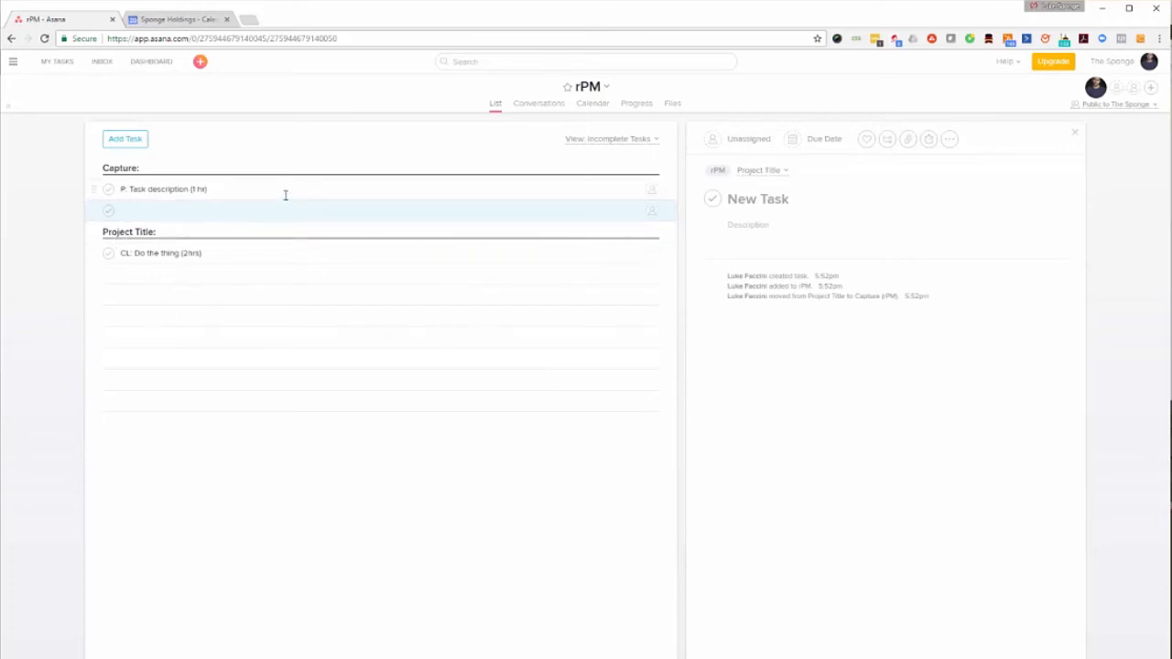
Assign 'P: Task description (1 hr)' to yourself with a Feb 27 due date.
left_click(165, 189)
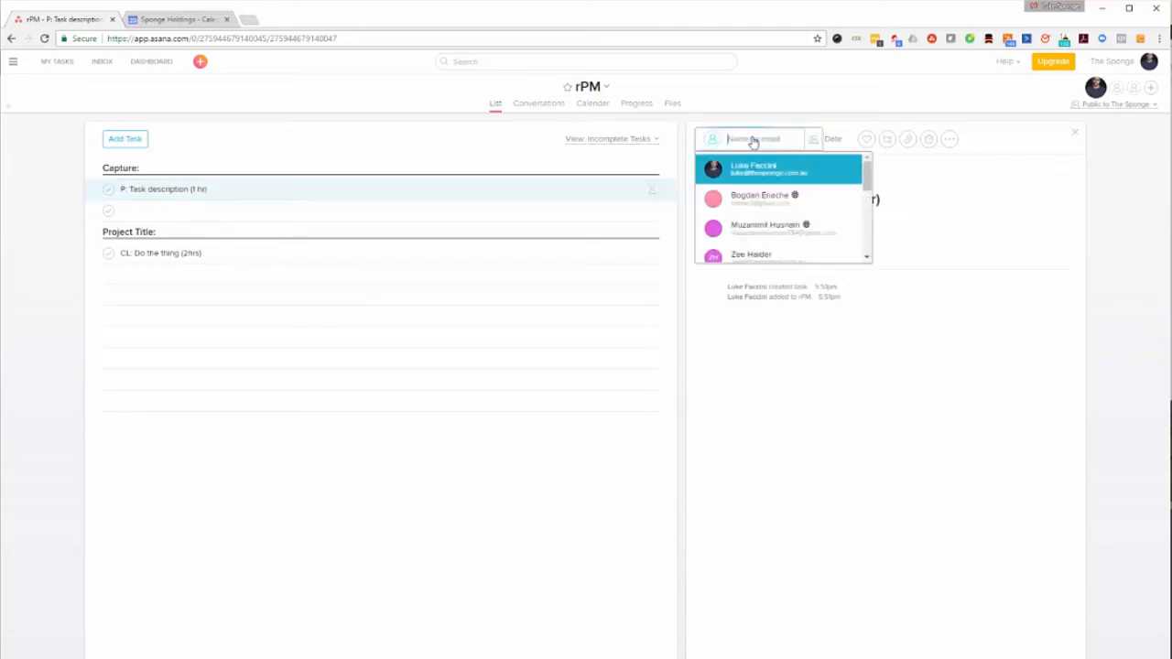
scroll("down", 3)
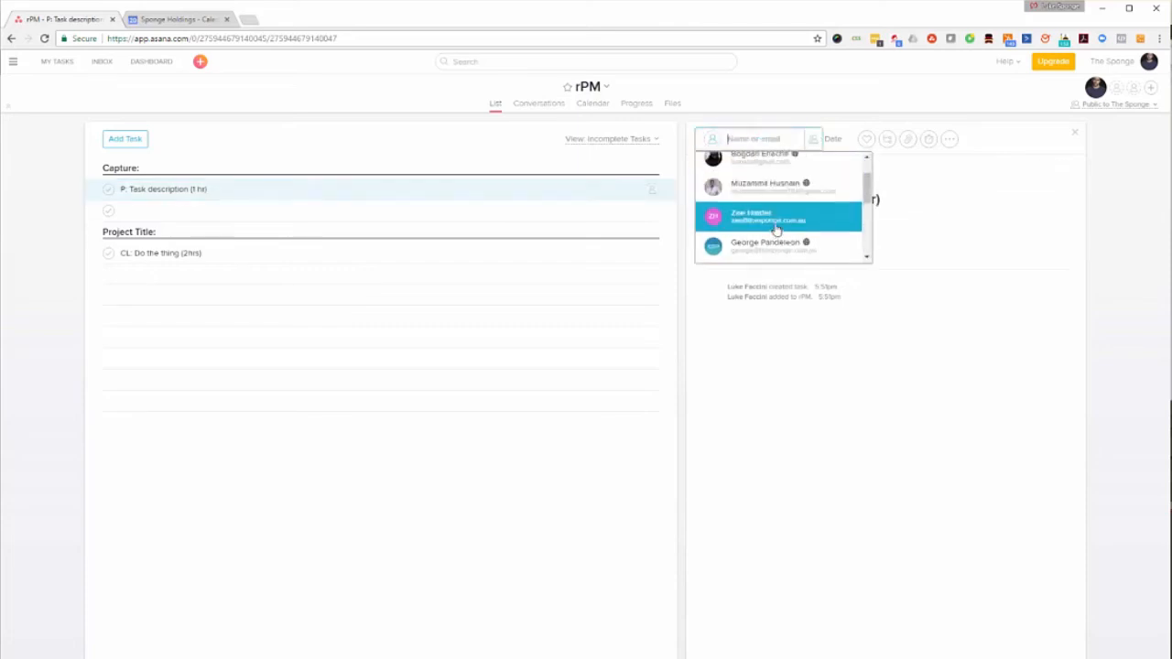
left_click(776, 217)
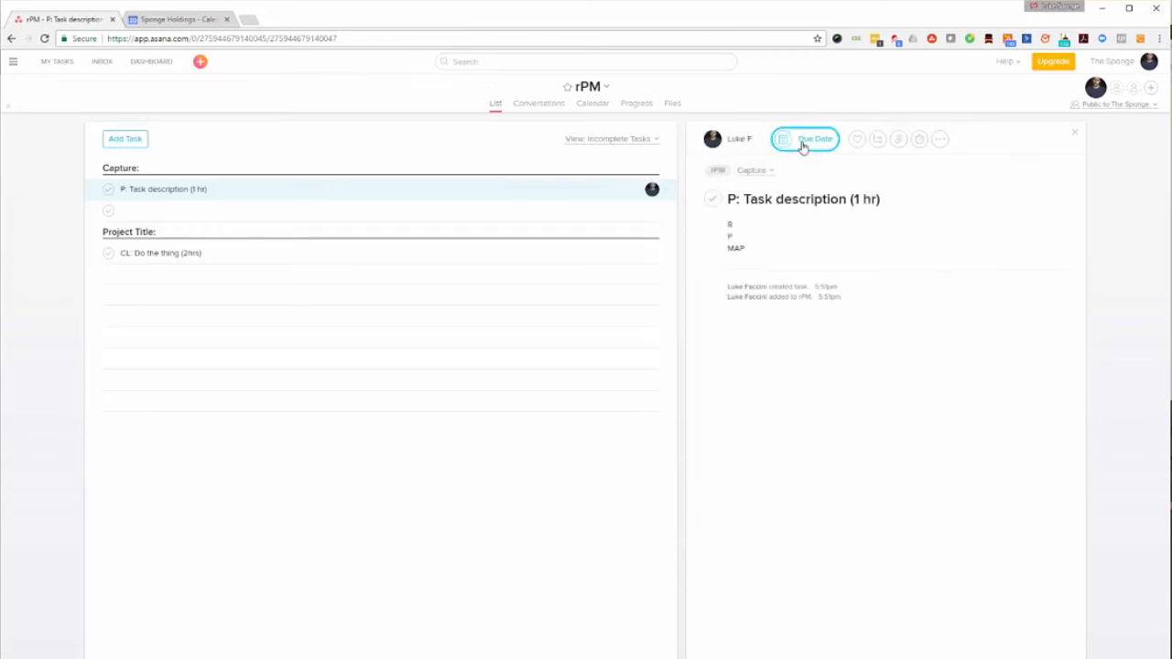
left_click(804, 139)
type("P: subTask description (1 hr)")
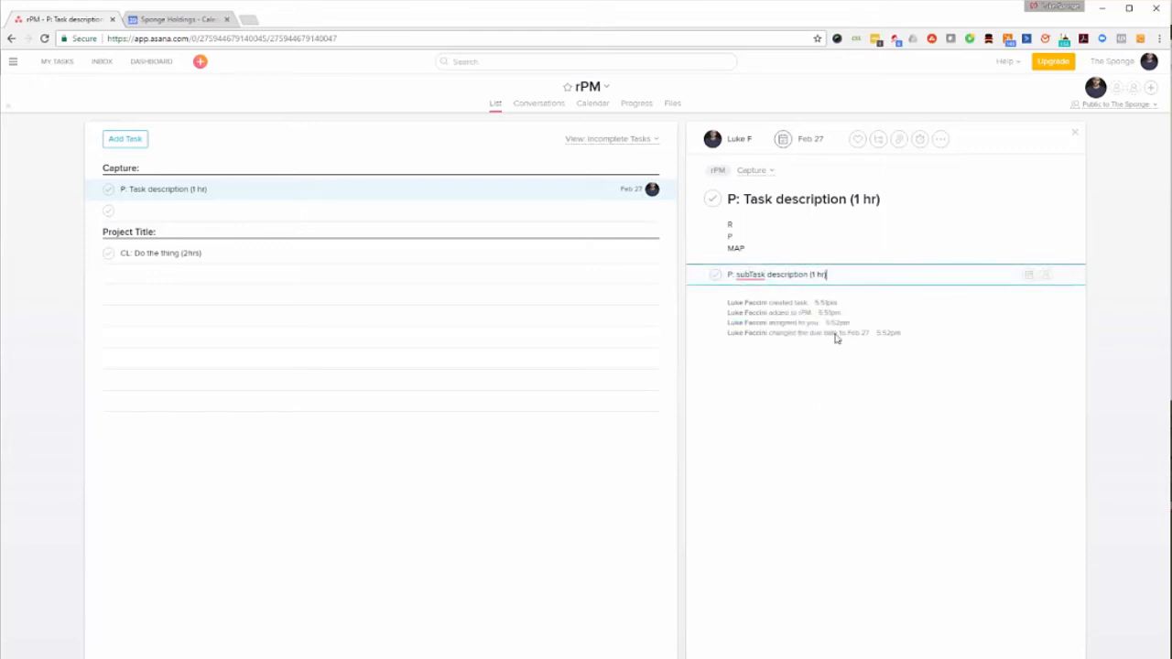
mouse_move(1047, 275)
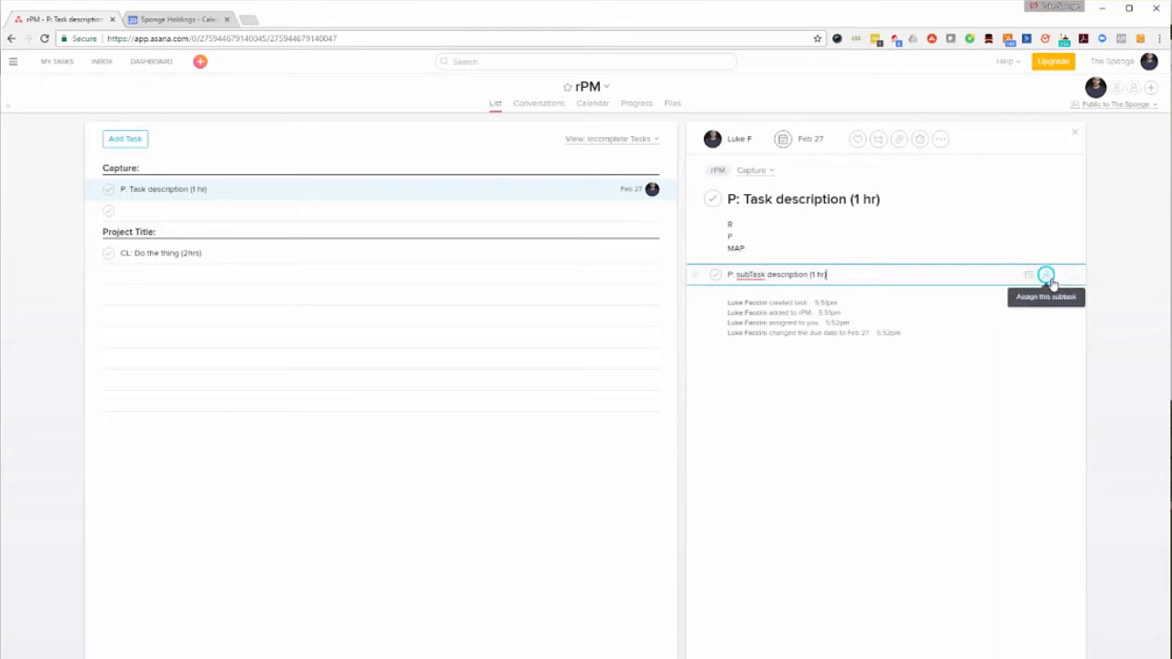
mouse_move(748, 353)
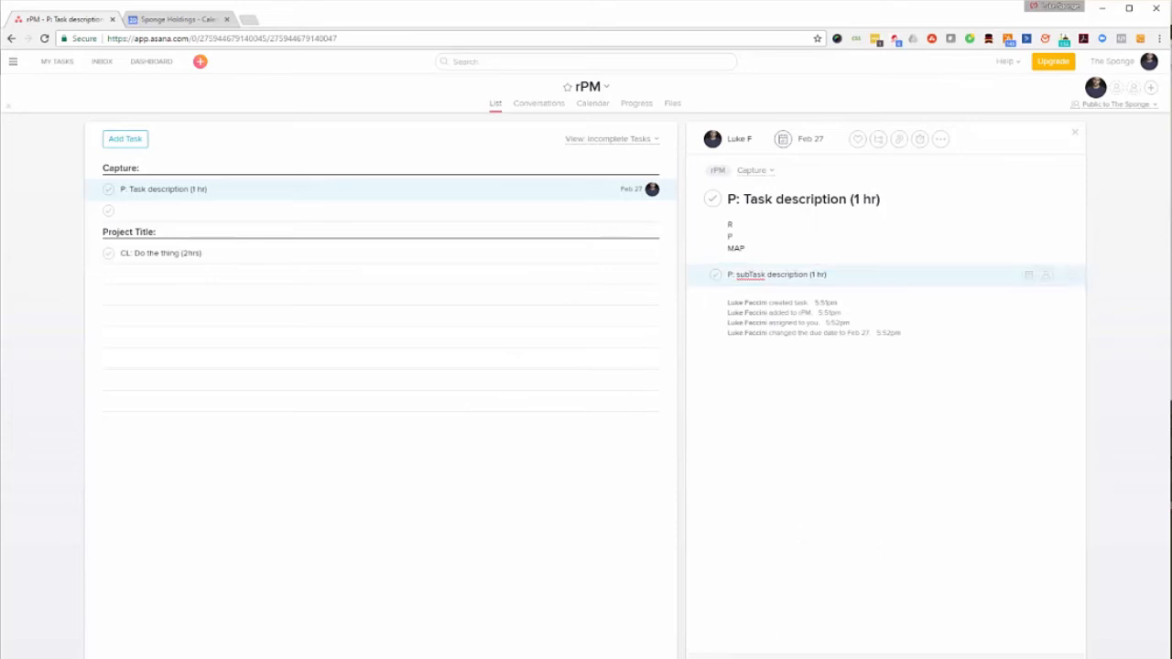
Save the subtask 'P: subTask description (1 hr)' under the main task.
left_click(735, 138)
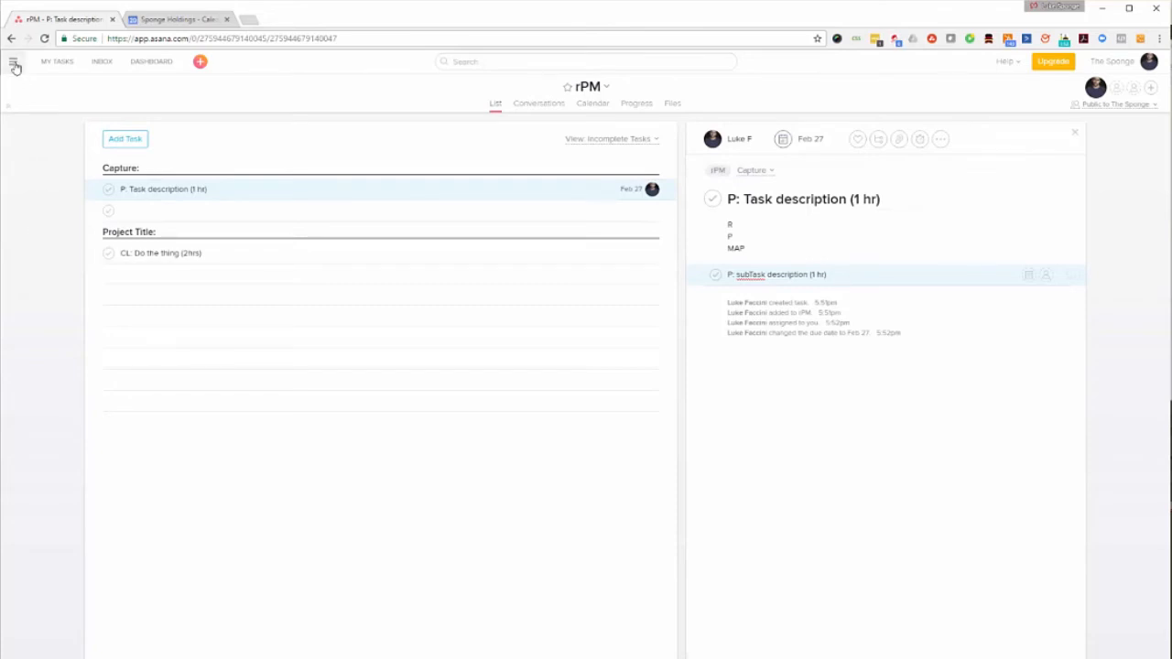
left_click(13, 66)
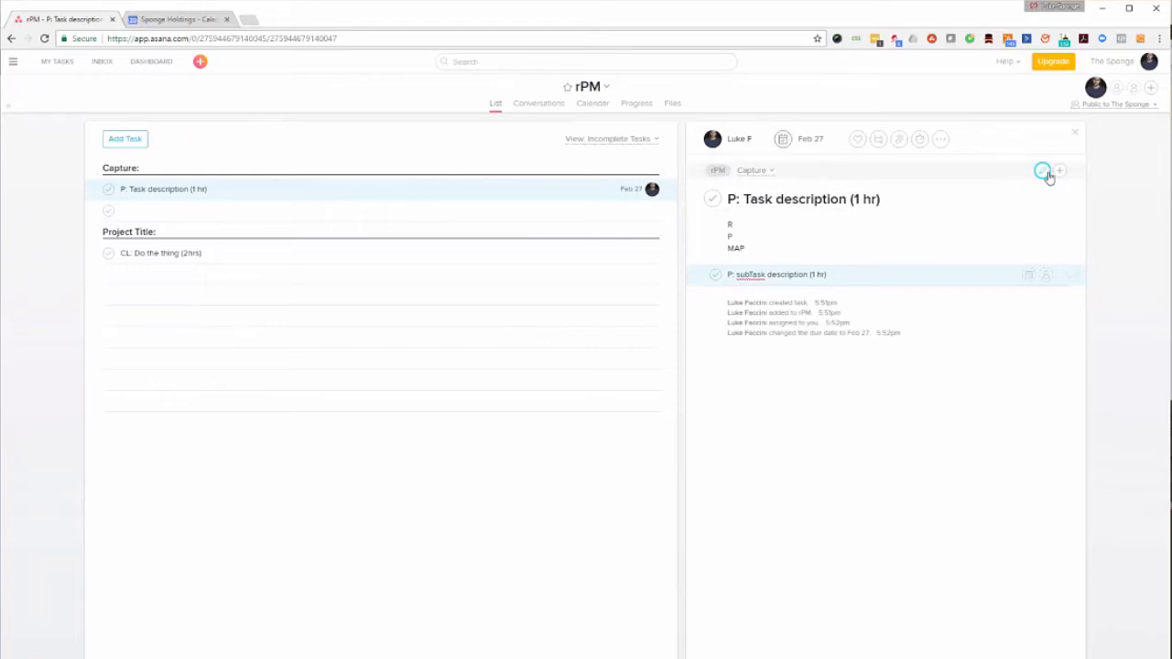
left_click(1044, 170)
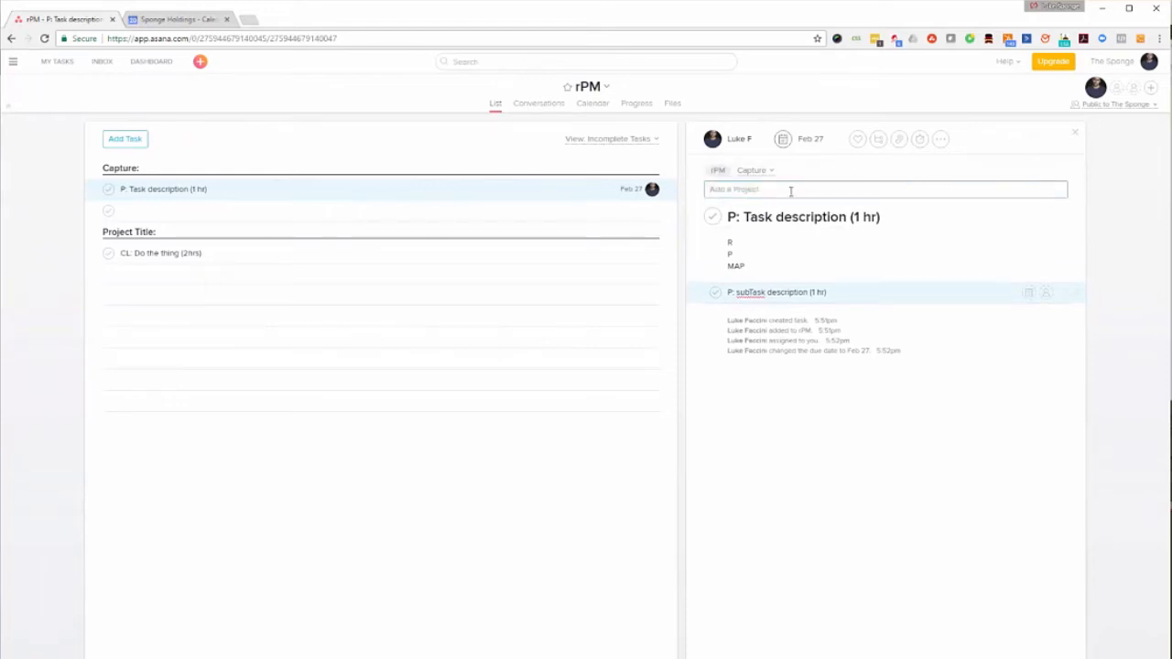
type("sp")
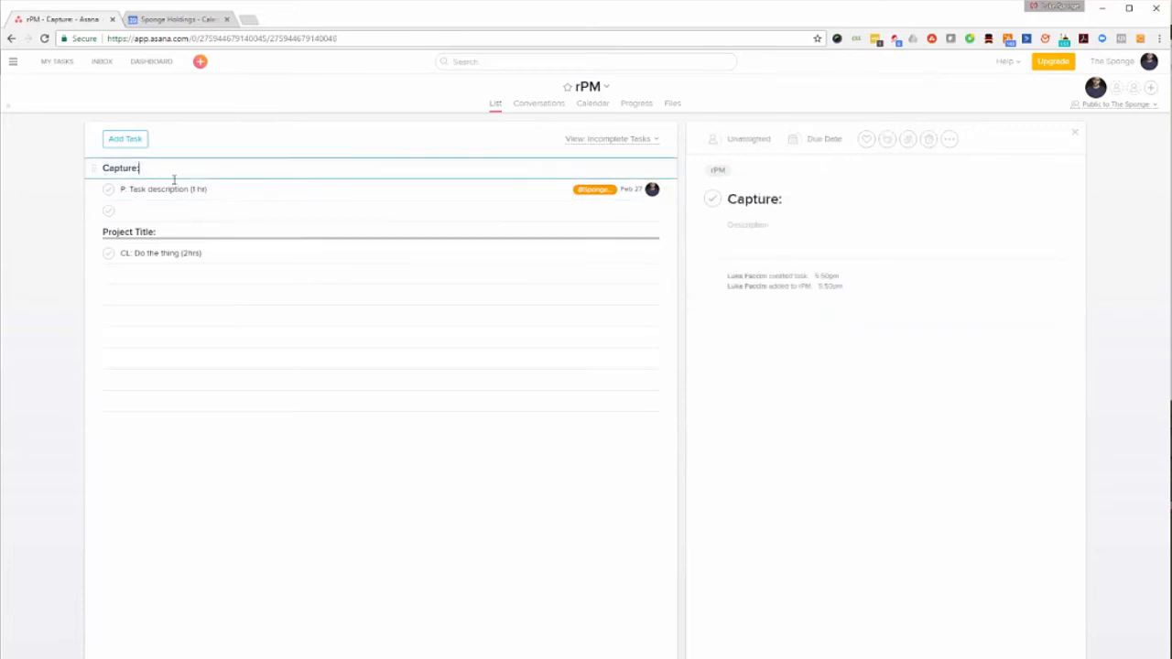
Check the task on Feb 27 in rPM's calendar, then open My RPM Planner.
left_click(165, 189)
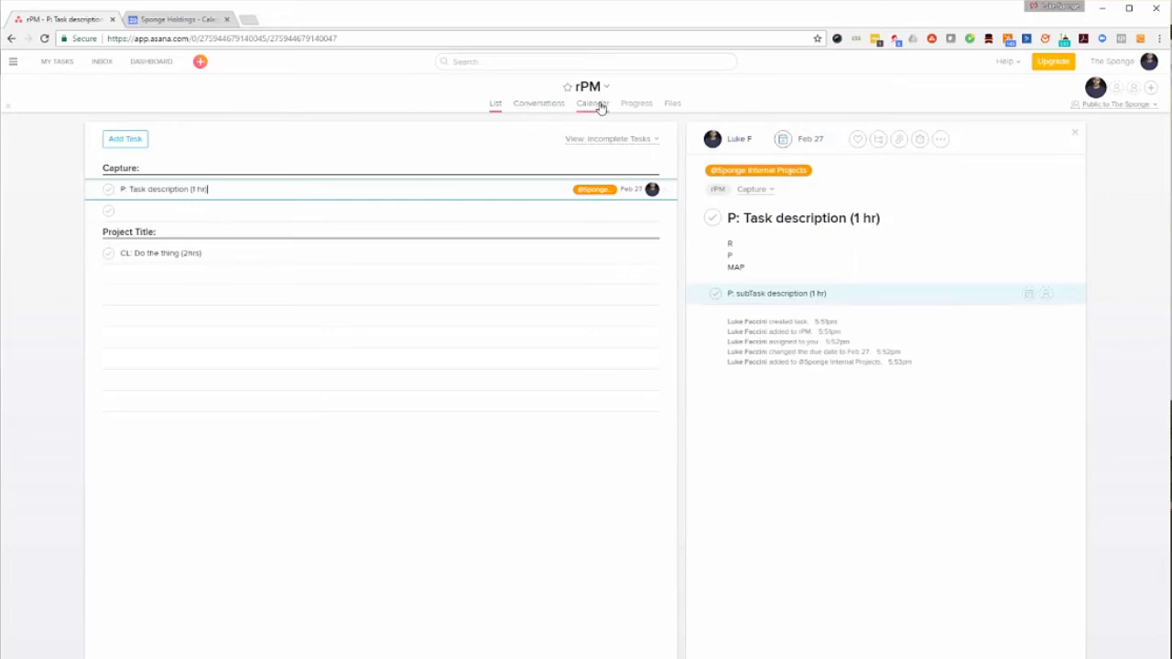
left_click(592, 102)
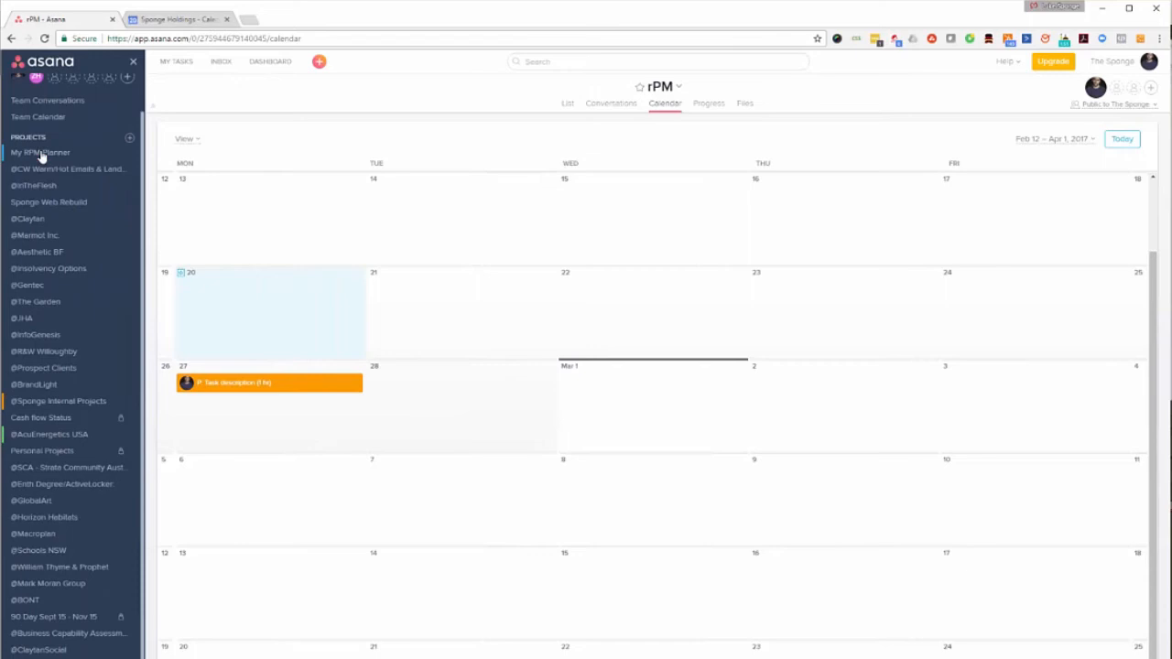
left_click(41, 152)
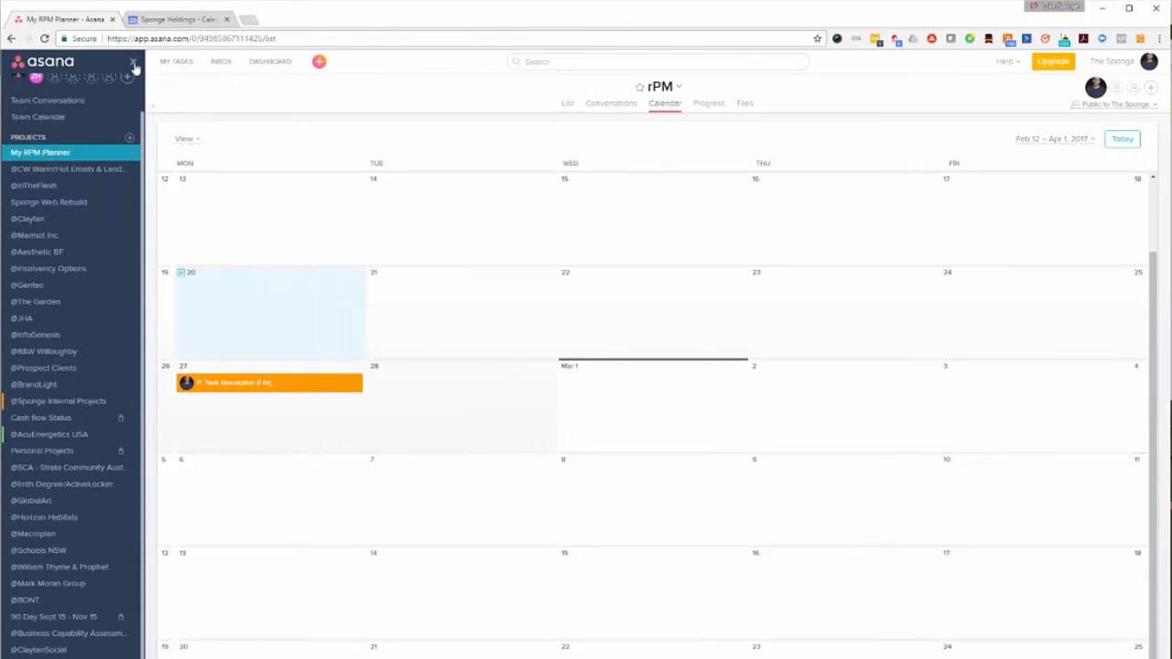
Hide the projects sidebar and scroll through My RPM Planner's goal sections.
left_click(568, 102)
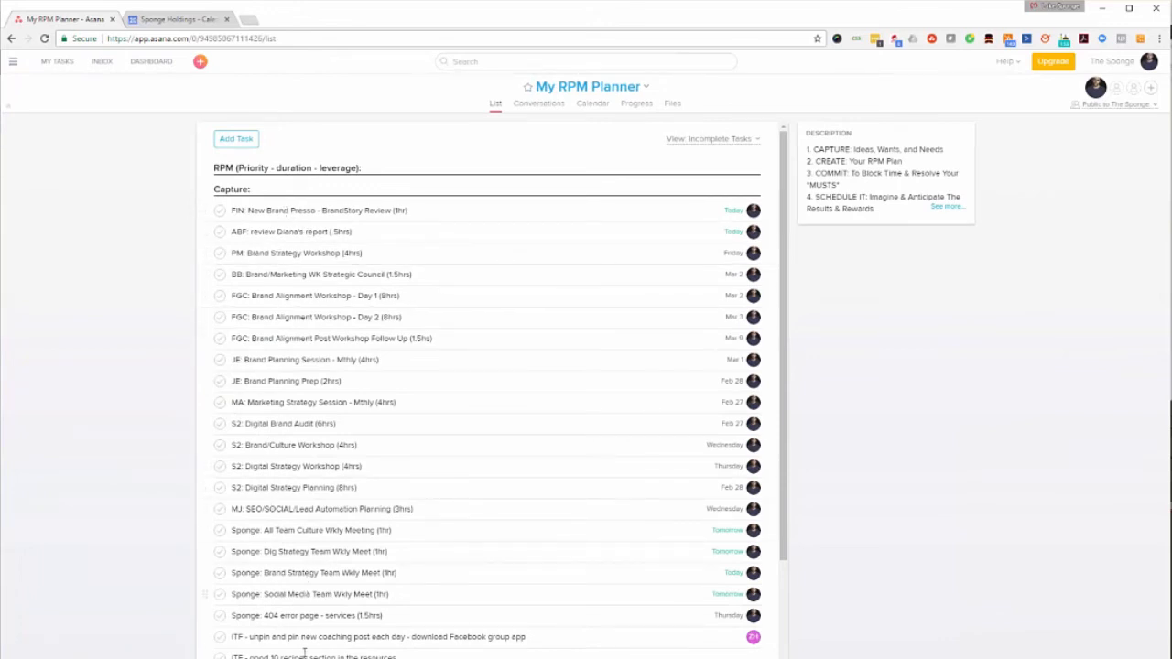
mouse_move(326, 509)
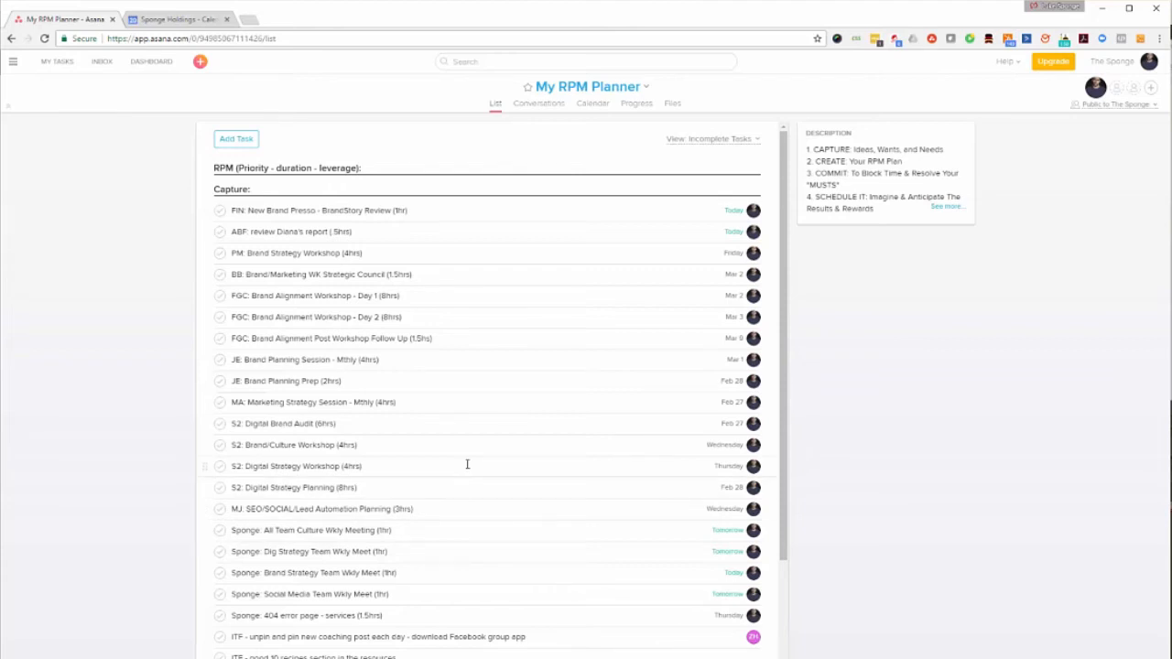
scroll("down", 3)
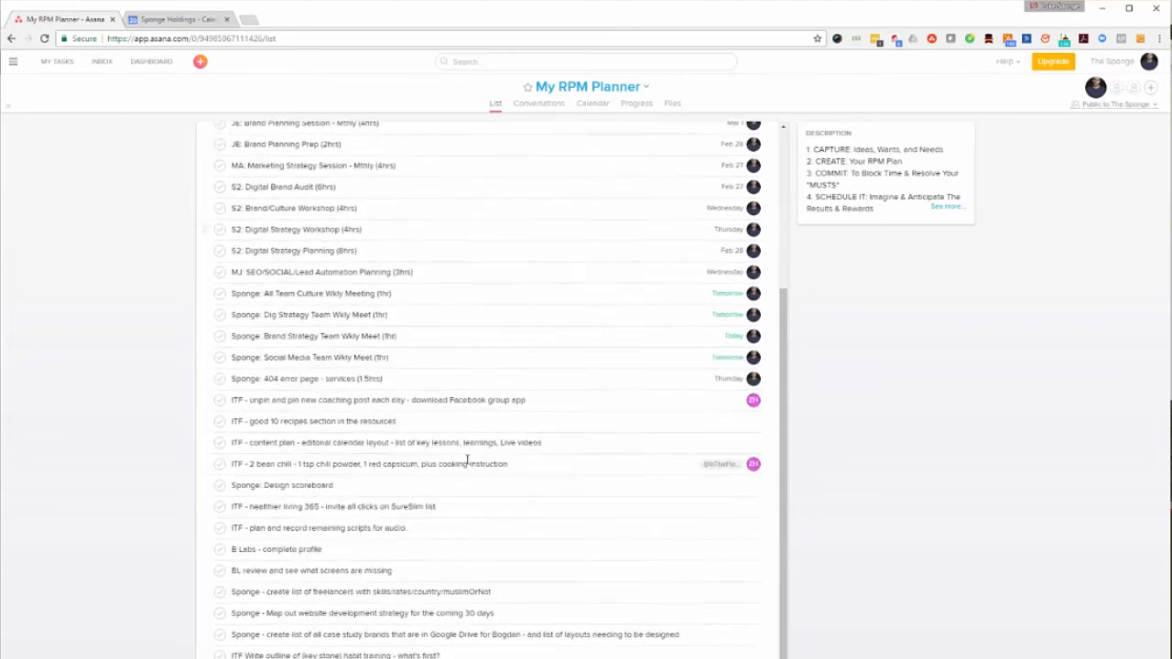
scroll("down", 3)
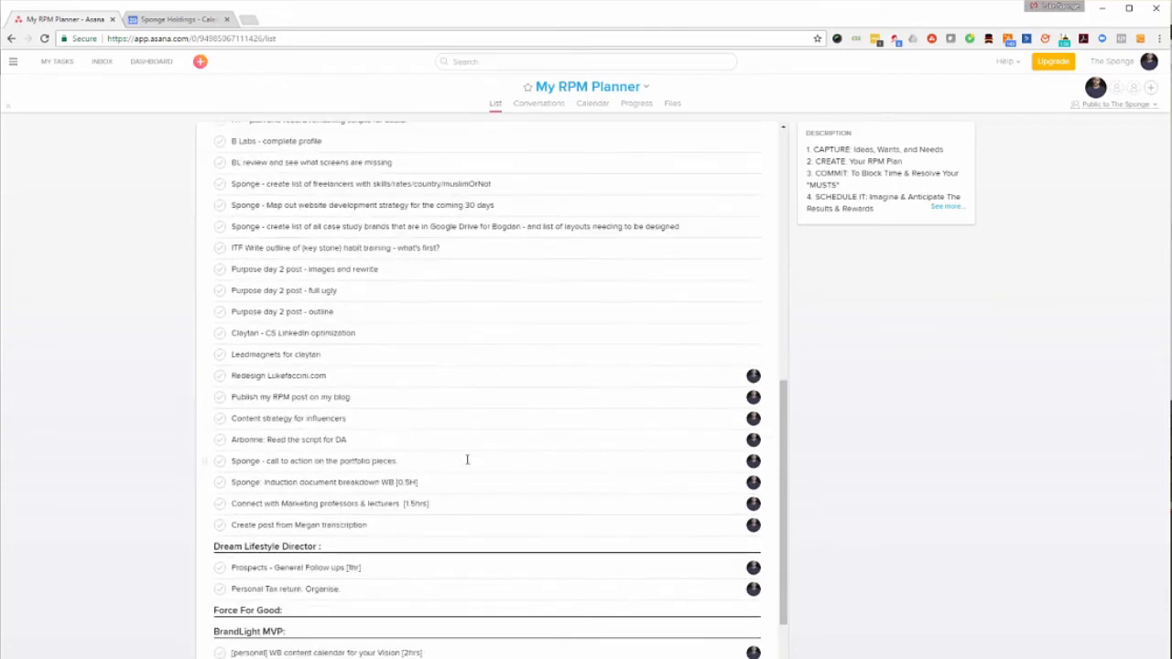
scroll("down", 3)
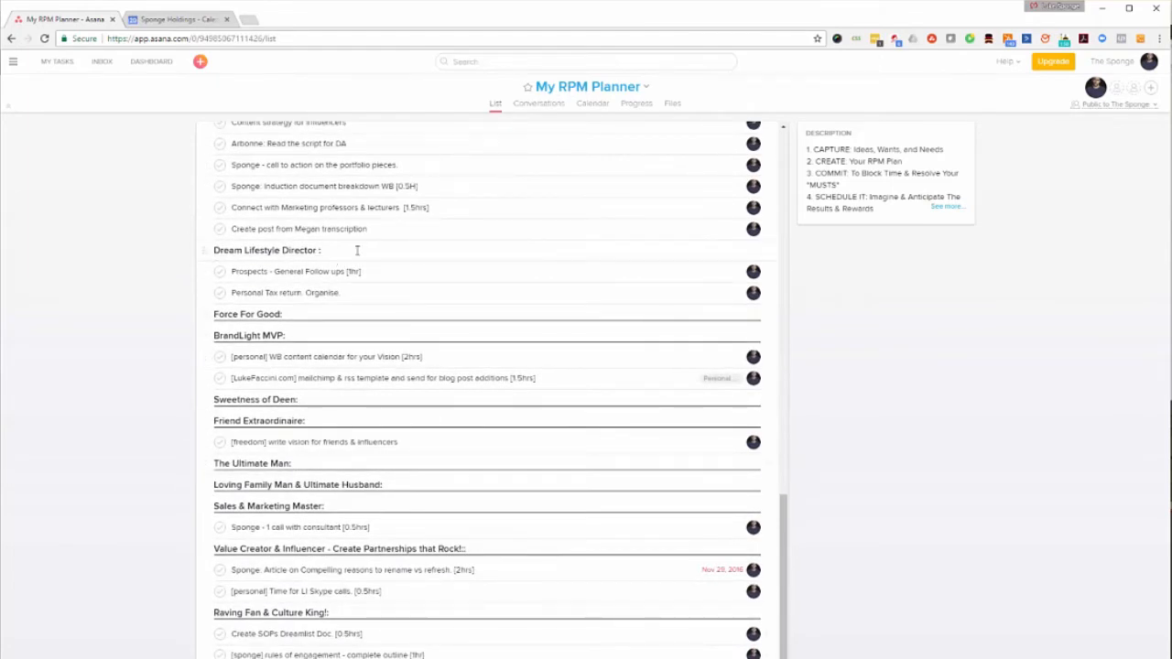
Open the Dream Lifestyle Director section to view its 90-day, 1-year results and Ultimate Purpose.
left_click(266, 249)
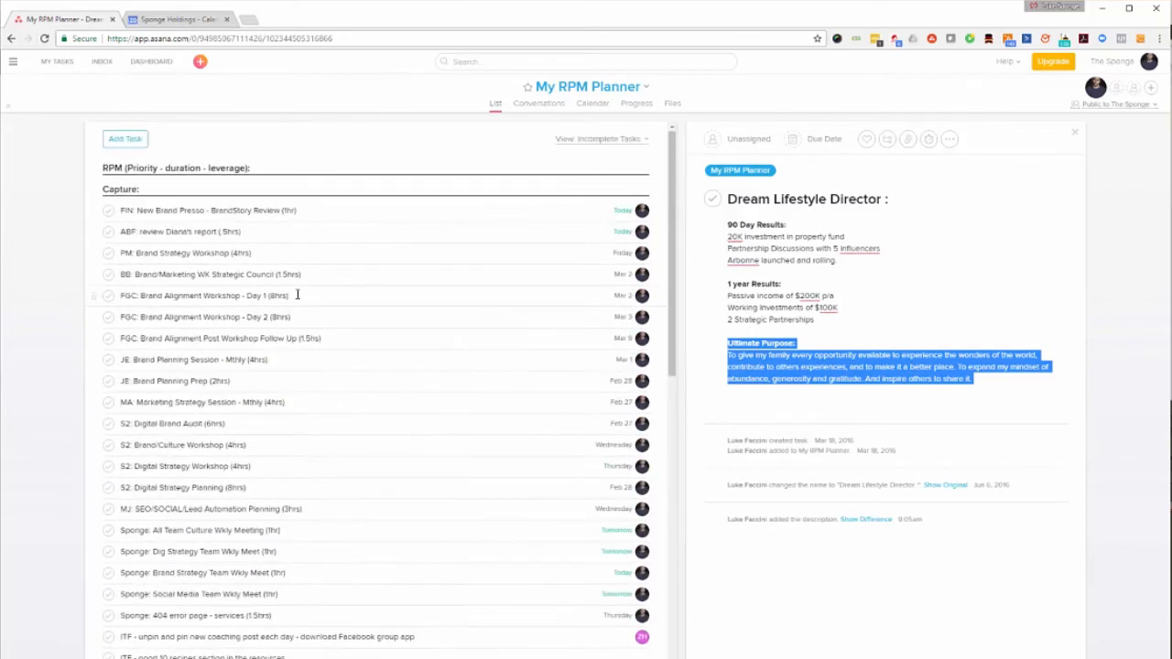
mouse_move(396, 250)
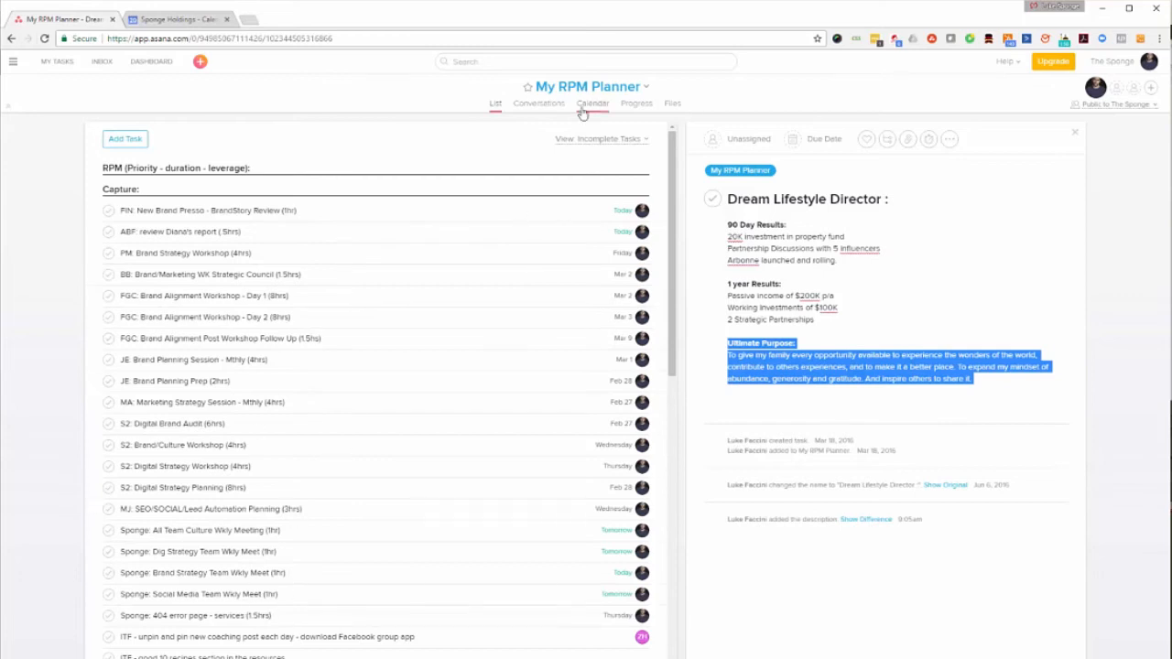
In the calendar view, view and close the Dig Strategy Team Wkly Meet task.
left_click(592, 102)
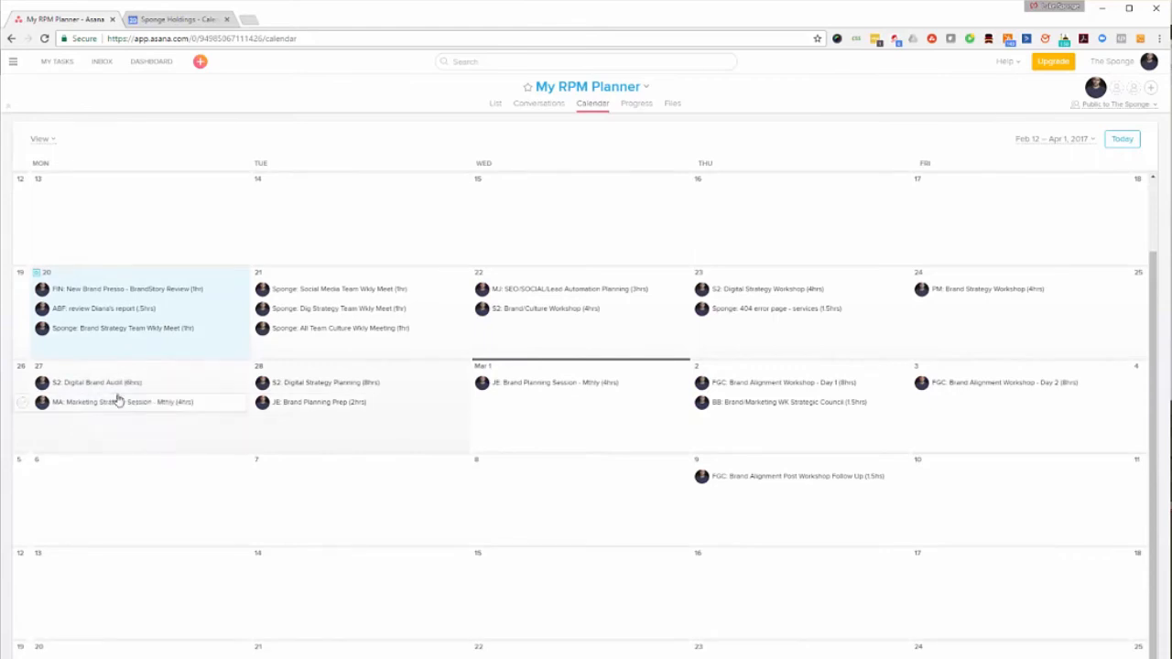
mouse_move(157, 417)
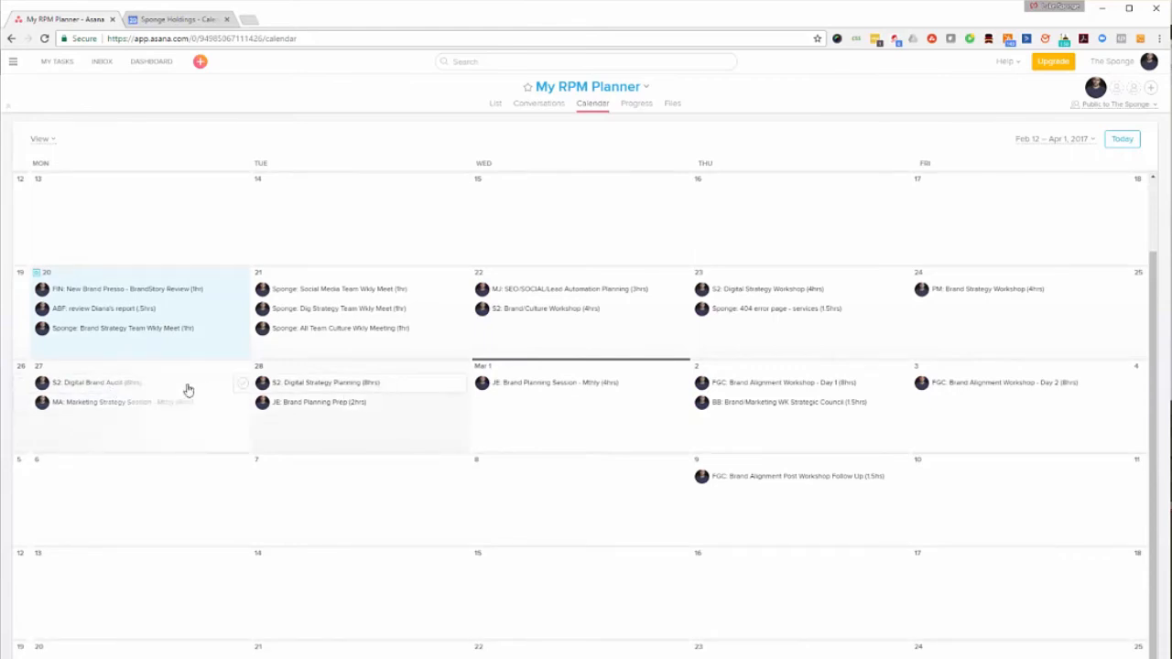
mouse_move(354, 411)
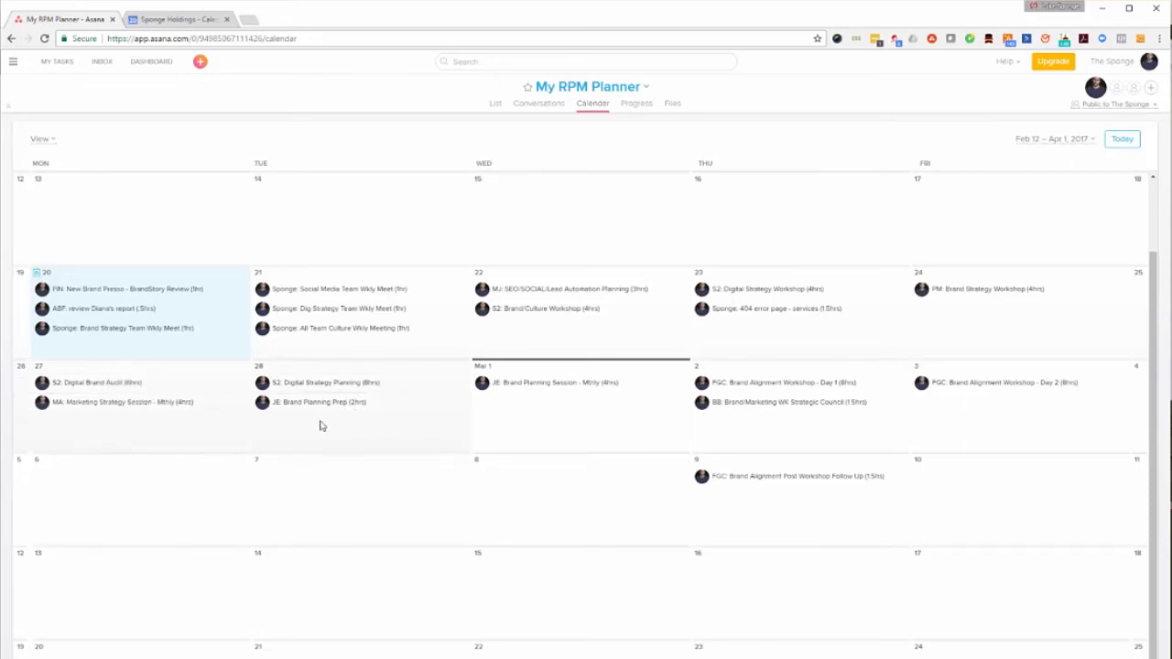
mouse_move(315, 423)
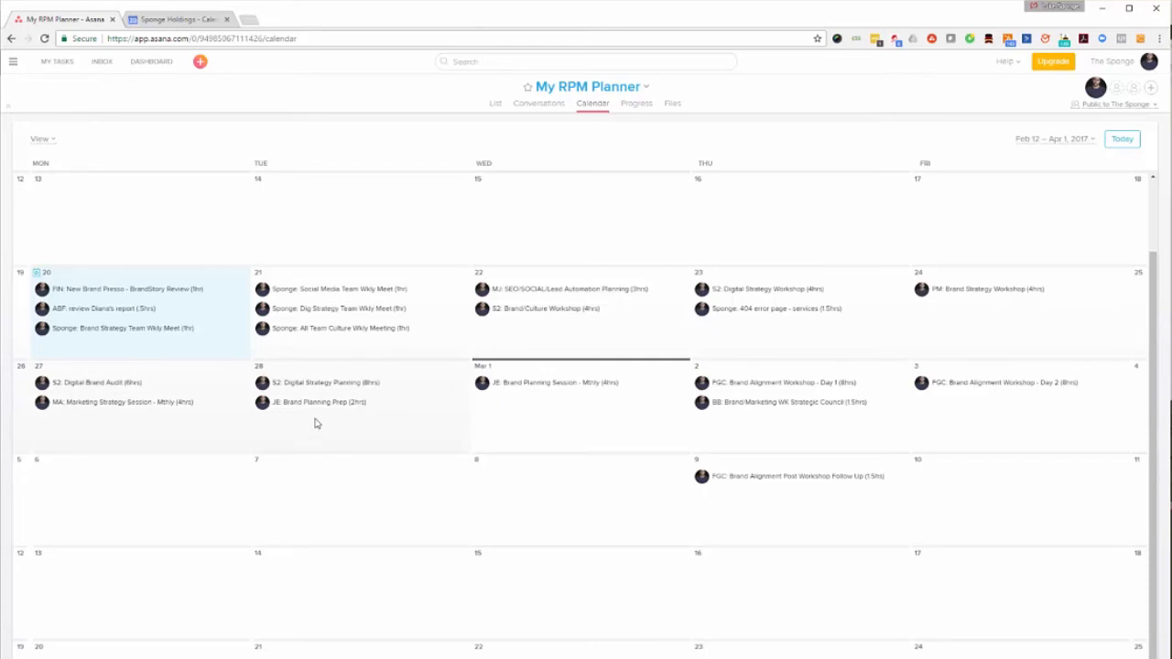
mouse_move(290, 334)
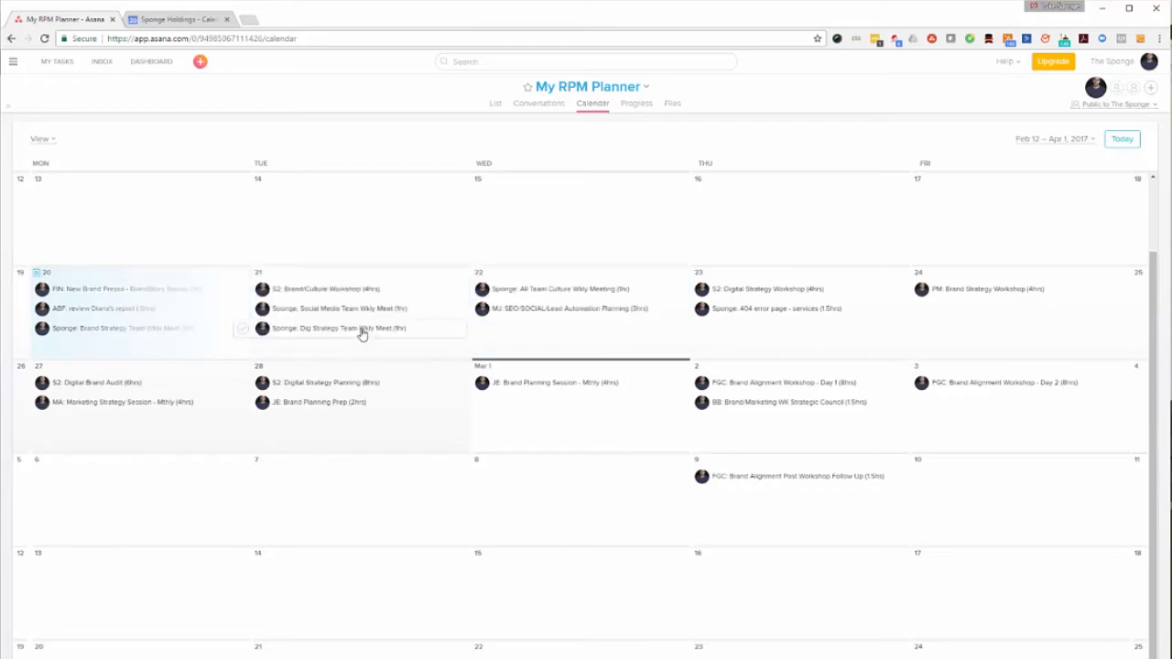
left_click(359, 327)
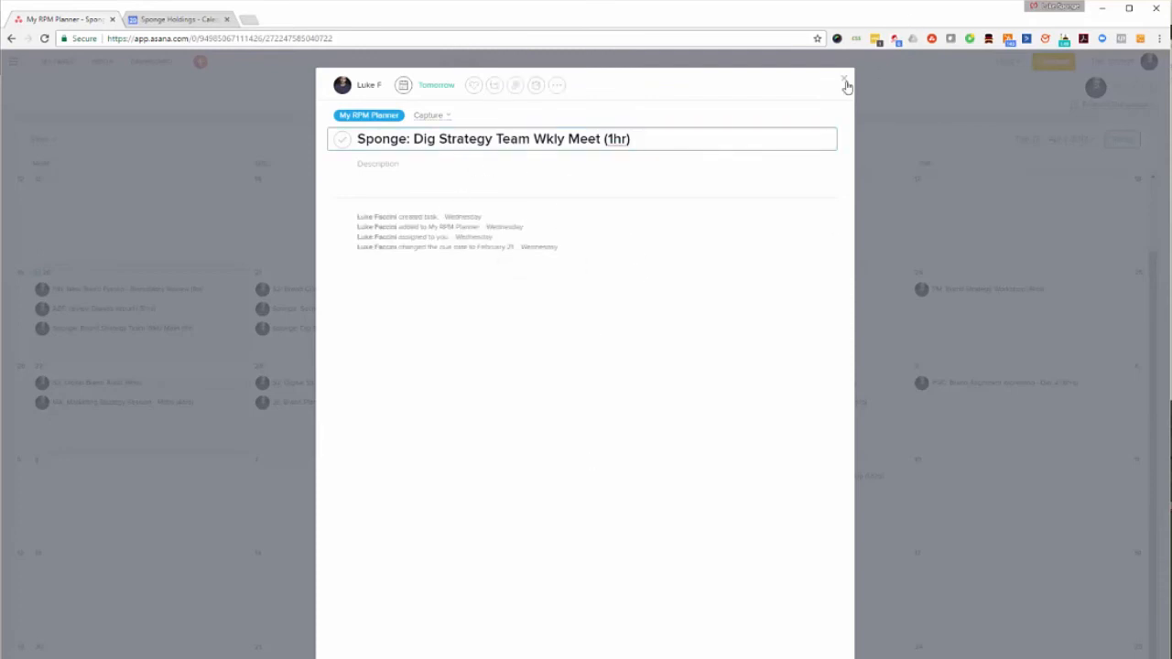
left_click(845, 84)
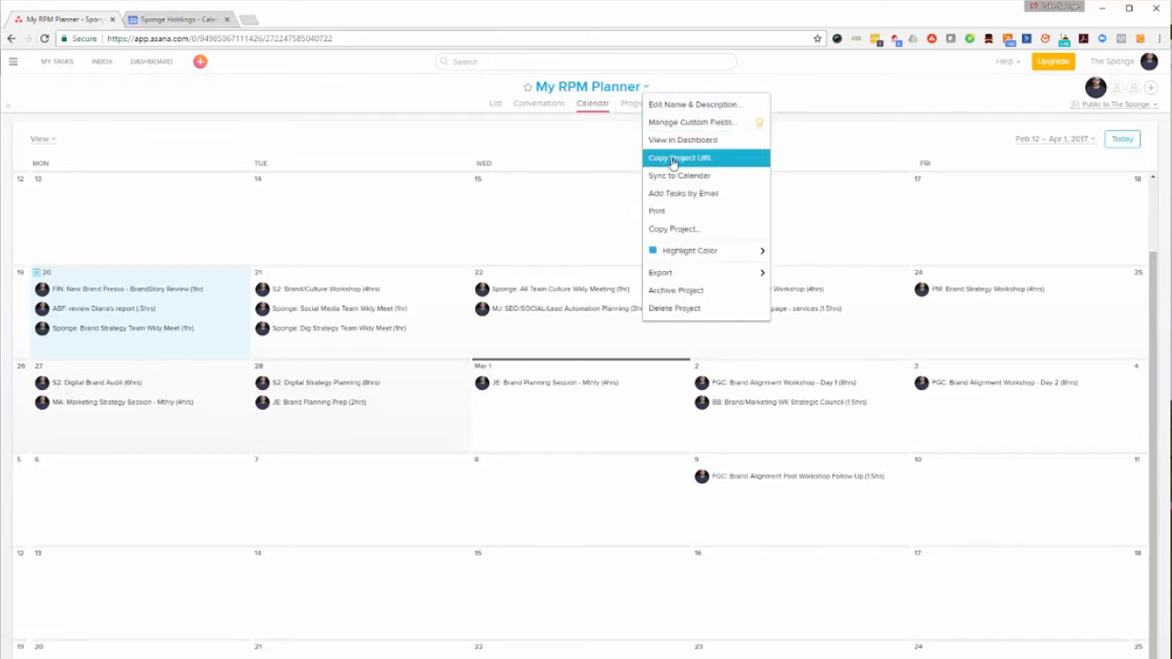
mouse_move(678, 175)
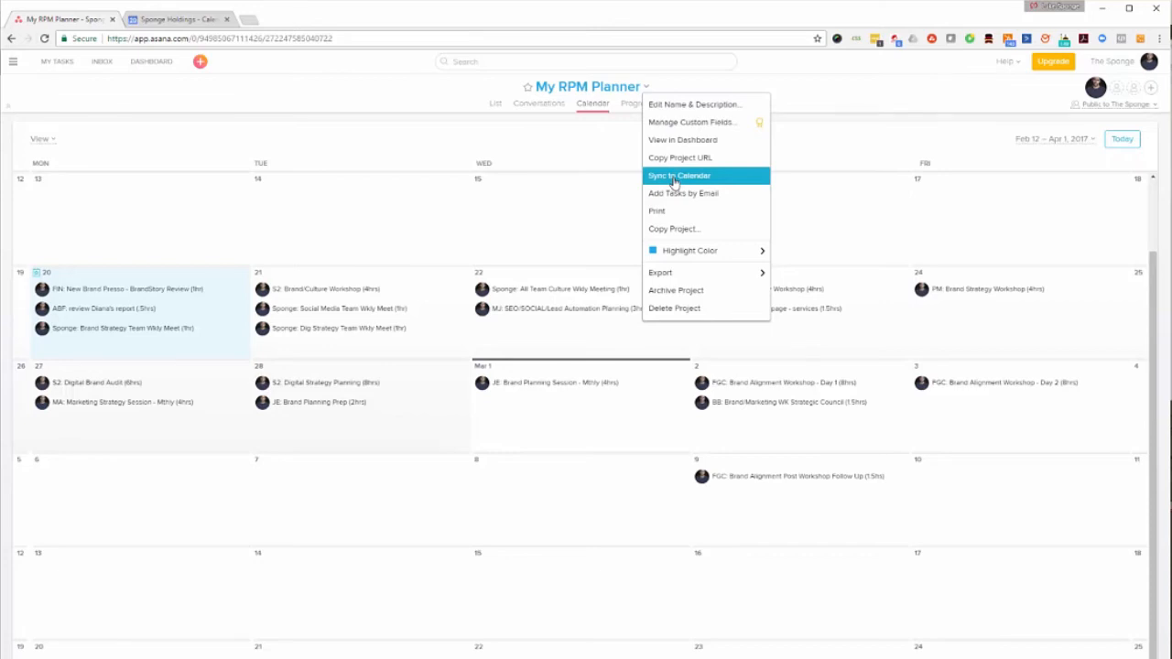
Choose Sync to Calendar and select the Google Calendar feed address.
left_click(679, 175)
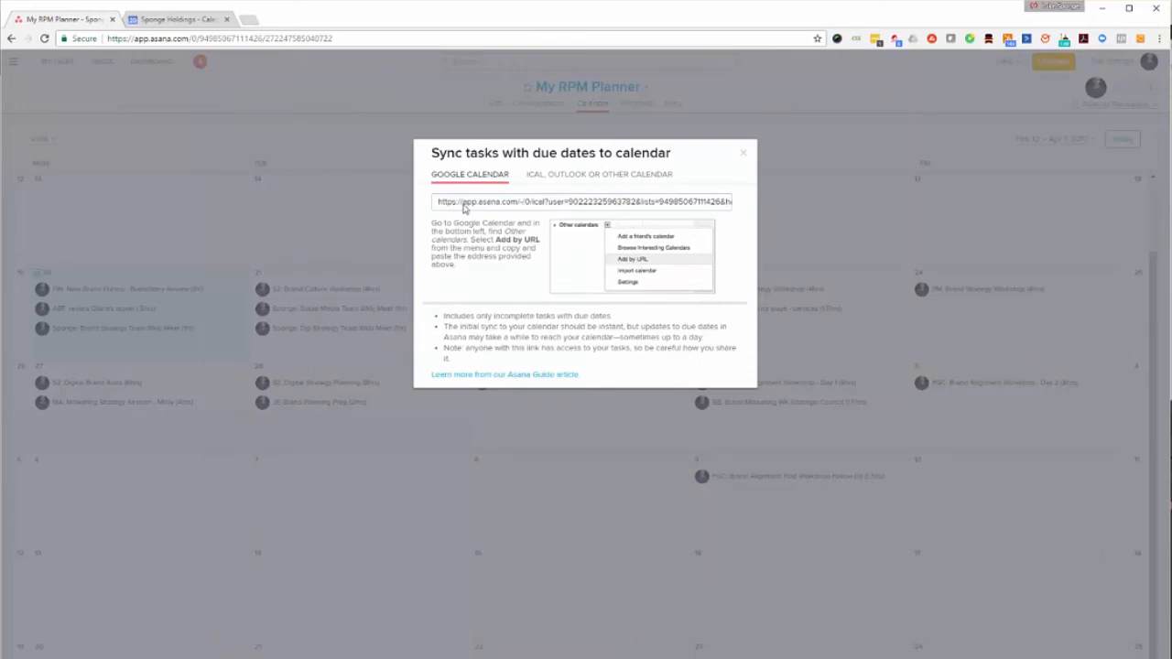
left_click(183, 18)
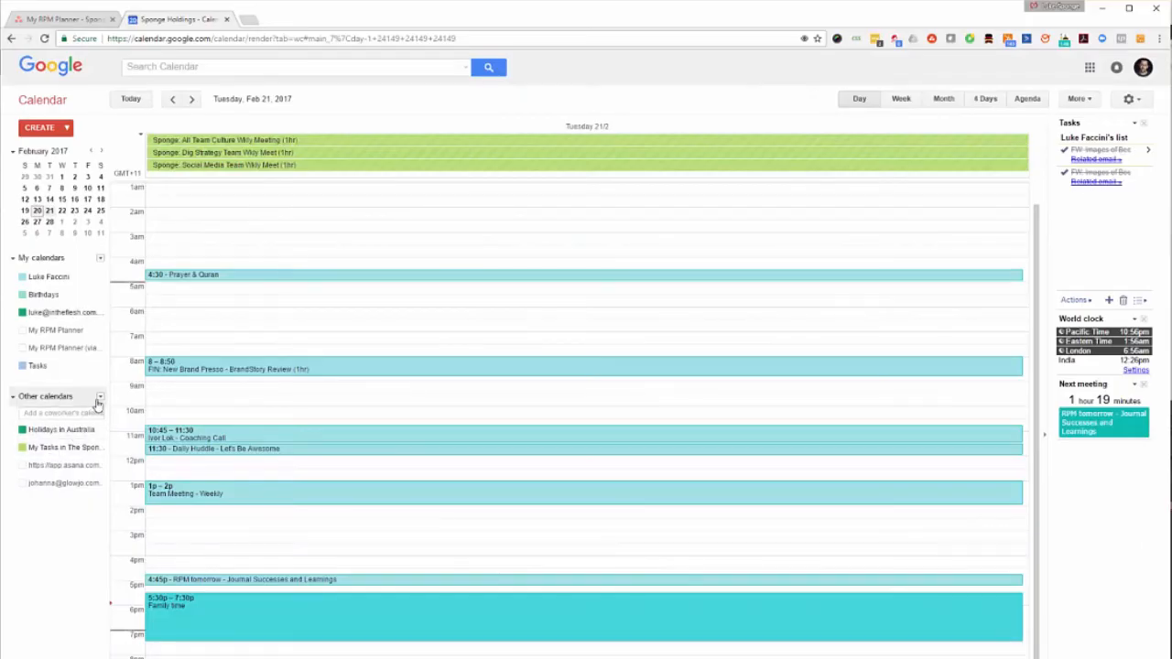
left_click(100, 398)
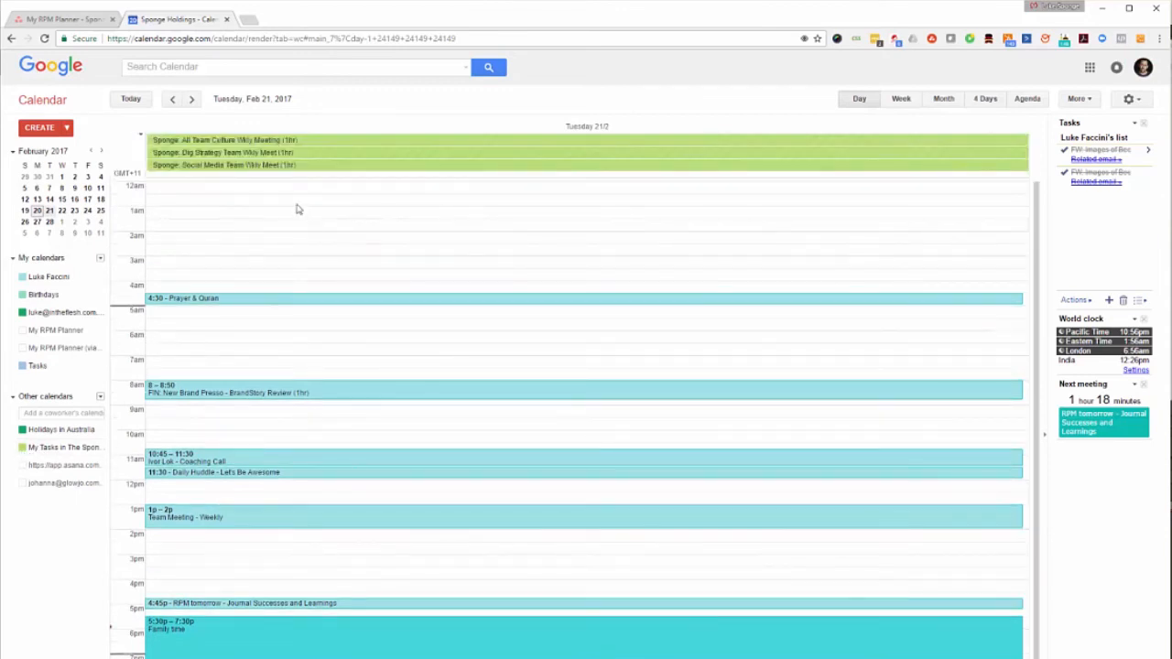
mouse_move(320, 168)
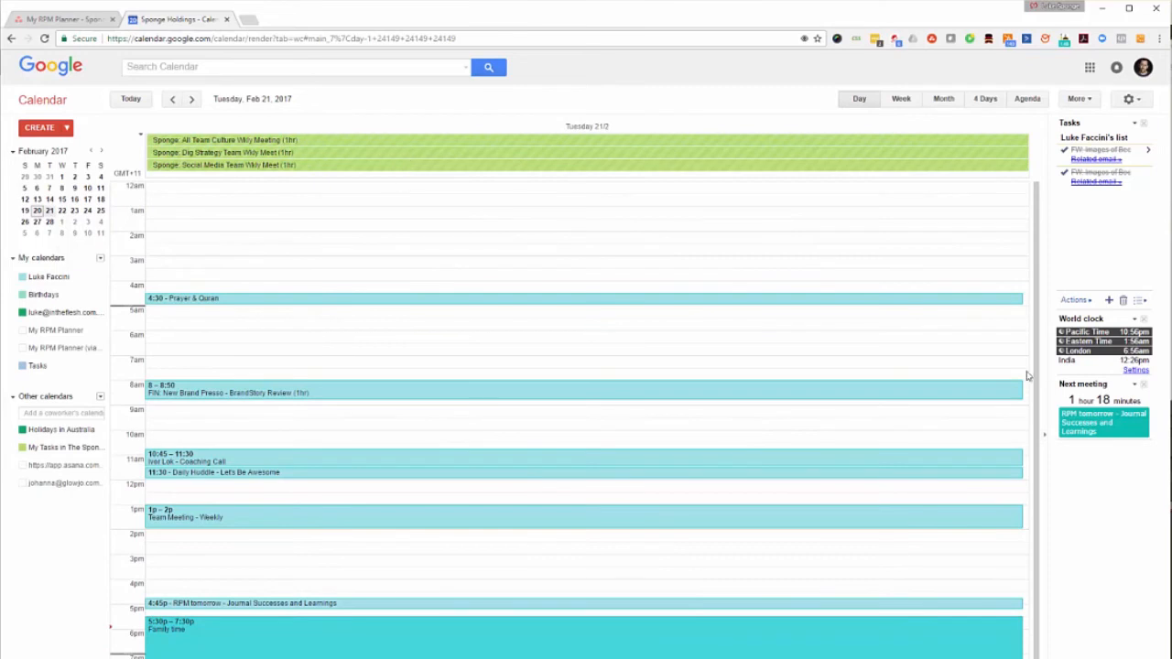
mouse_move(1039, 251)
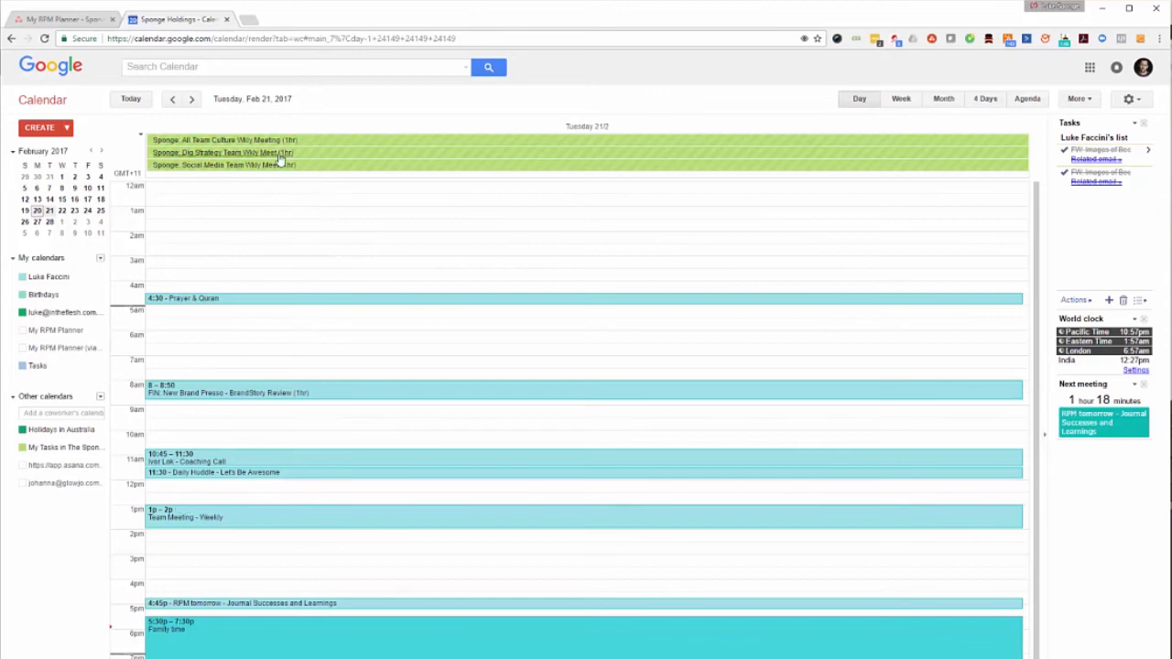
mouse_move(342, 158)
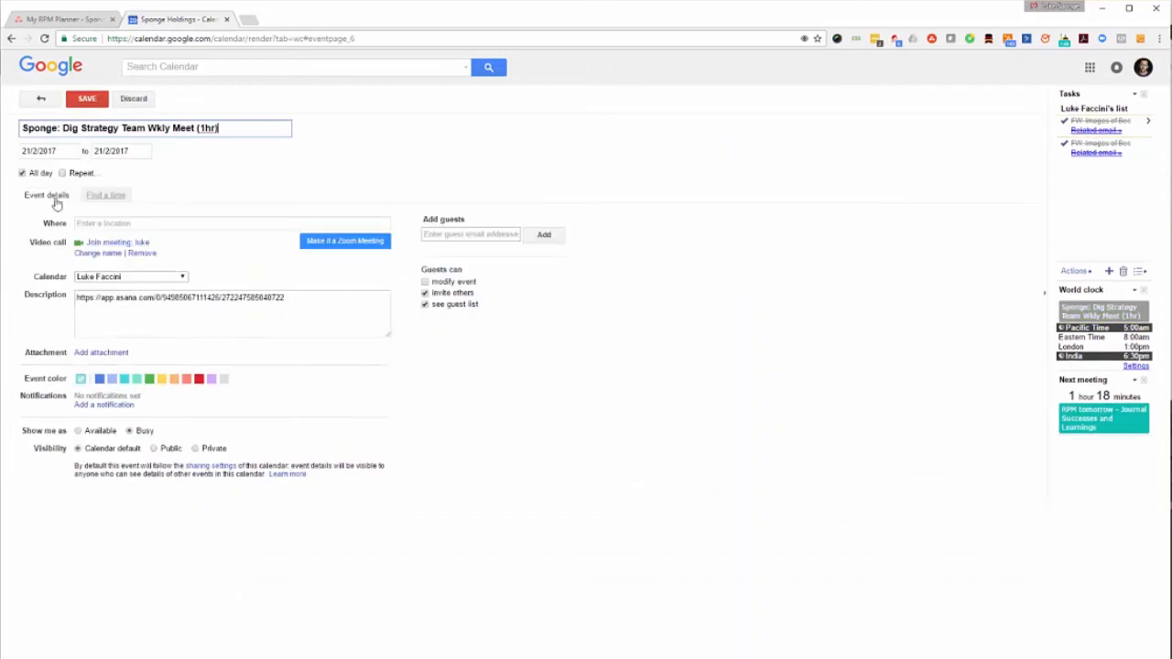
mouse_move(105, 195)
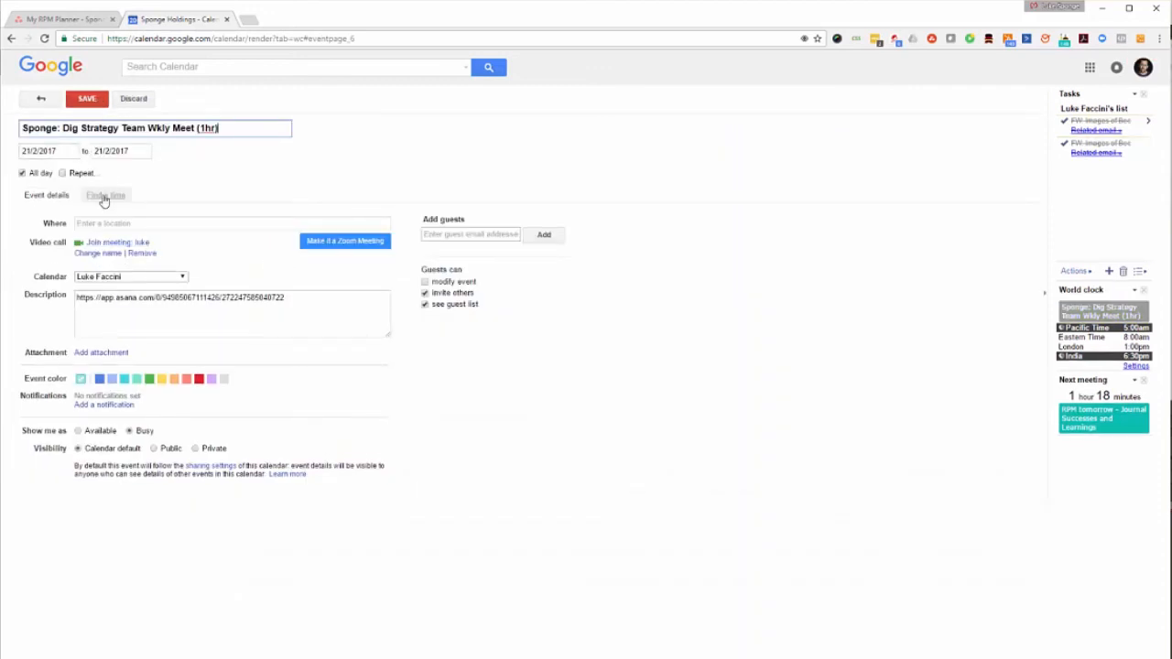
Schedule the Dig Strategy Team Wkly Meet for 2:30–3:20pm Feb 21 and save.
left_click(106, 195)
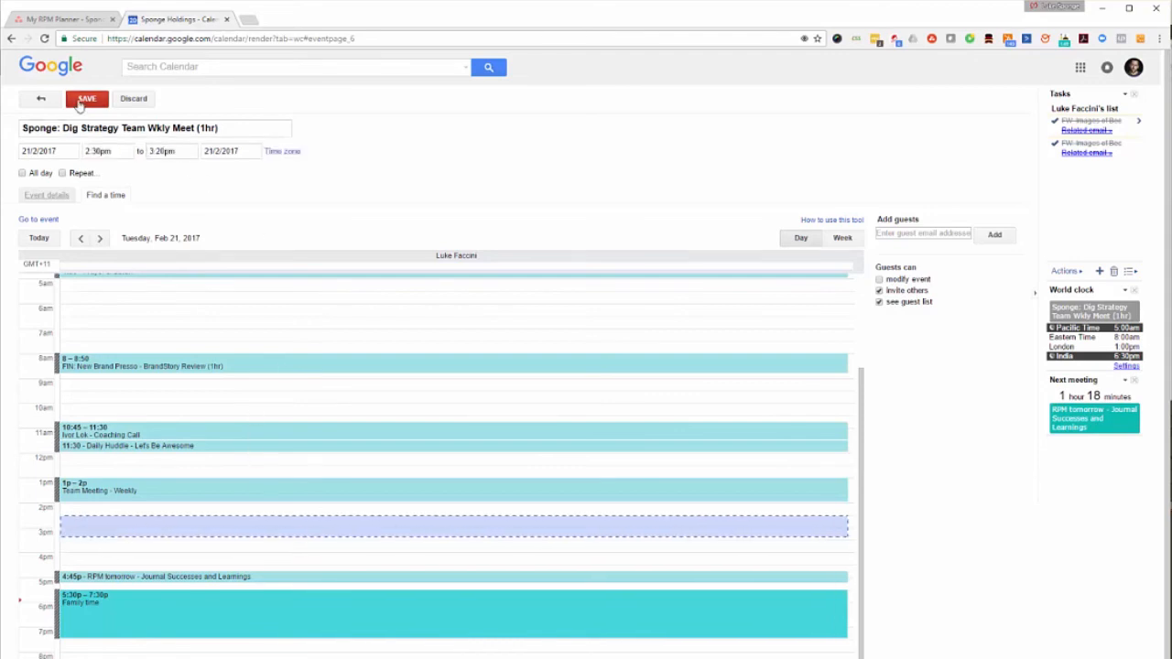
left_click(87, 99)
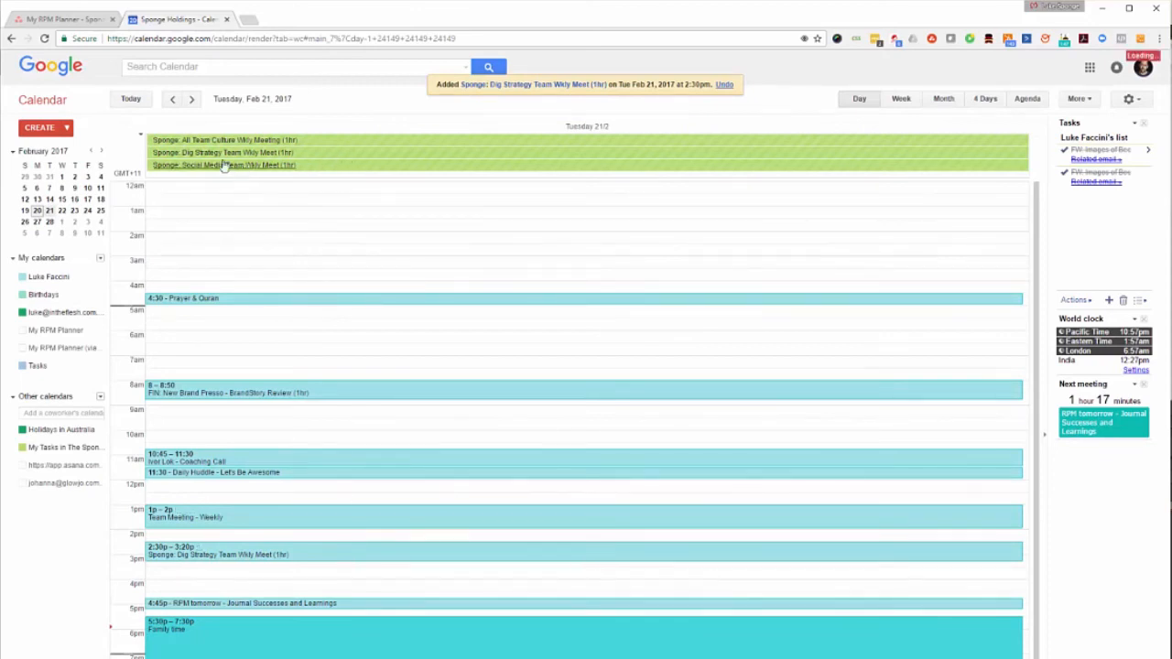
Open Social Media Team Wkly Meet's full details and its Find a time schedule.
left_click(224, 165)
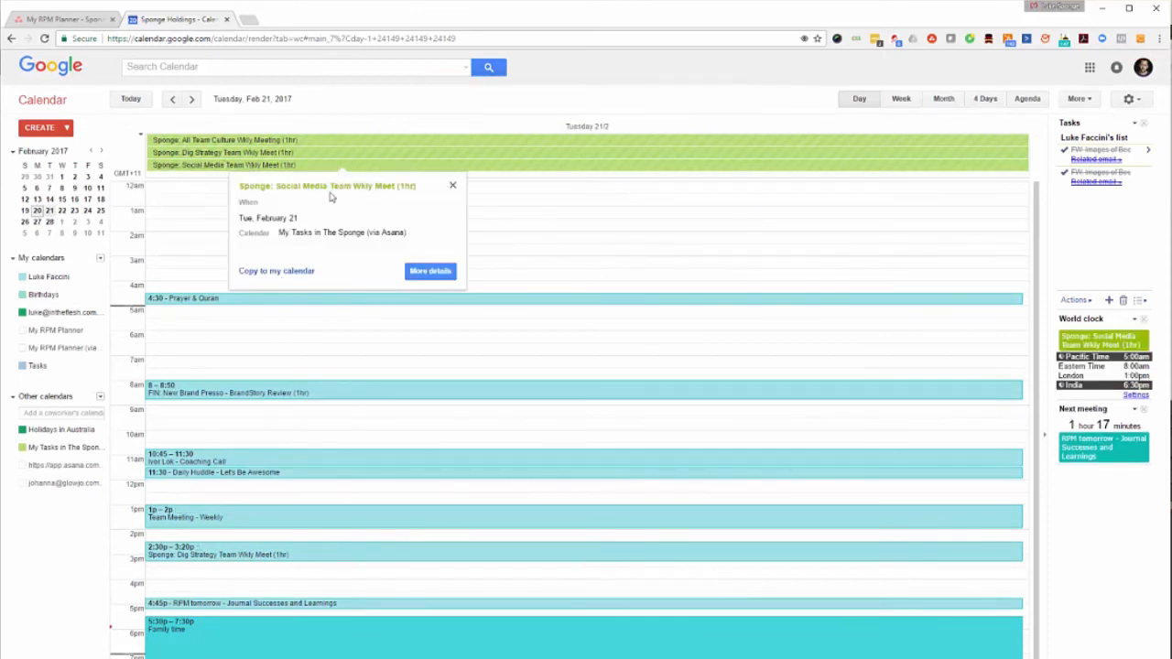
left_click(429, 271)
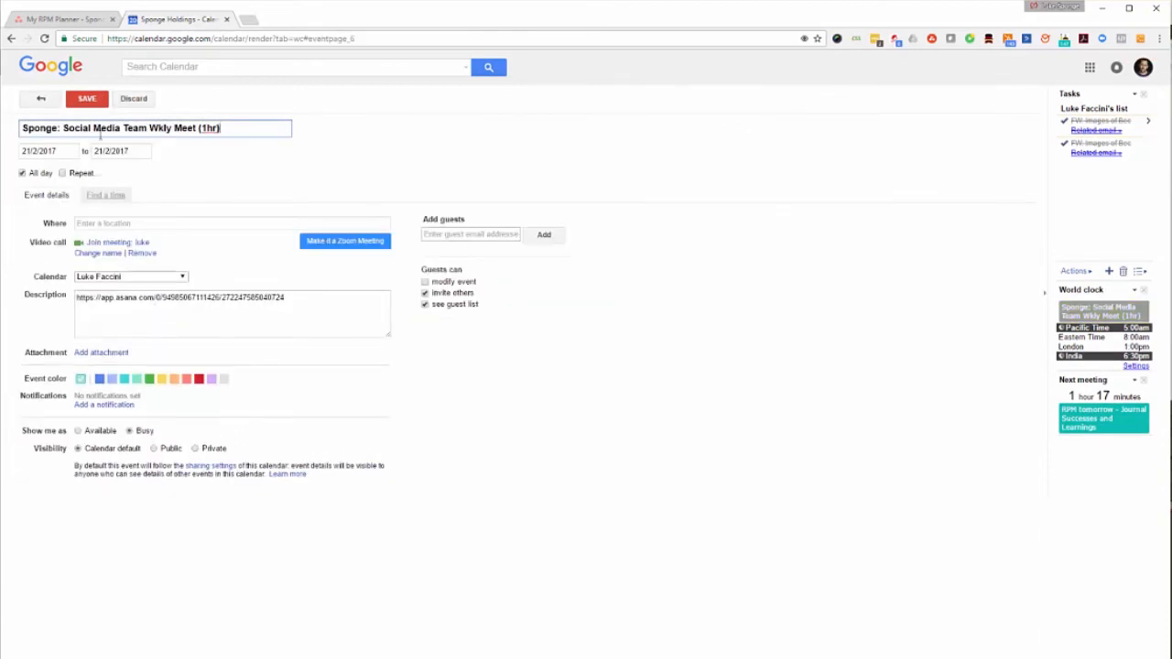
left_click(106, 194)
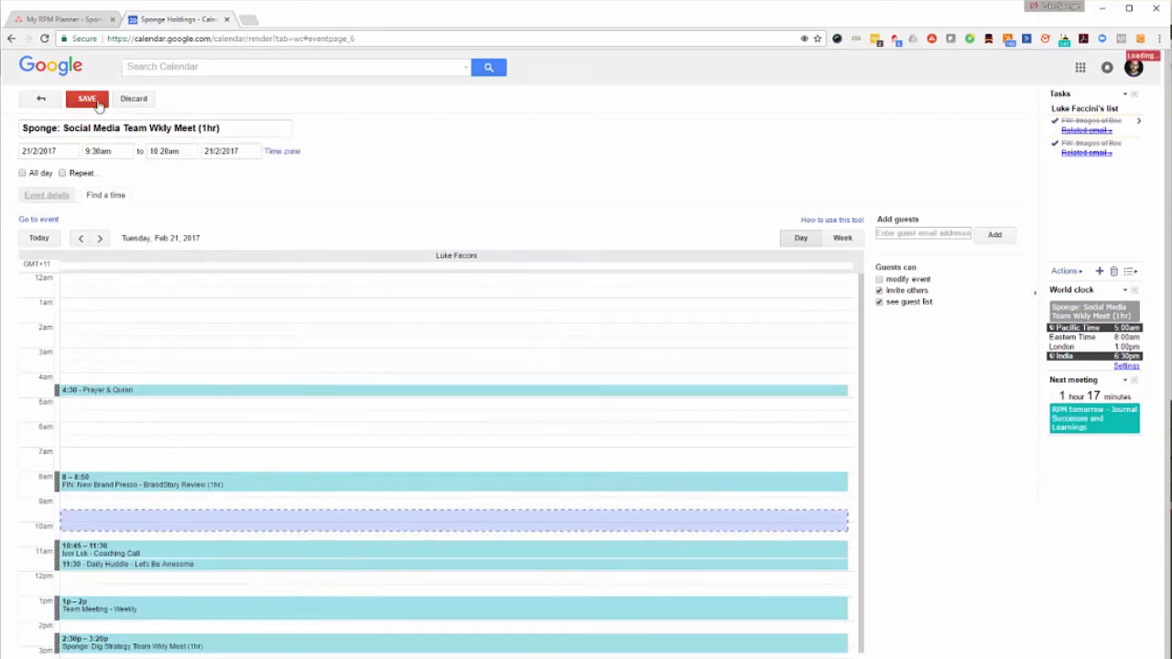
Save Social Media Team Wkly Meet at 9:30–10:20am on Feb 21.
left_click(87, 99)
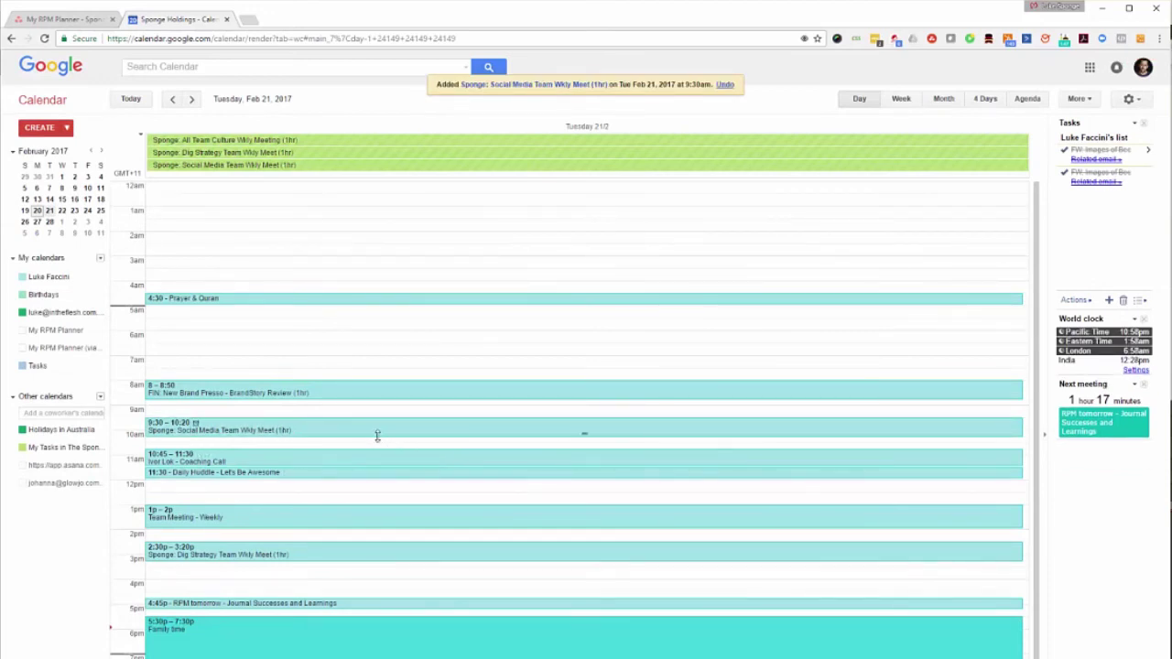
mouse_move(874, 89)
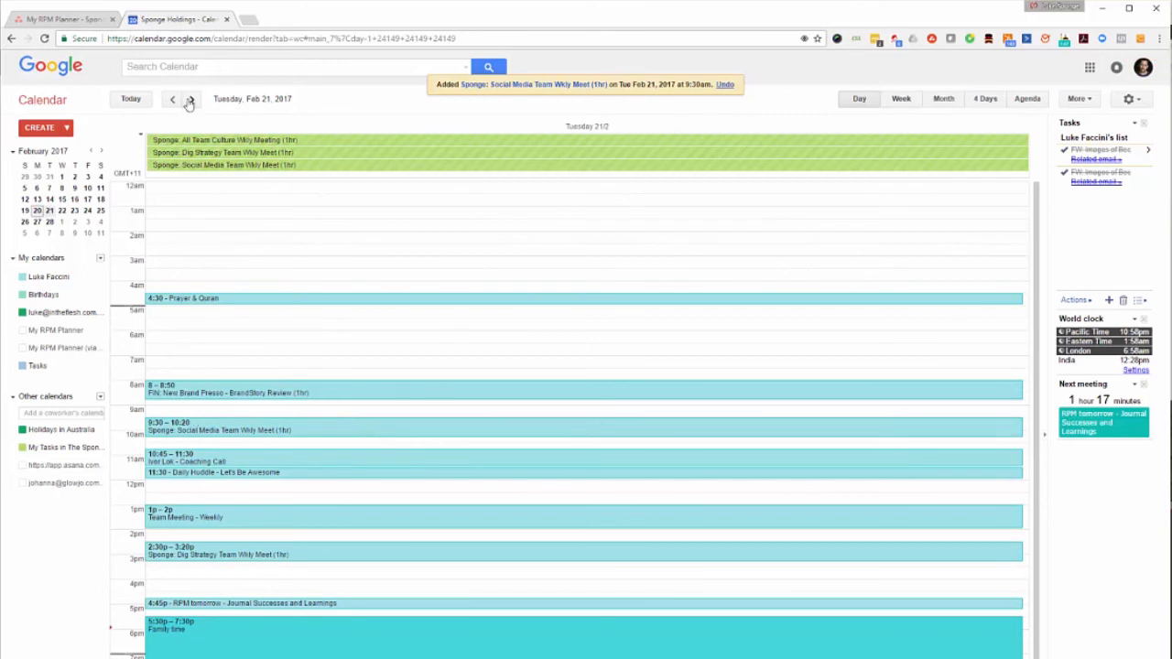
Advance to Feb 22, switch to Week view and scroll the Feb 19–25 grid.
left_click(164, 99)
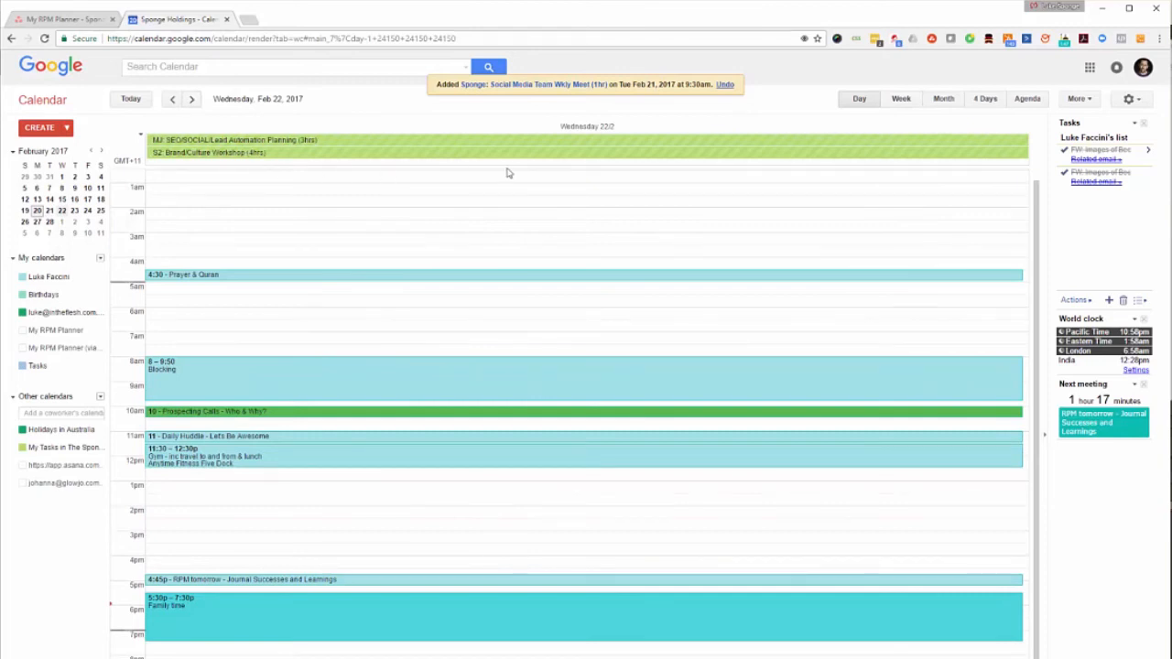
mouse_move(901, 98)
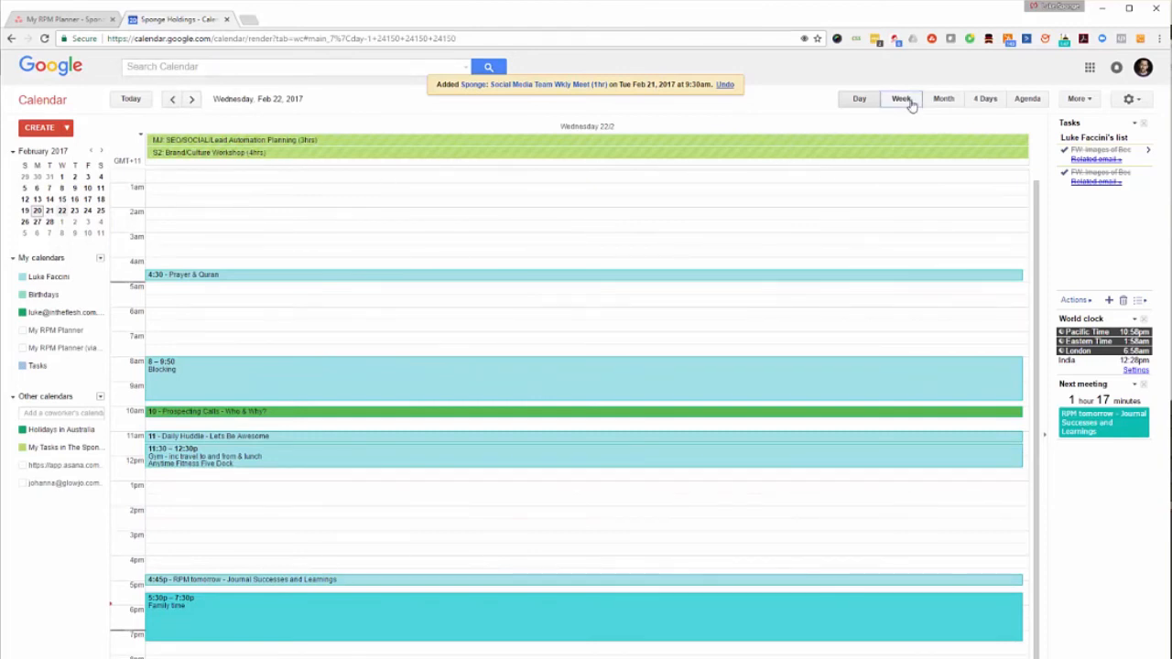
left_click(900, 98)
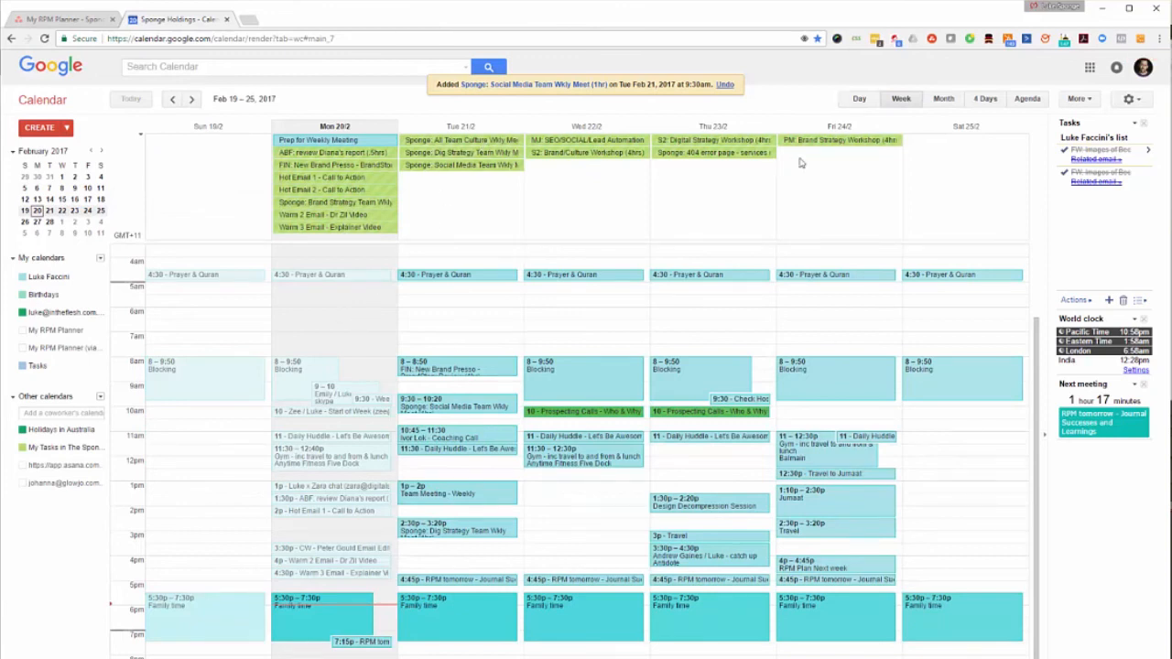
scroll("down", 3)
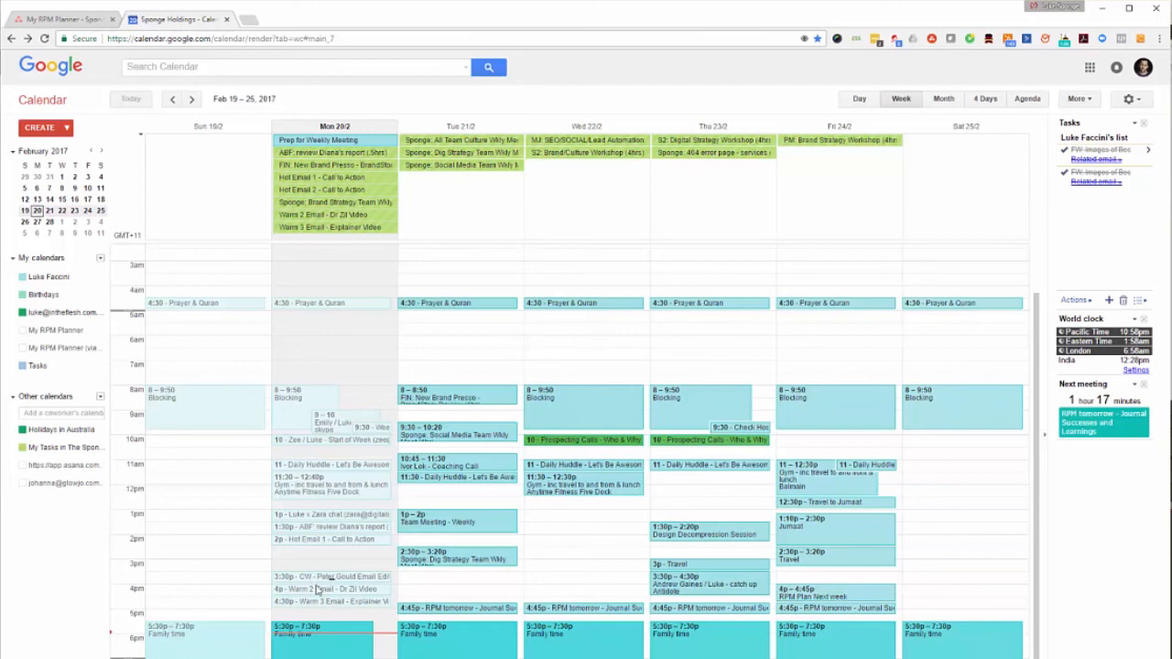
Open the Warm 2 Email - Dr Zil Video event's editing page.
left_click(314, 588)
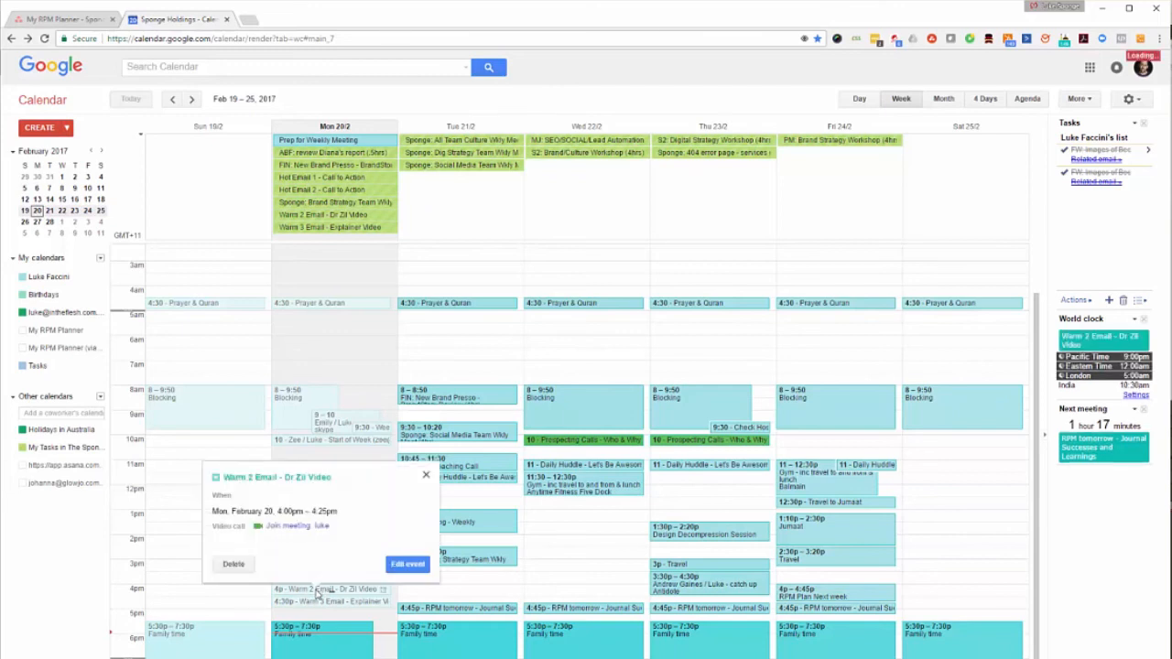
left_click(407, 564)
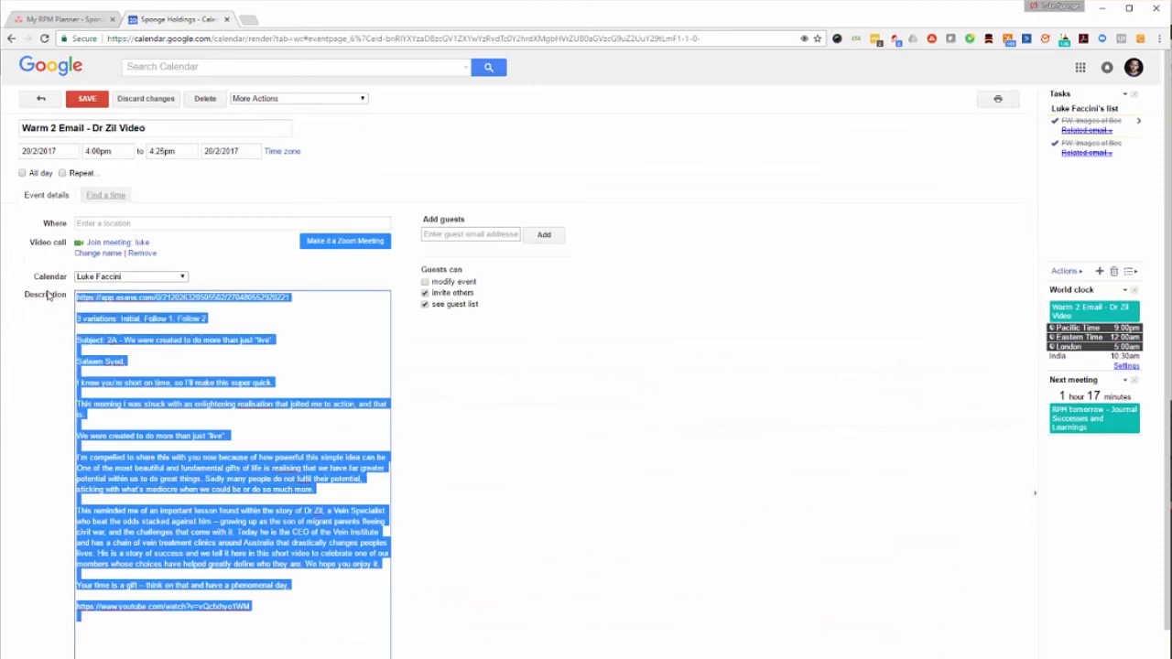
mouse_move(295, 629)
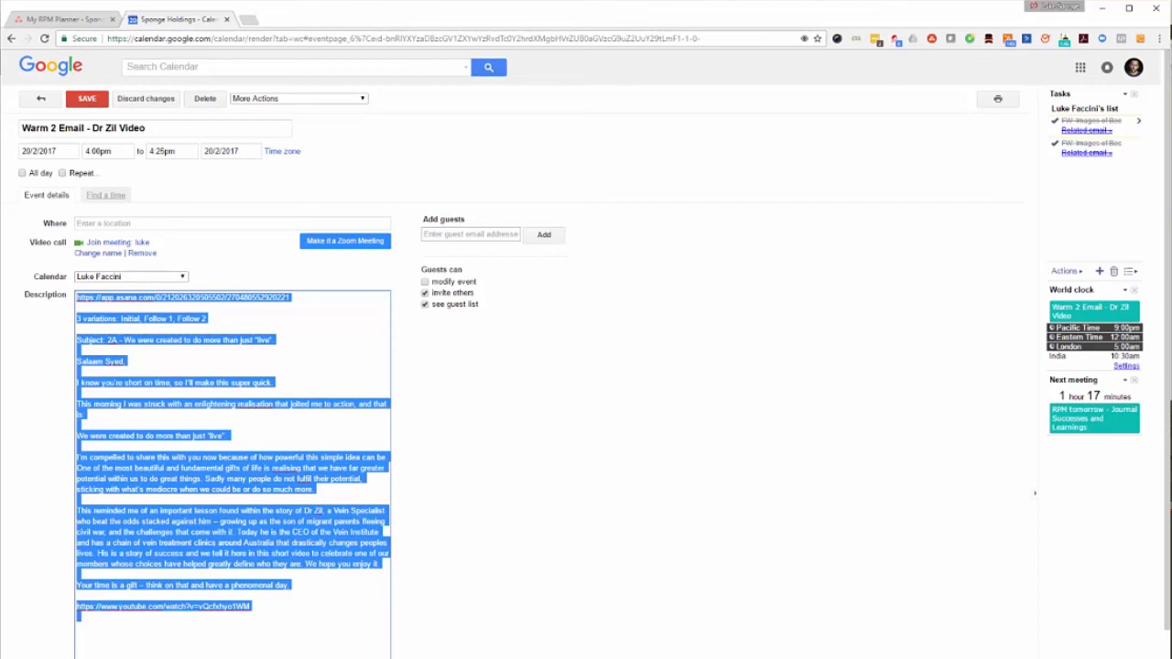
mouse_move(224, 302)
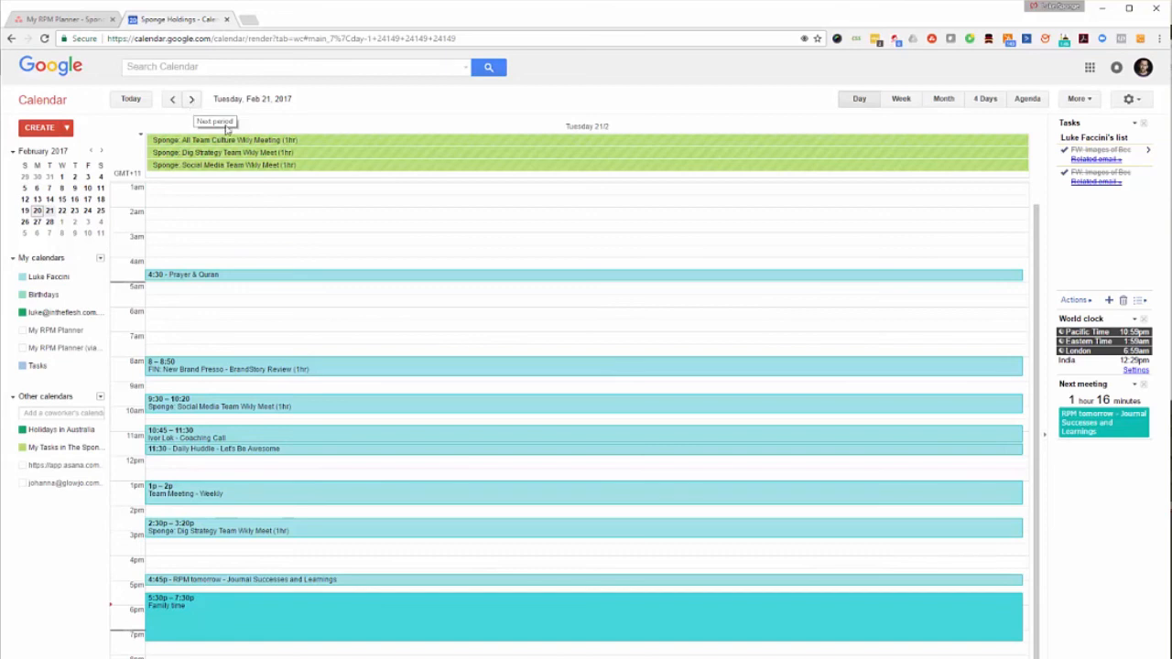
mouse_move(344, 163)
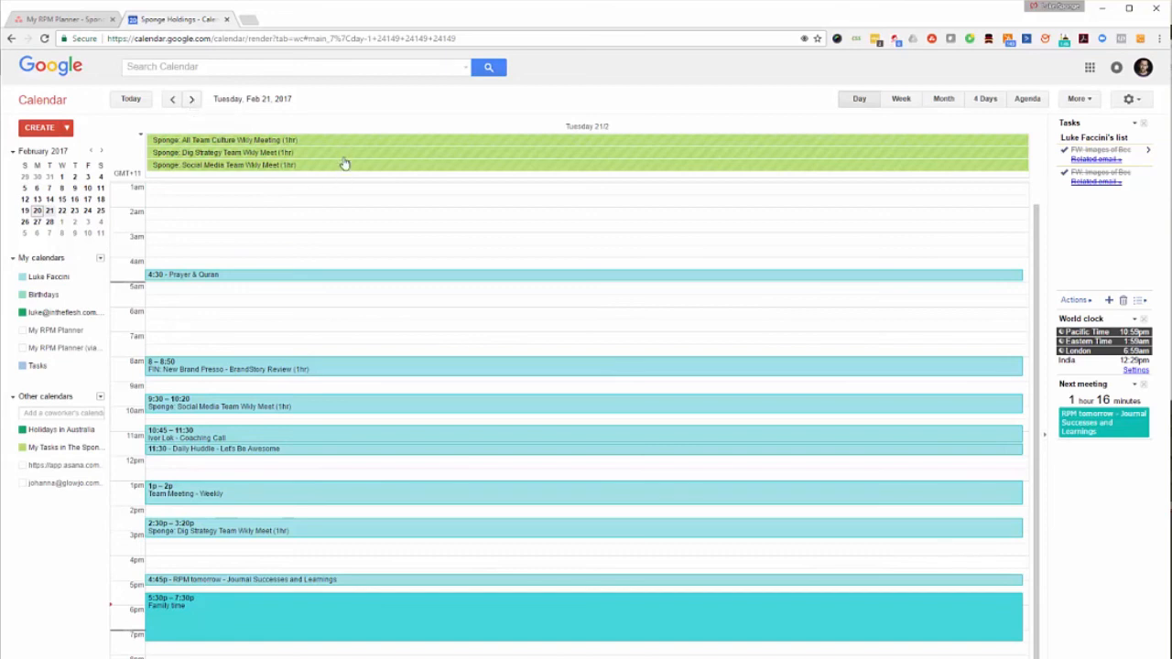
mouse_move(341, 142)
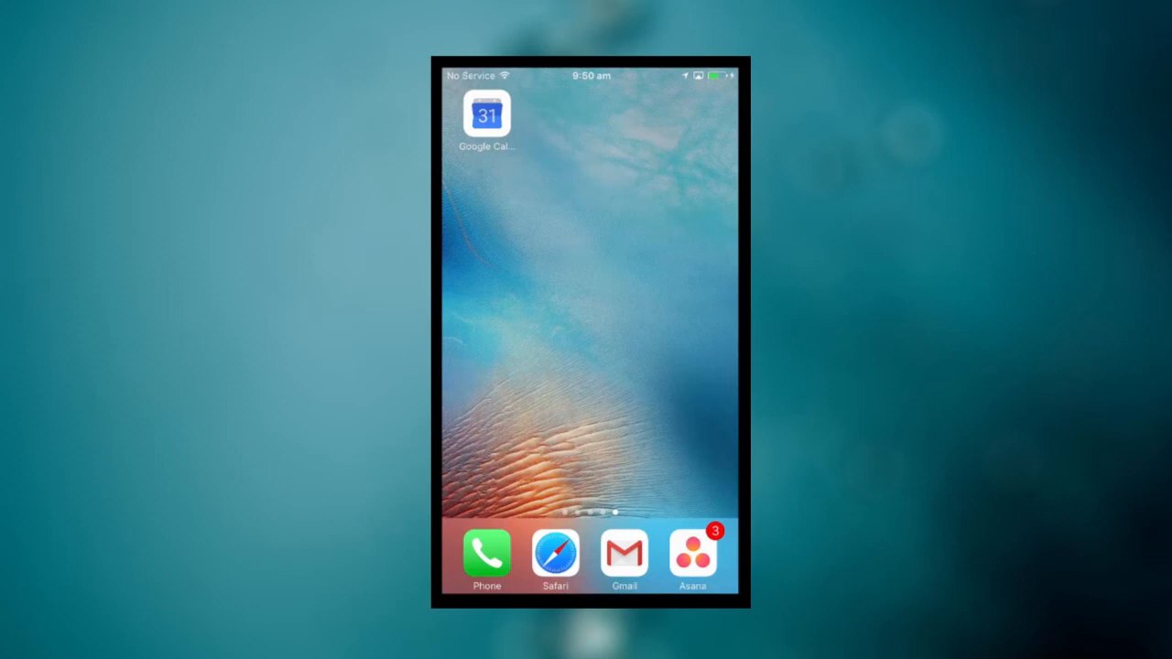
Launch Asana on the iPhone and open the My RPM Planner favorite project.
left_click(692, 551)
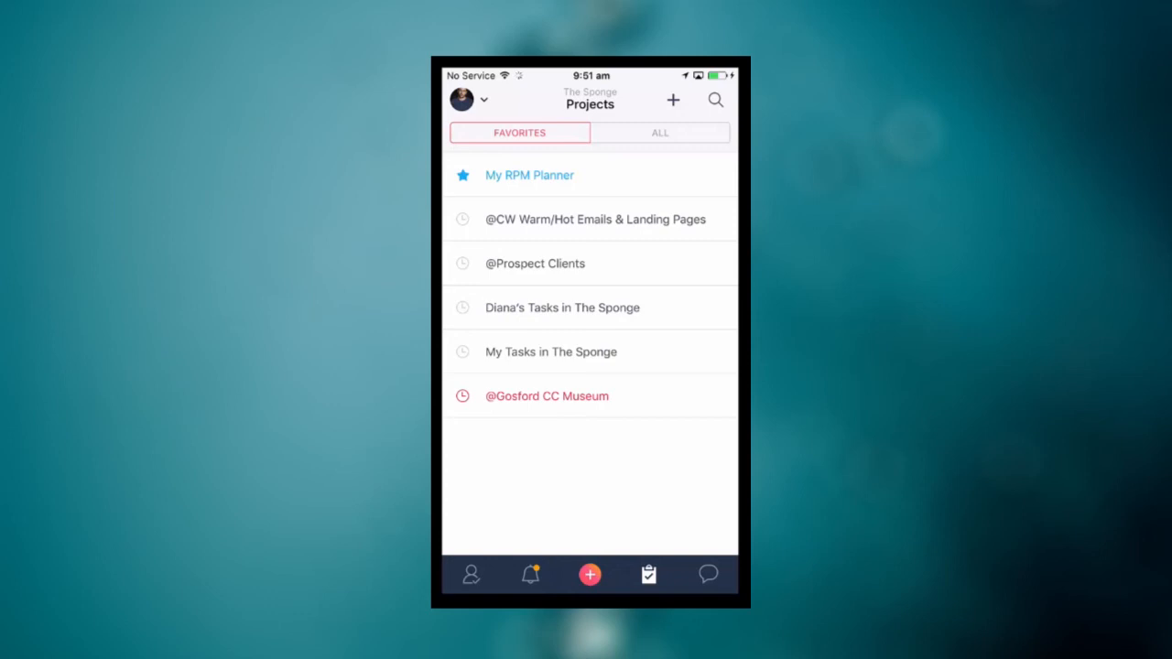
left_click(529, 175)
type("clien")
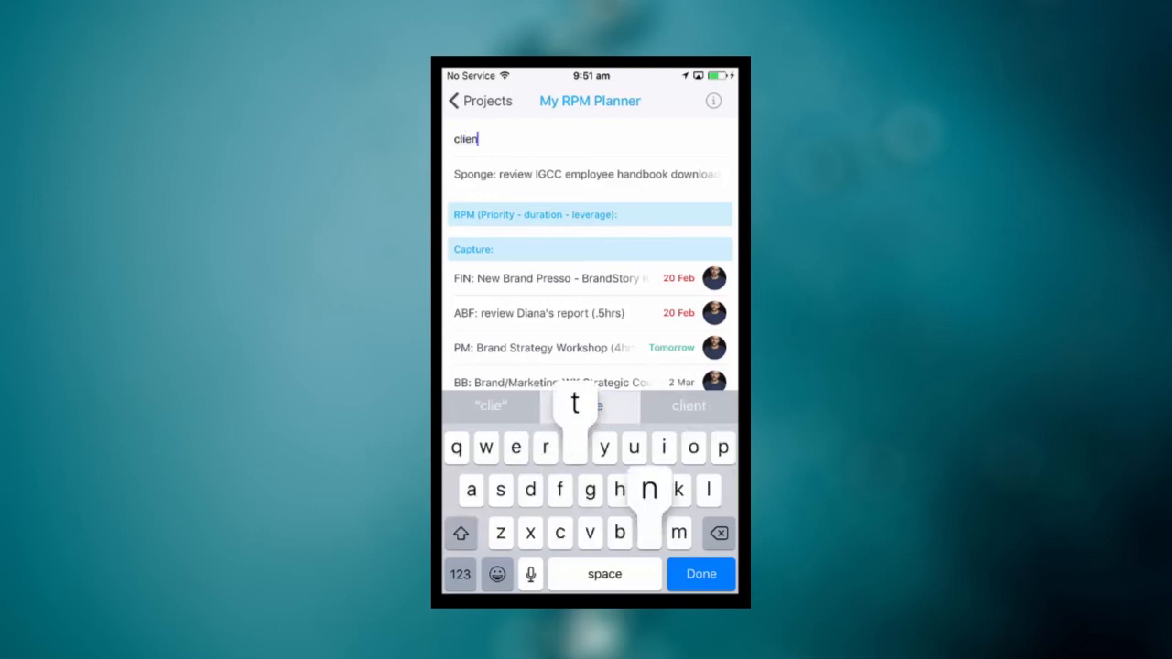
Add the task 'client: do that brand planning' to the top of My RPM Planner.
type("t")
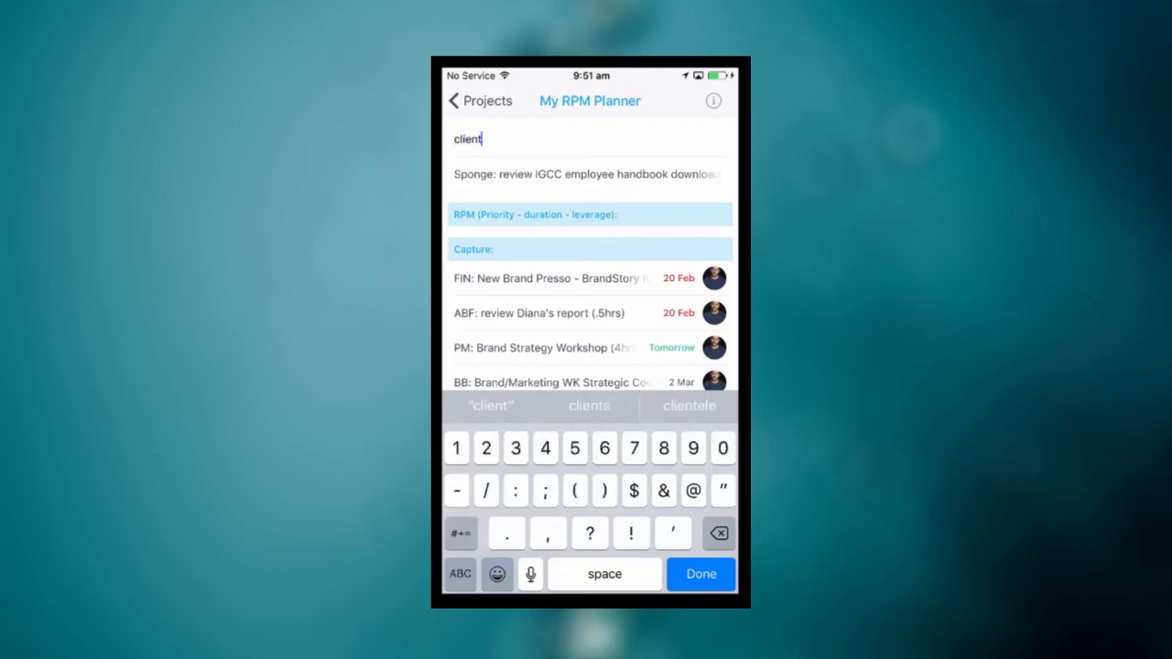
type(": do")
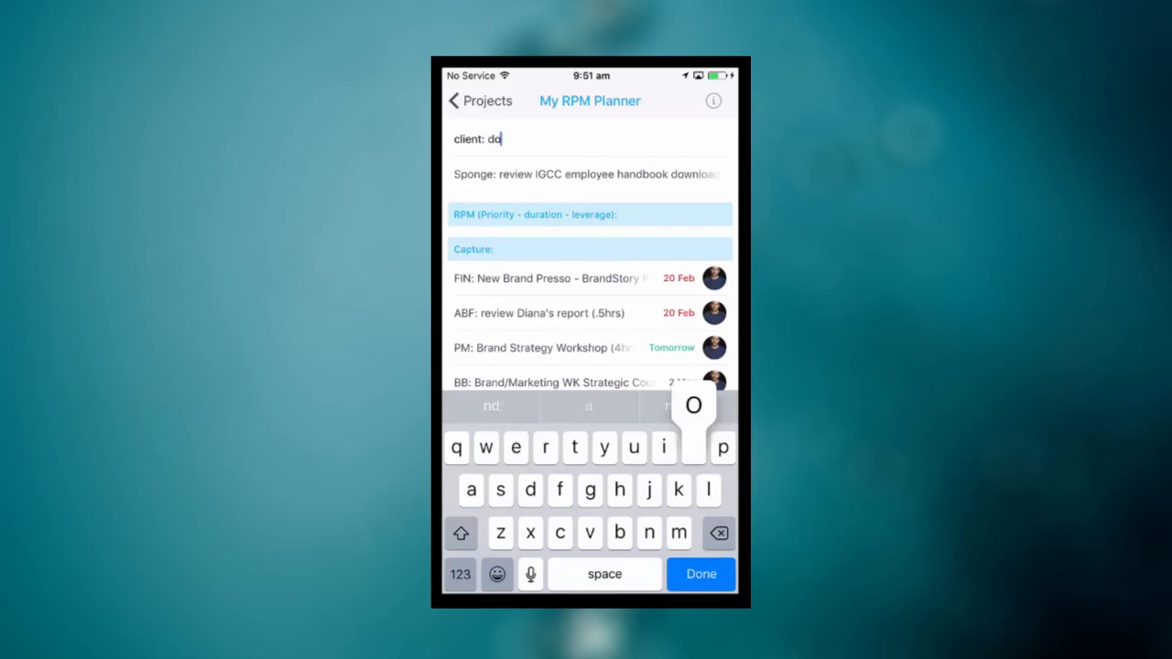
type("yhay")
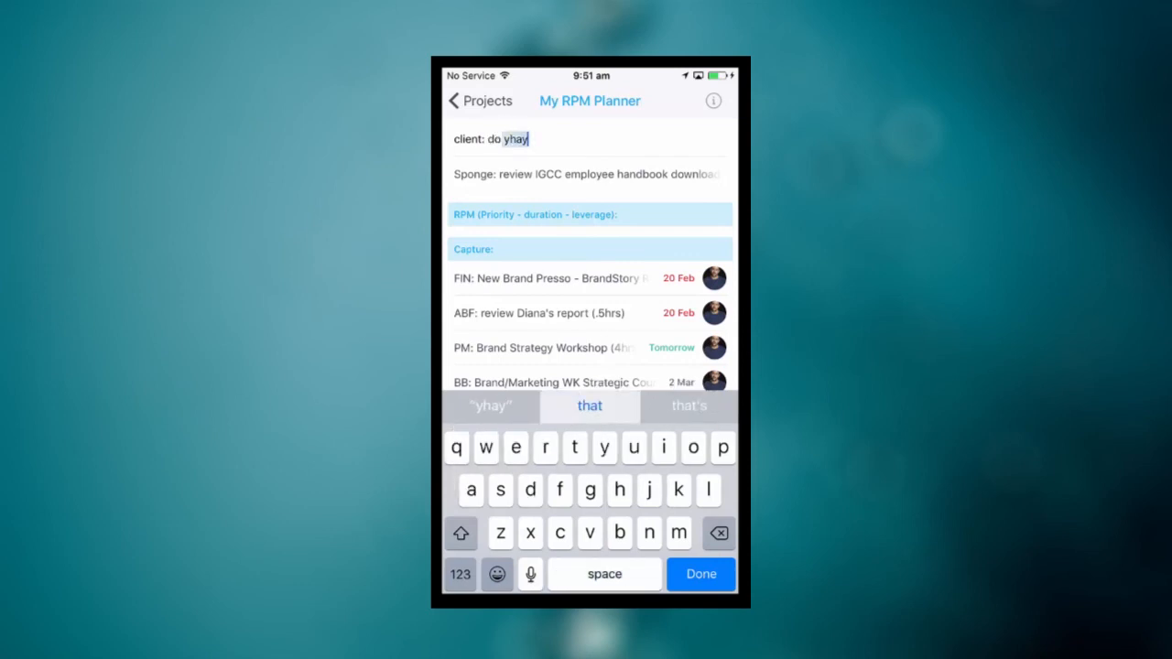
left_click(590, 406)
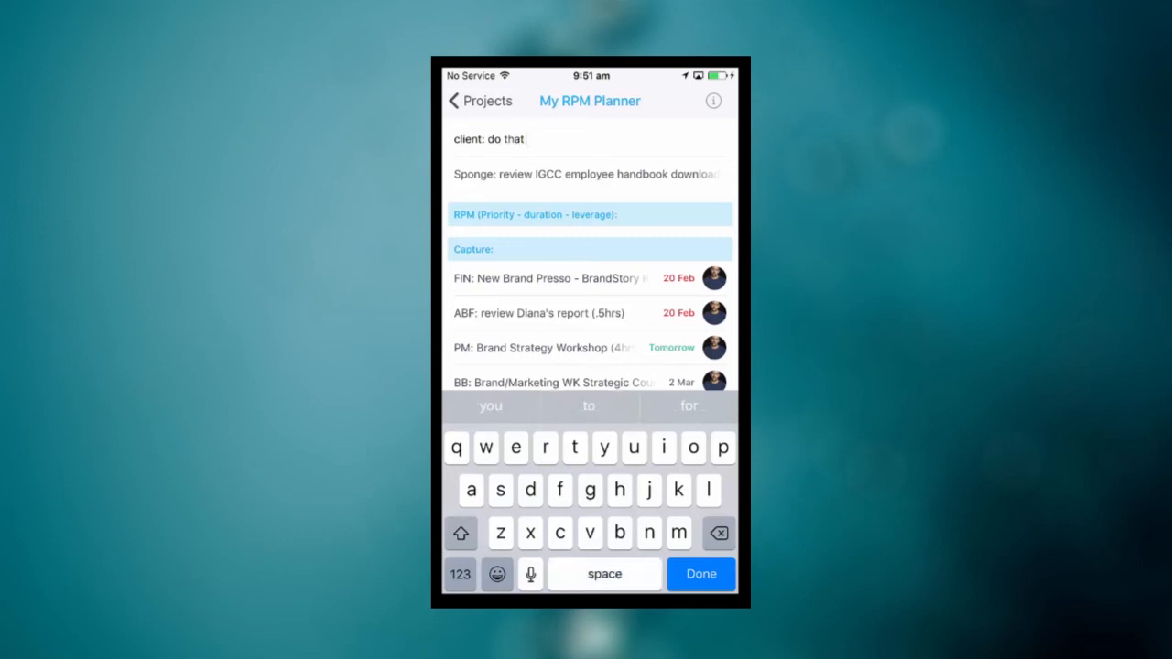
type("brand")
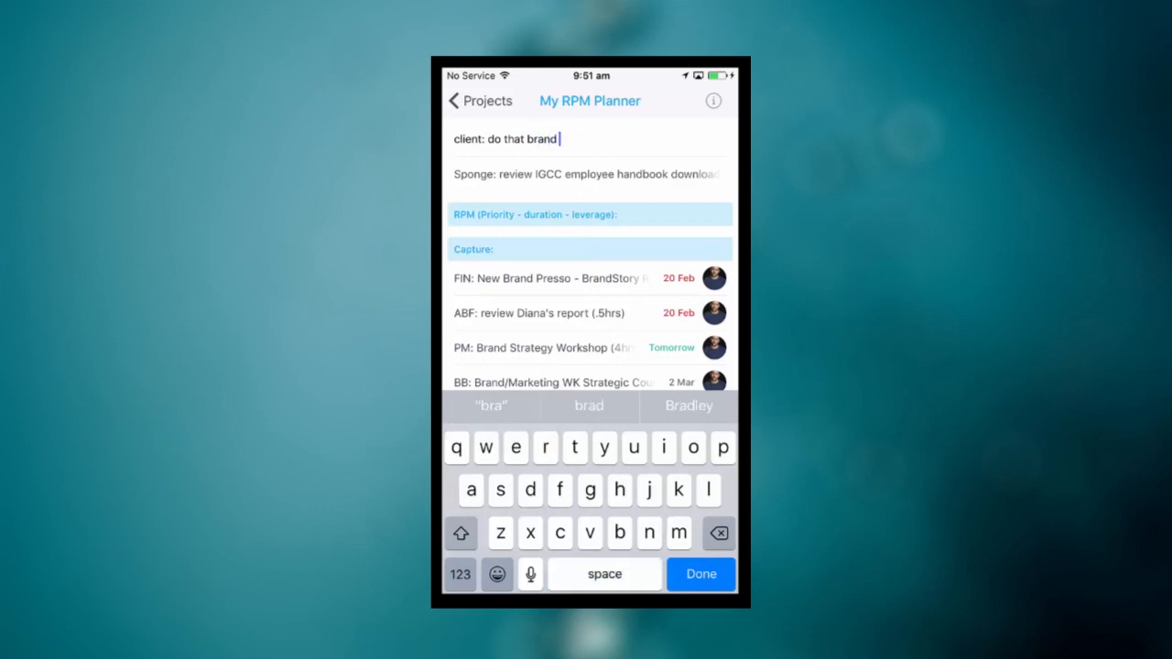
type("planning")
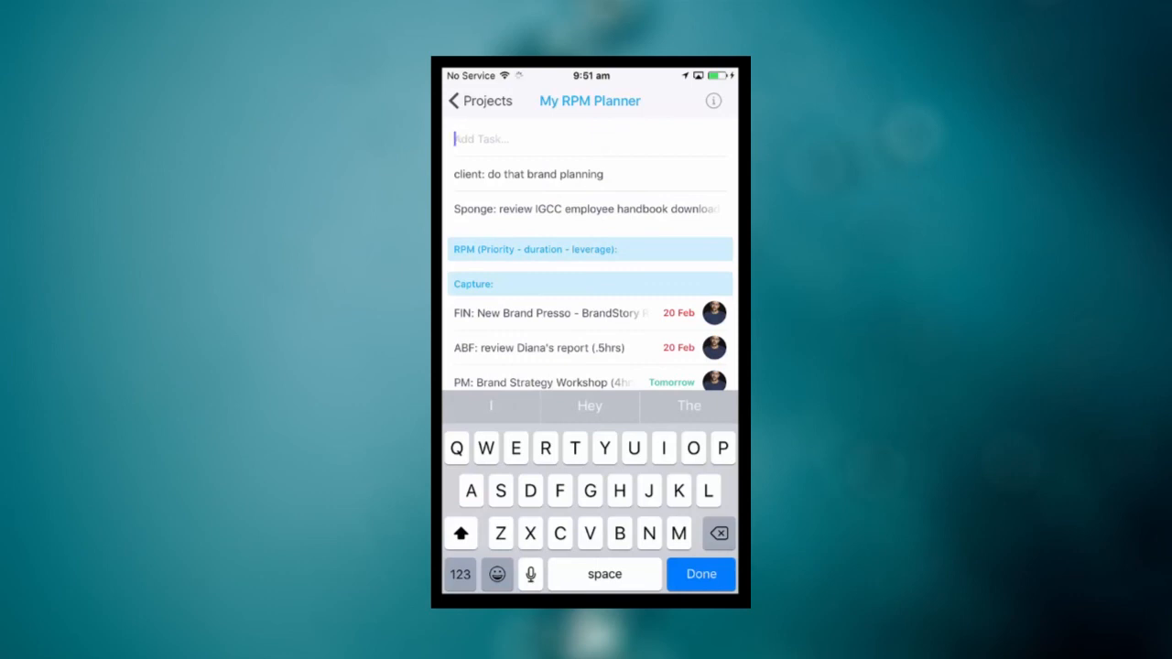
Add the task 'Personal: buy wife a bunch of flowers'.
left_click(514, 447)
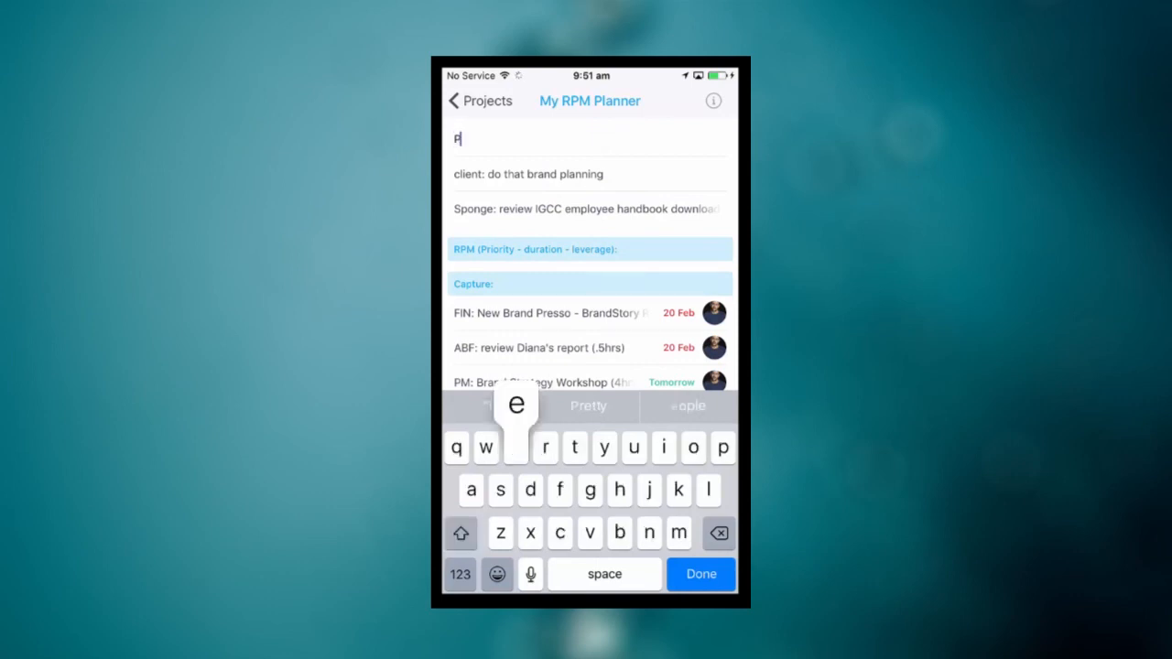
type("ersonal")
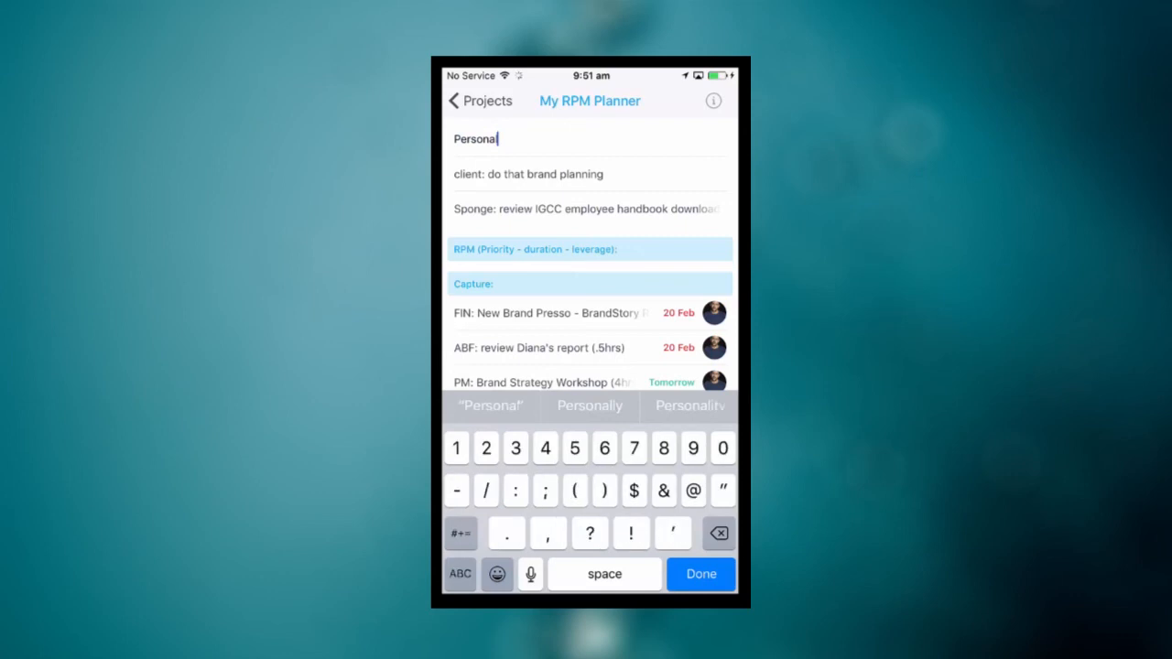
type(": buy wife a")
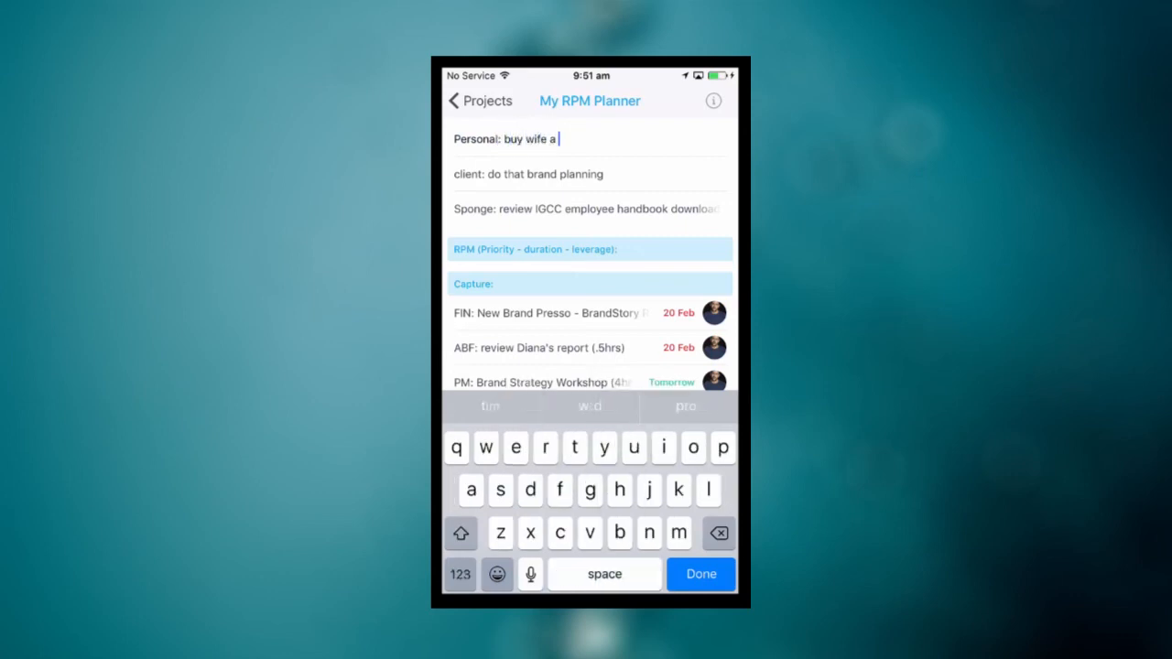
type("bunch of")
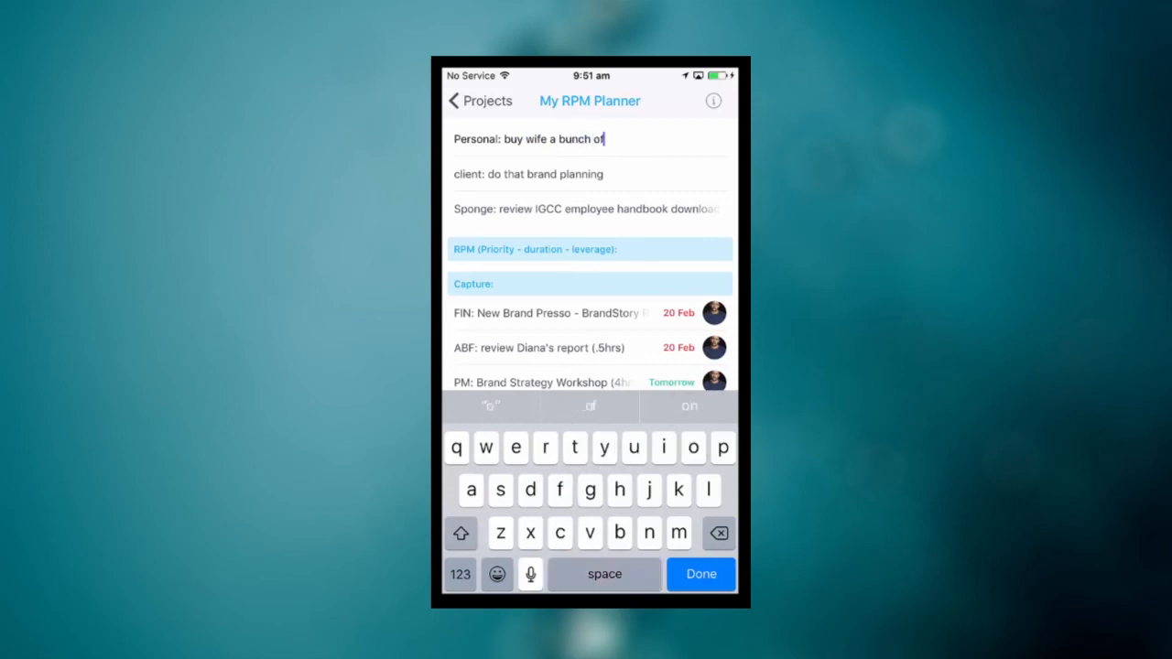
type("flowers")
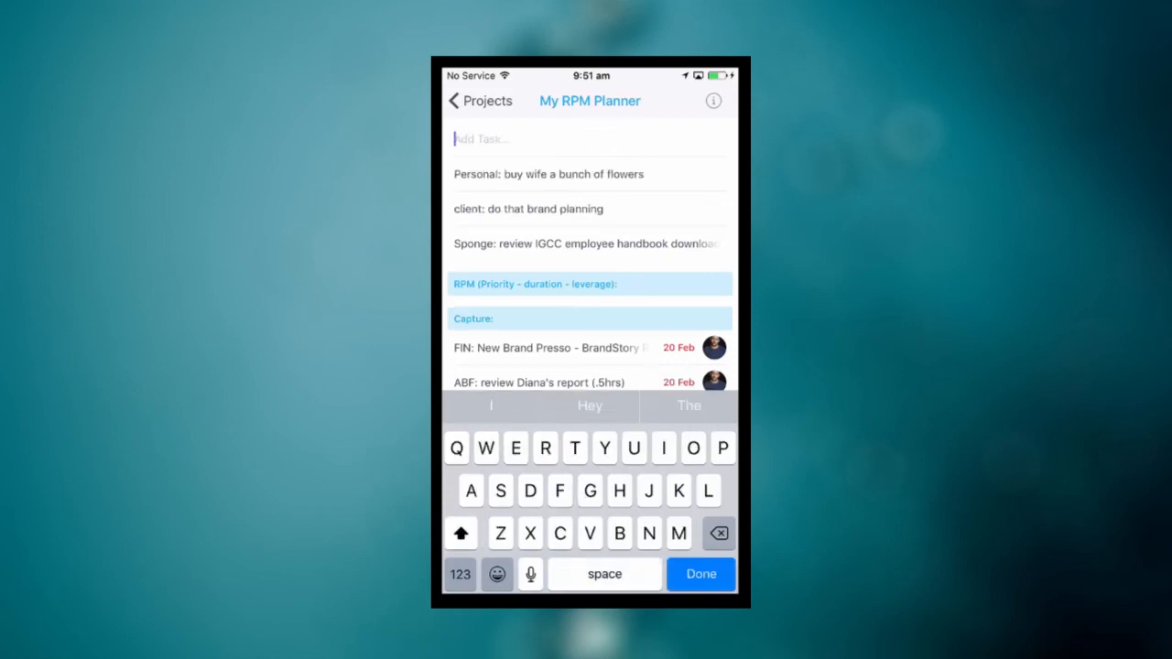
Add the task 'Personal: test drive tesla'.
type("Personal: t")
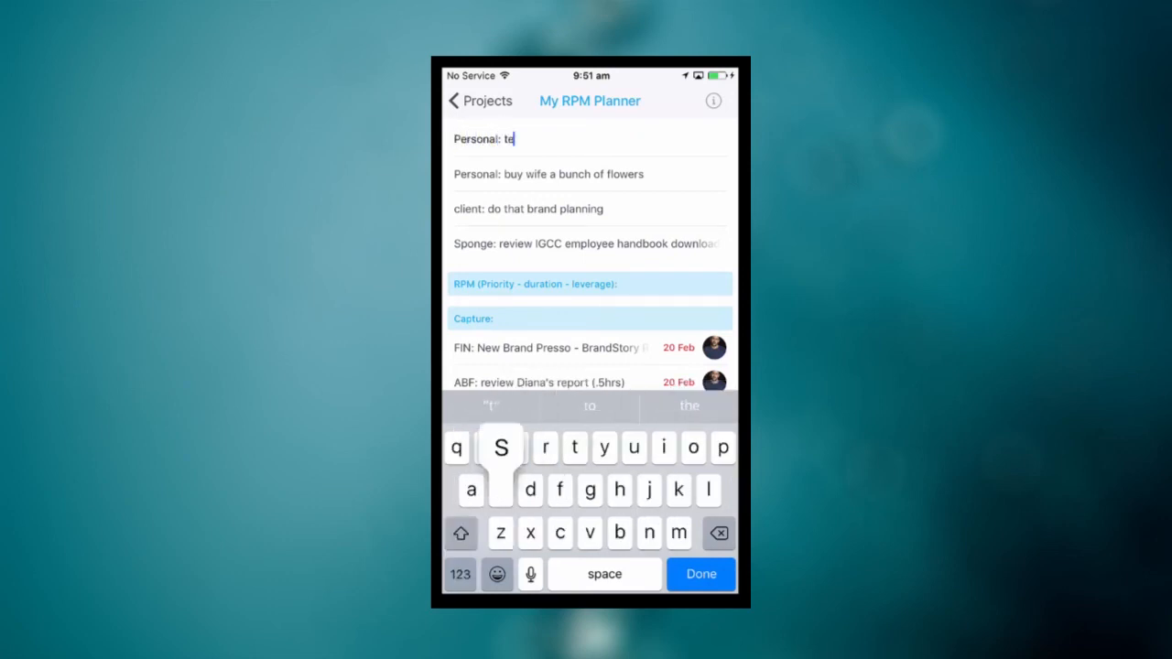
type("st drive")
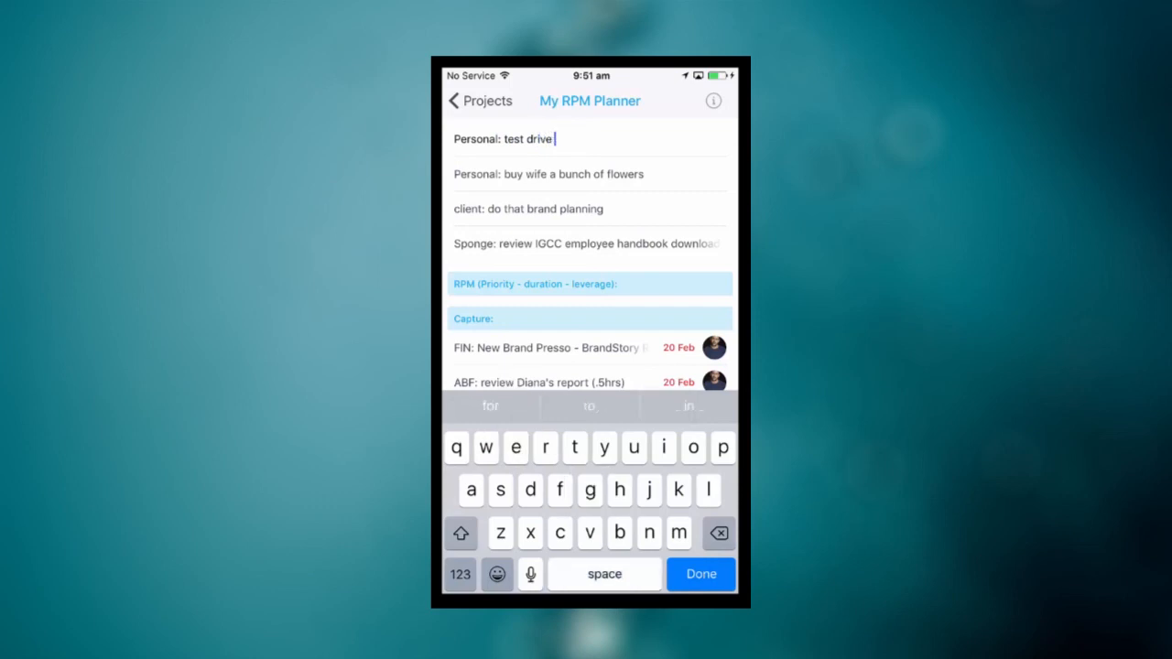
type("tesla")
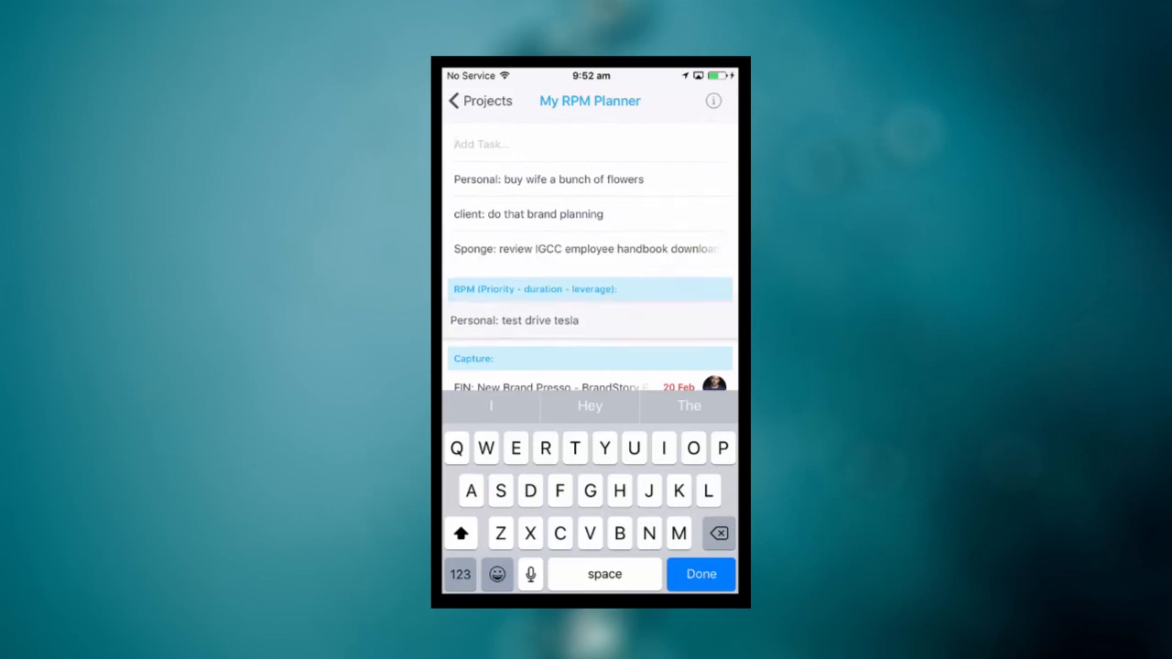
Assign 'Personal: buy wife a bunch of flowers' to yourself and make it due tomorrow.
left_click(548, 179)
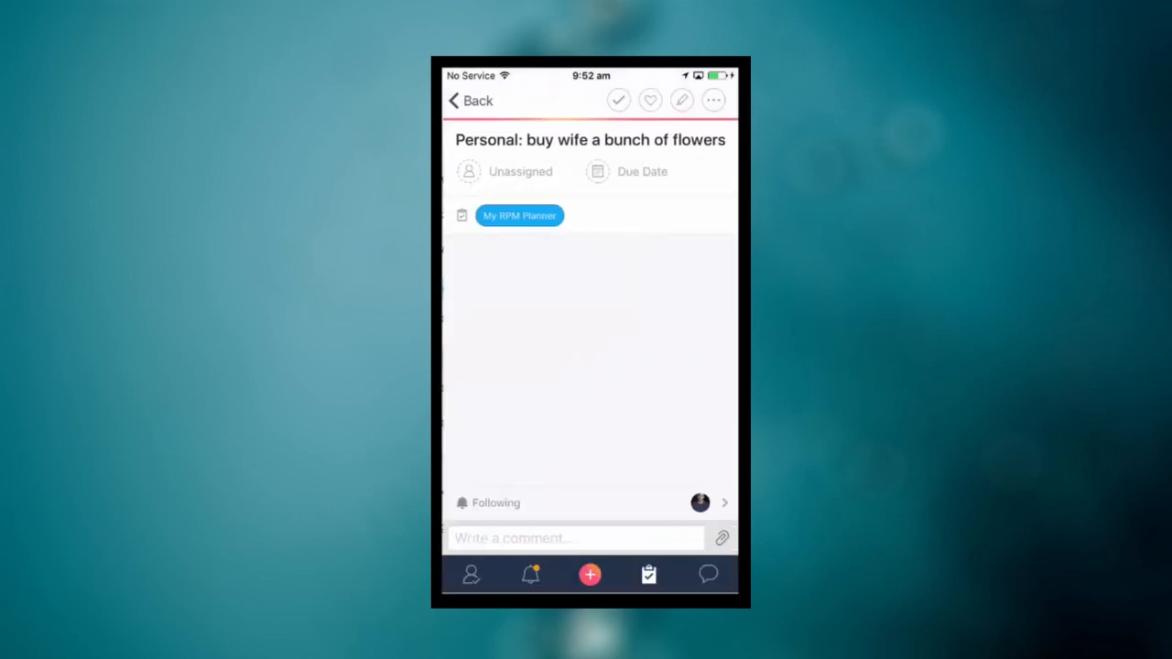
left_click(508, 171)
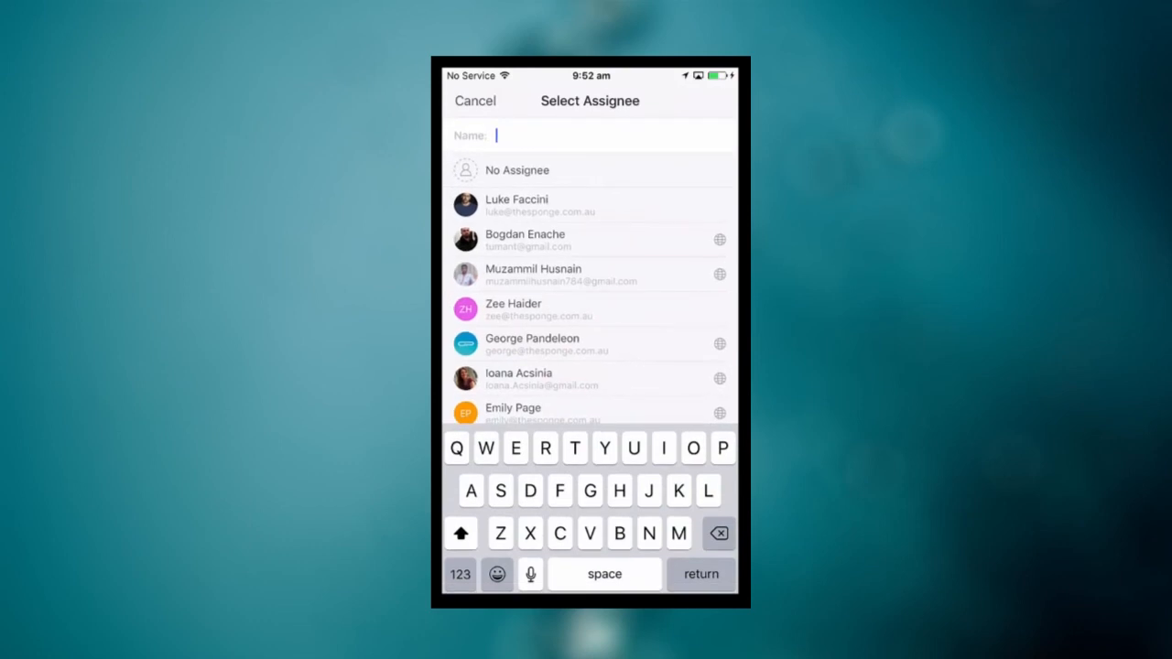
left_click(515, 206)
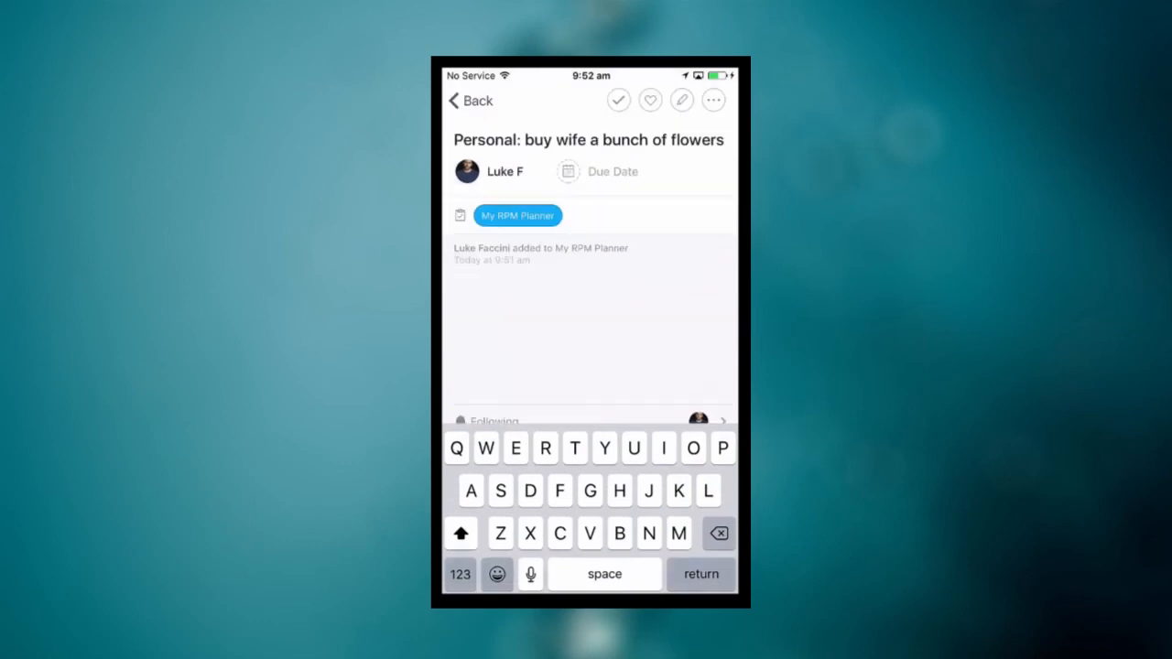
left_click(613, 171)
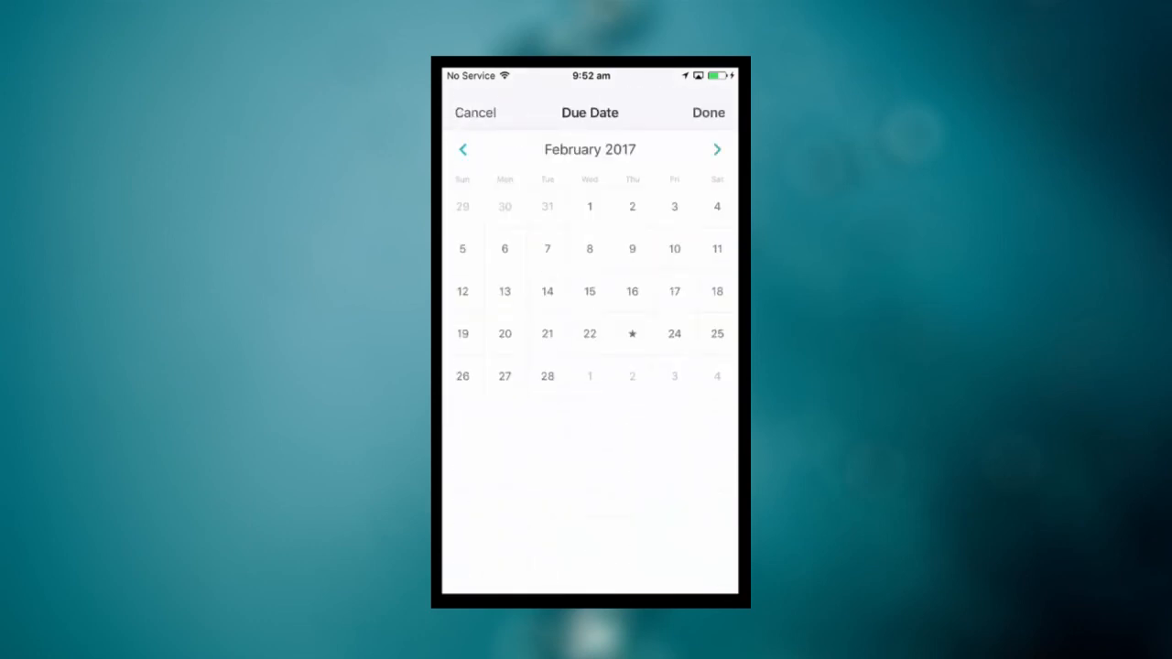
left_click(673, 333)
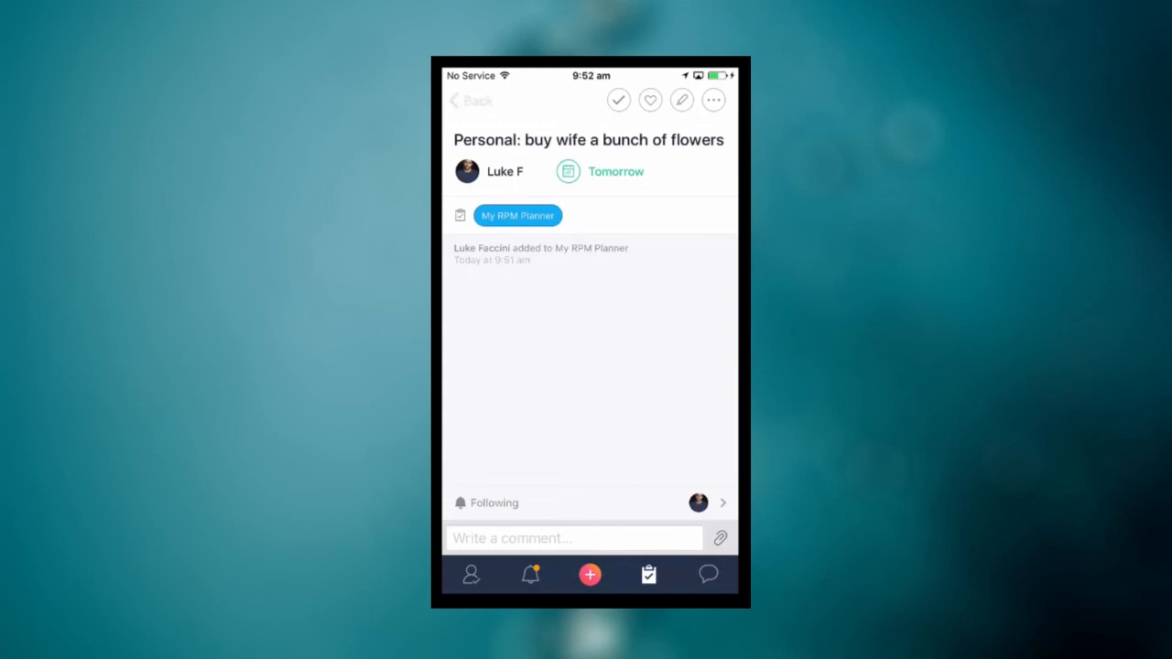
left_click(517, 215)
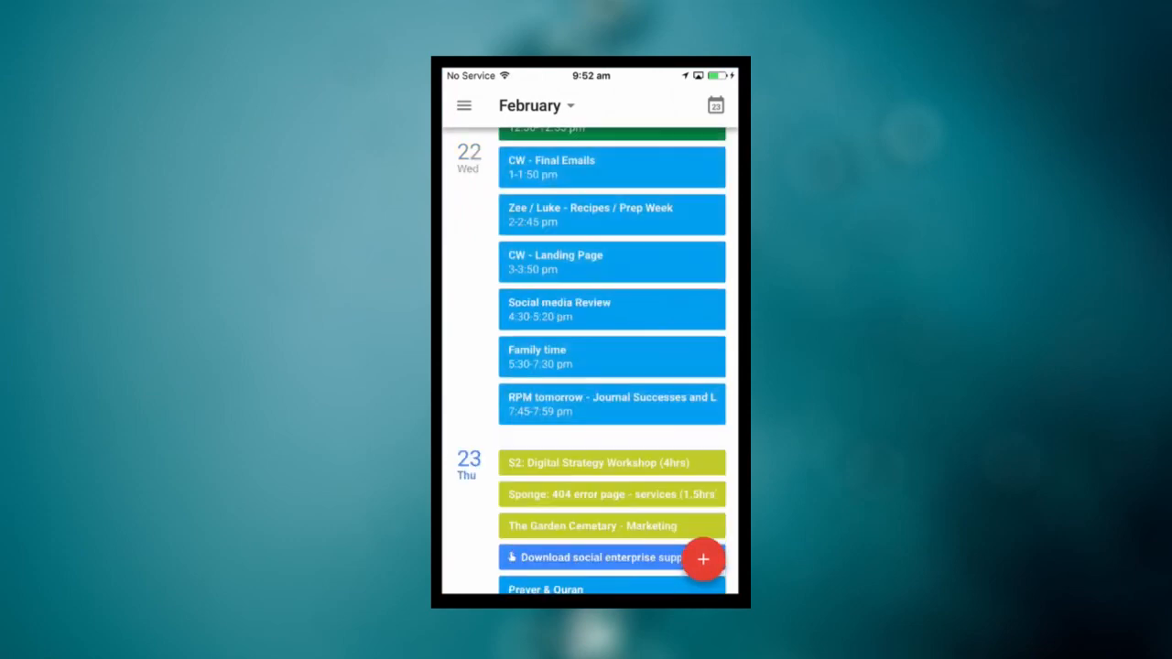
View the 'S2: Digital Strategy Workshop (4hrs)' event on Thursday 23 Feb in Google Calendar.
scroll("down", 3)
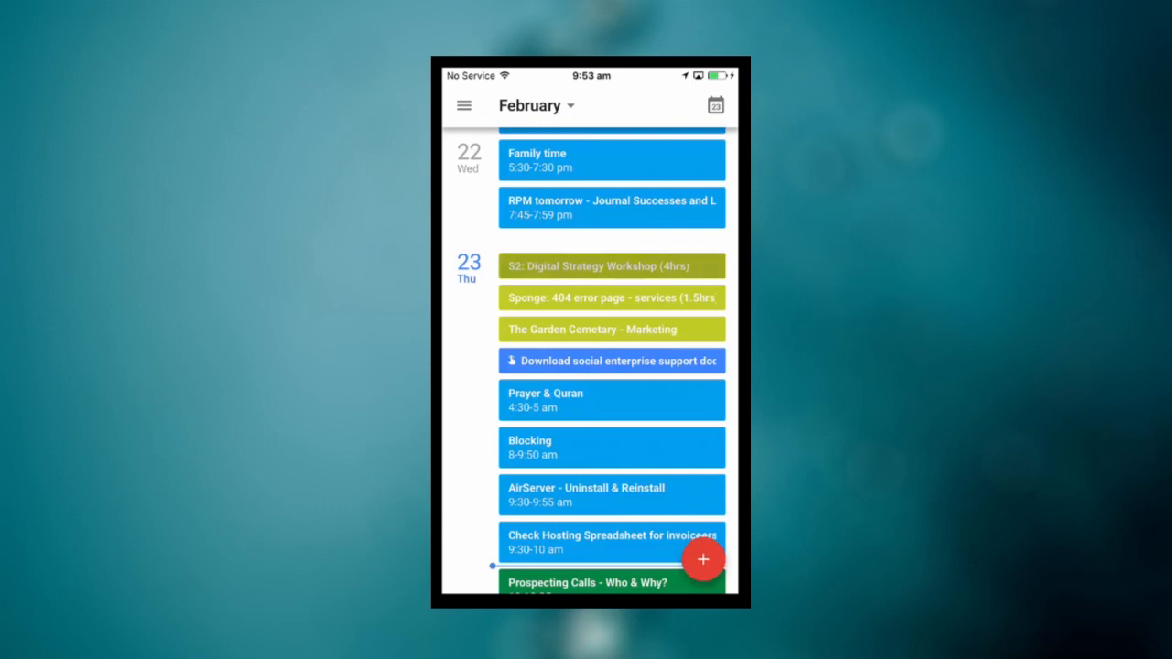
left_click(611, 265)
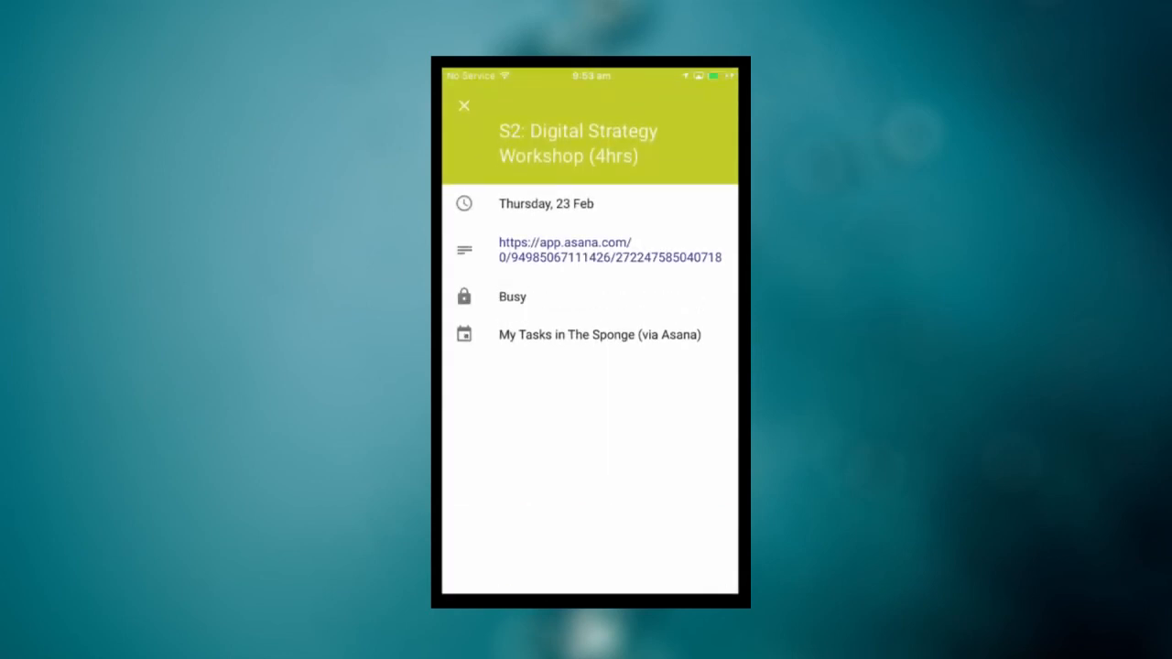